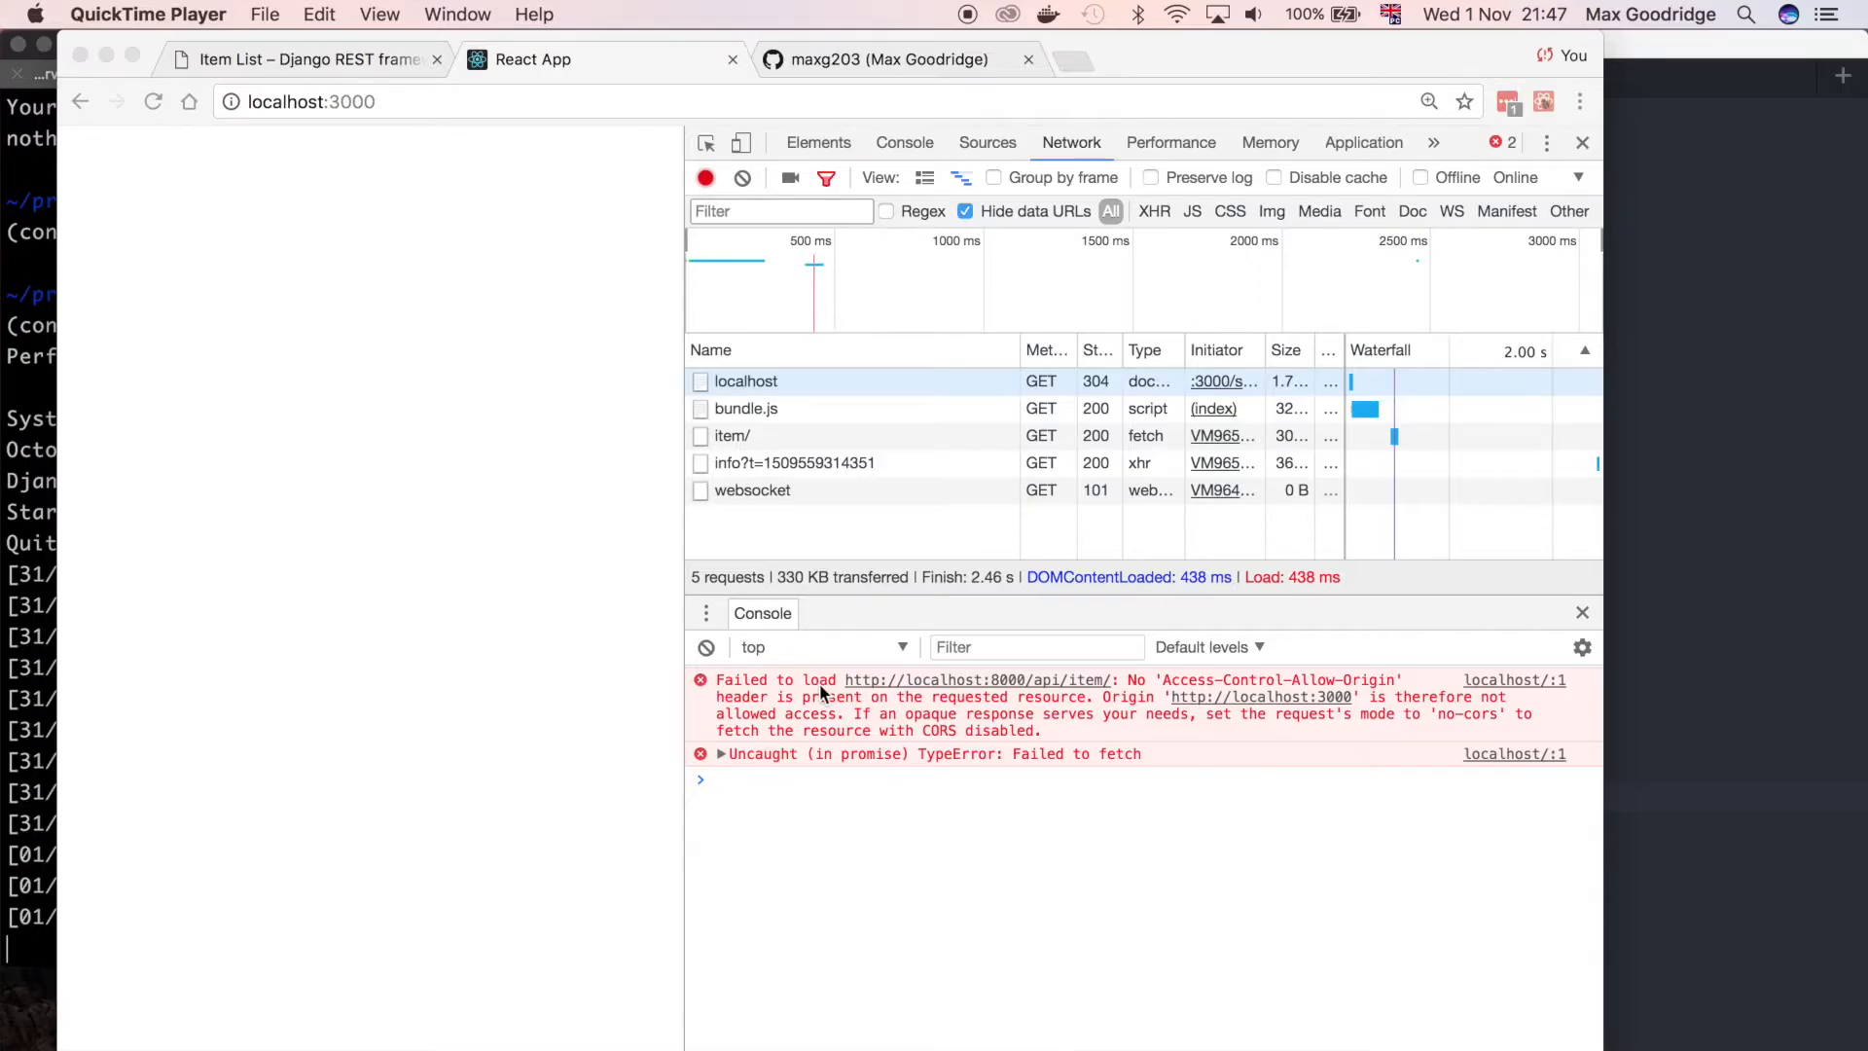
pyautogui.moveTo(1179, 670)
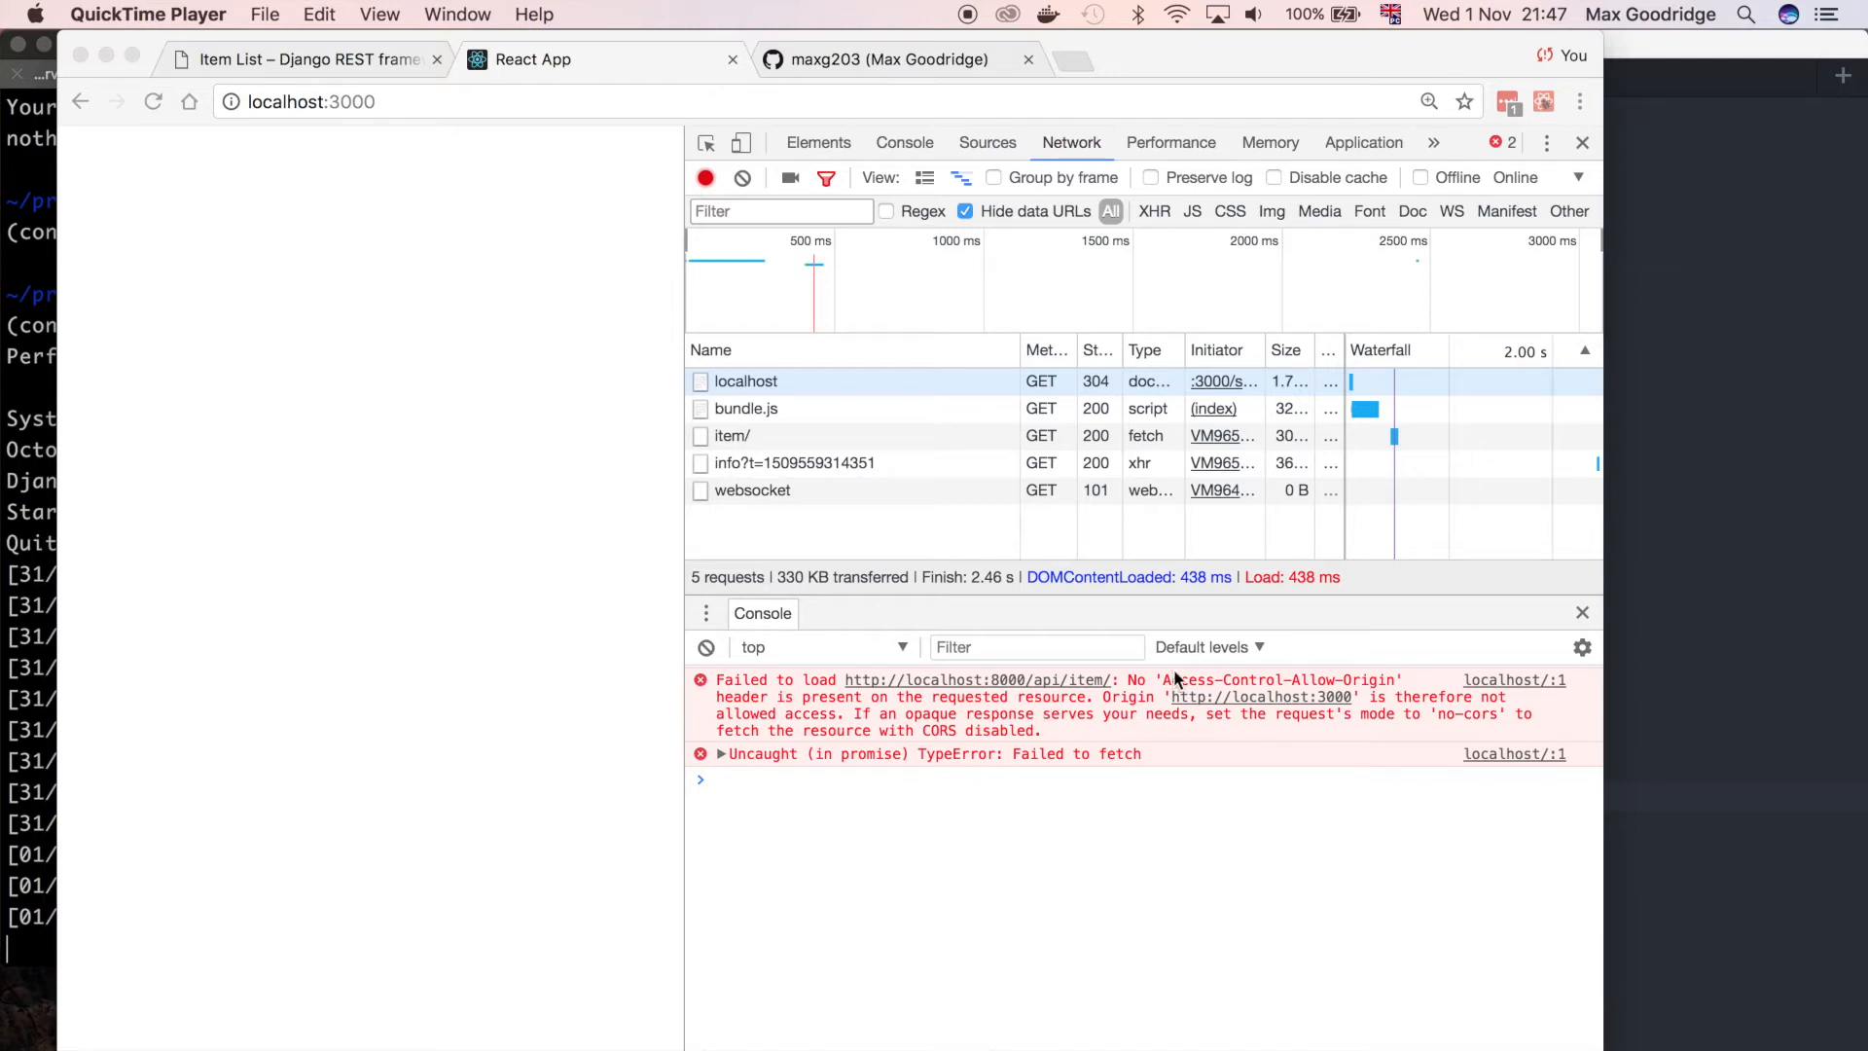
pyautogui.moveTo(1141, 706)
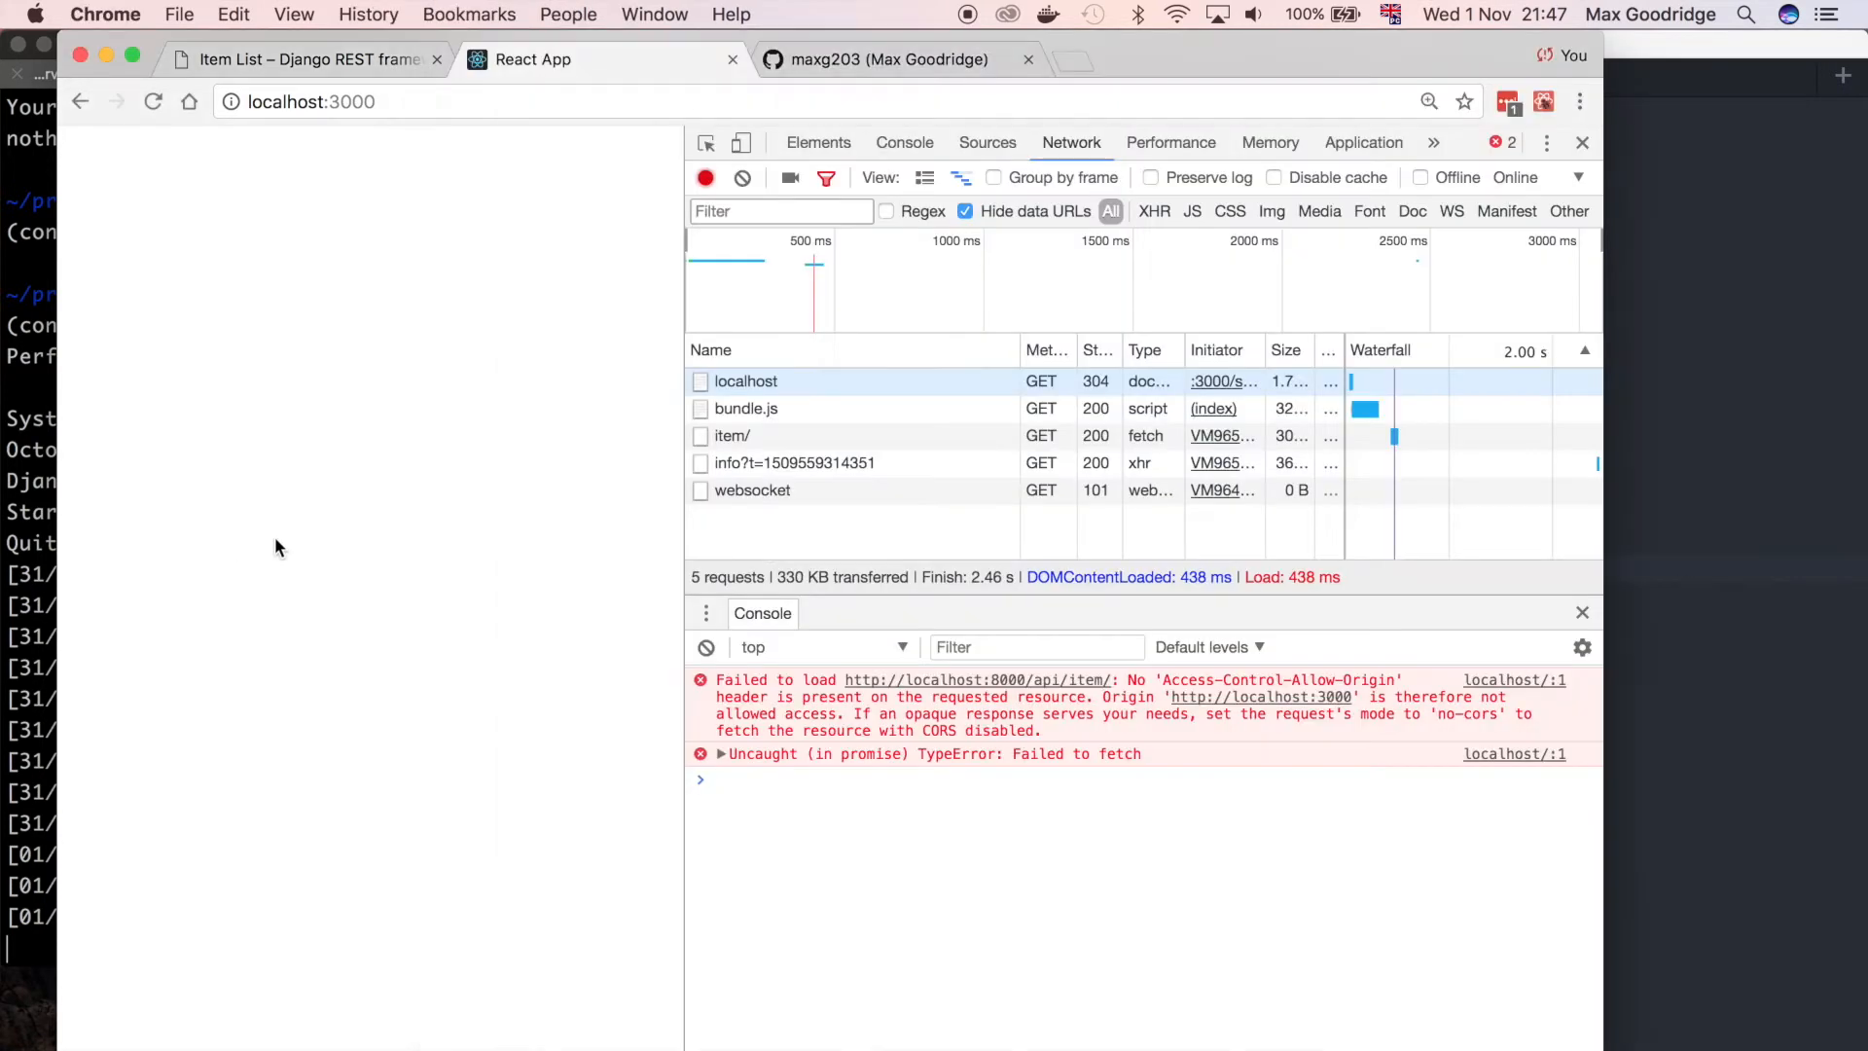
pyautogui.moveTo(1133, 683)
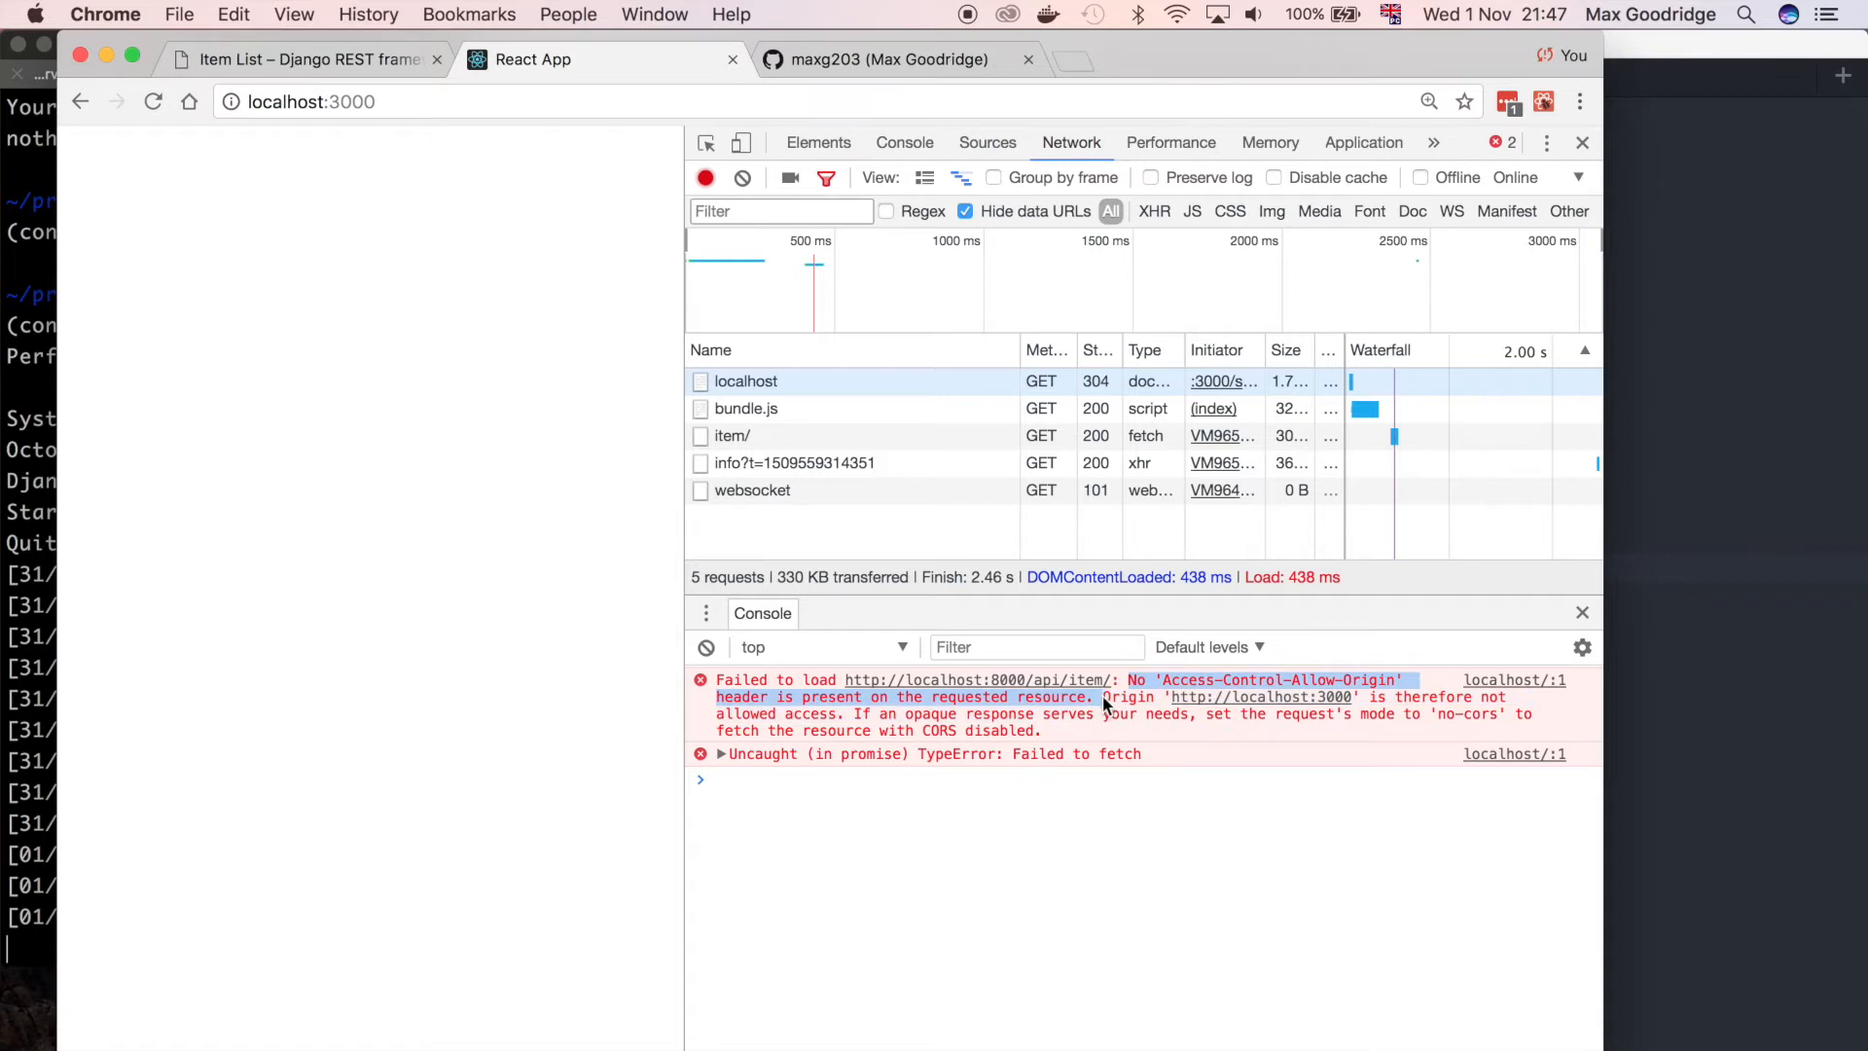
pyautogui.moveTo(1140, 702)
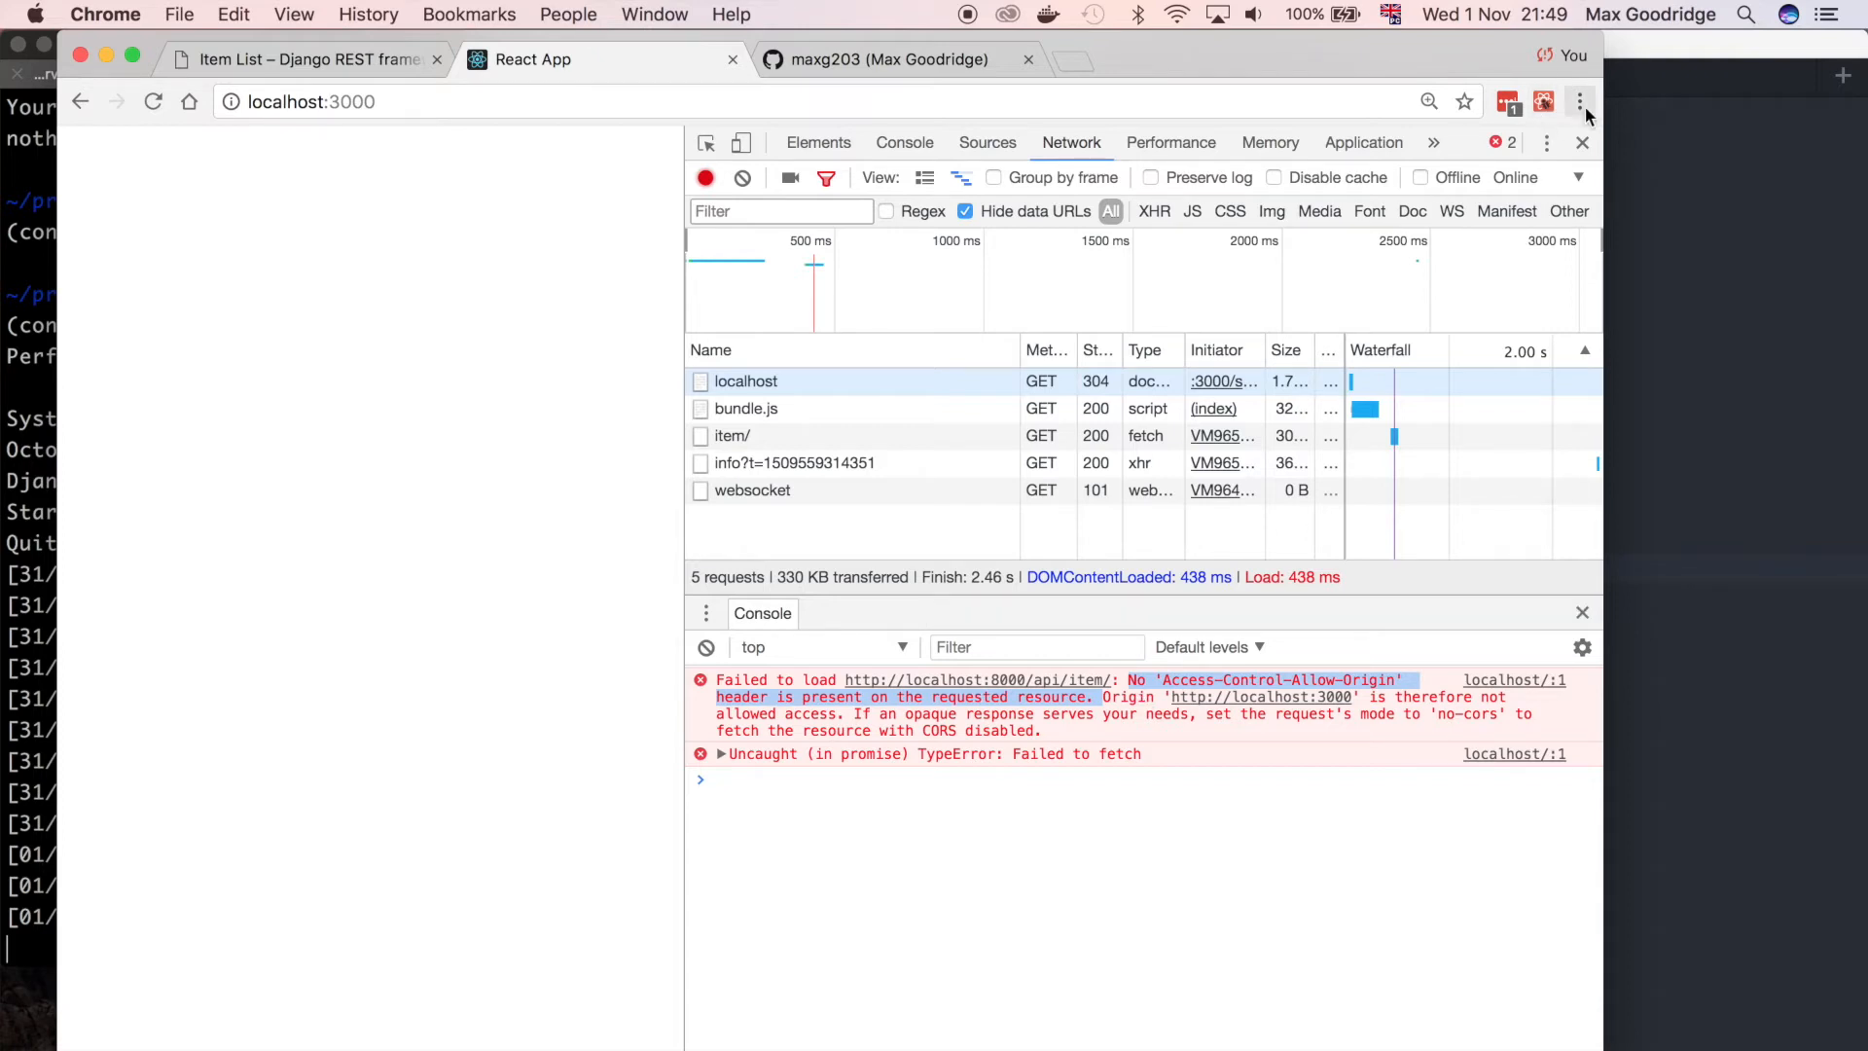
# Enable the Allow-Control-Allow-Origin extension's cross-origin sharing from the Chrome toolbar
pyautogui.click(1581, 102)
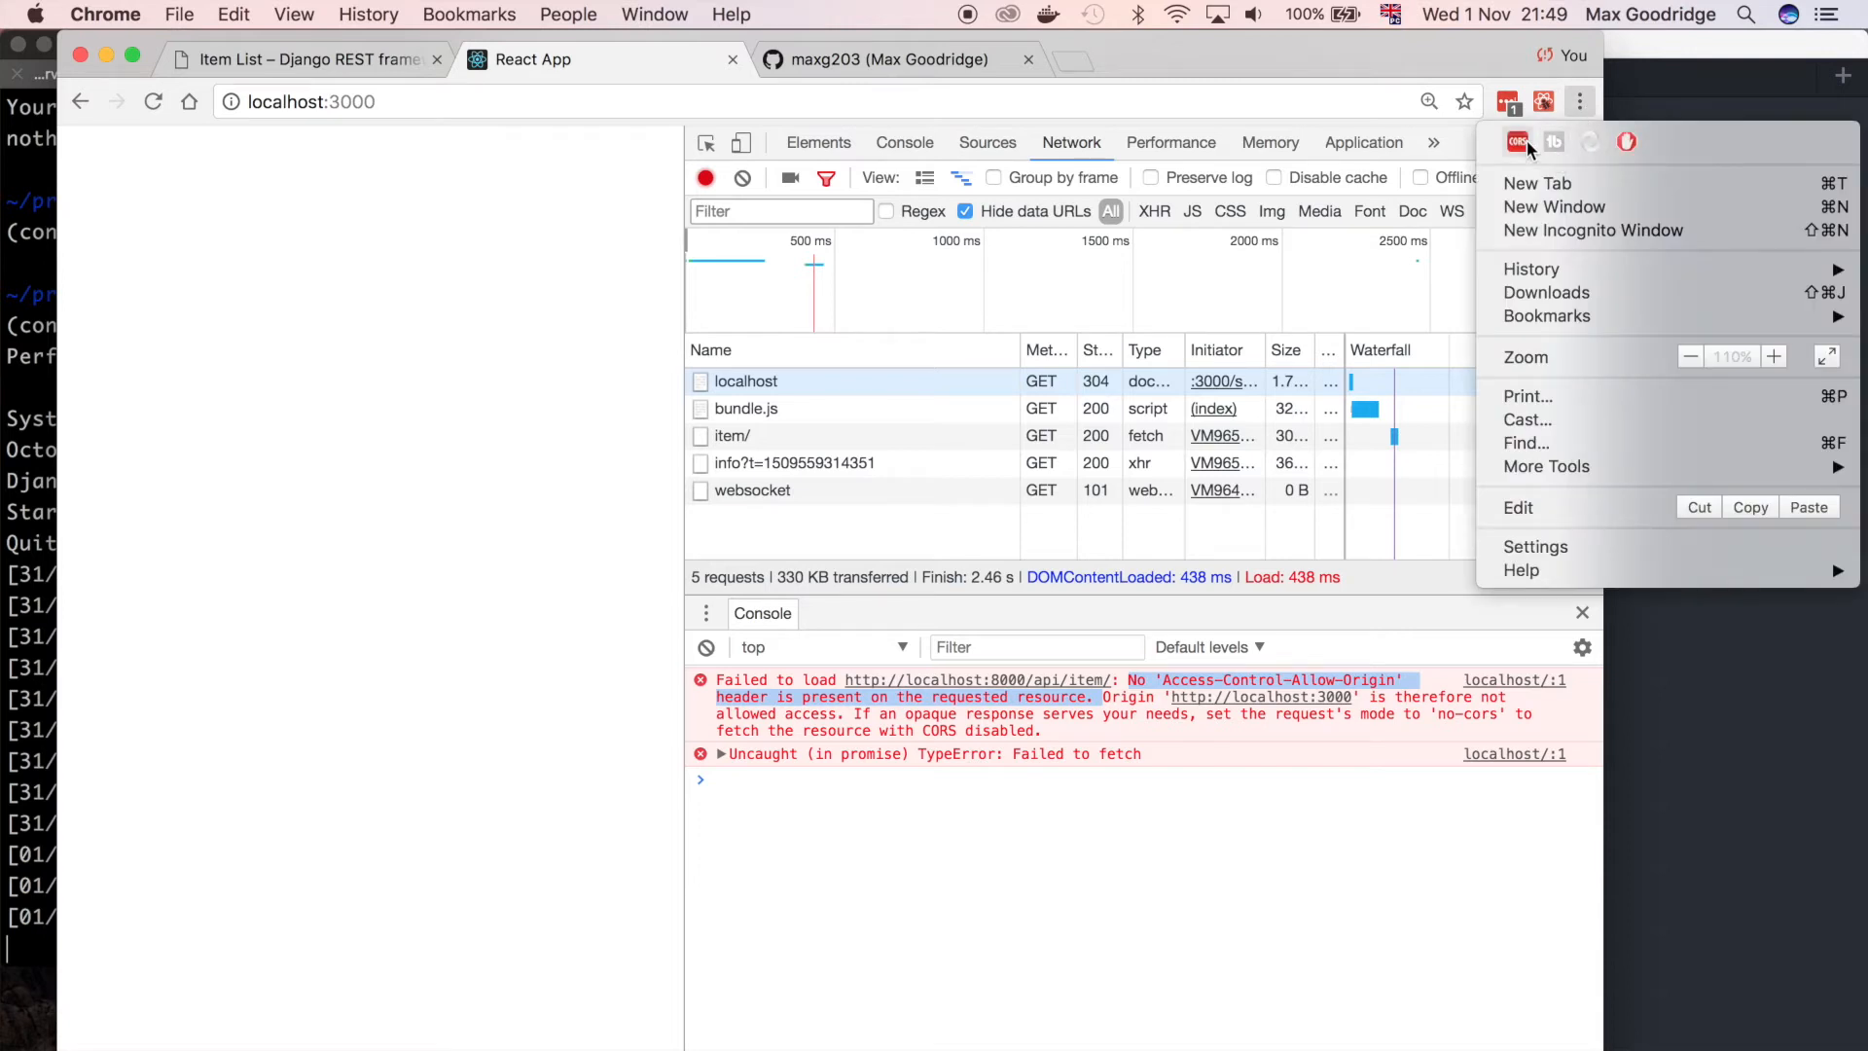
pyautogui.click(1545, 101)
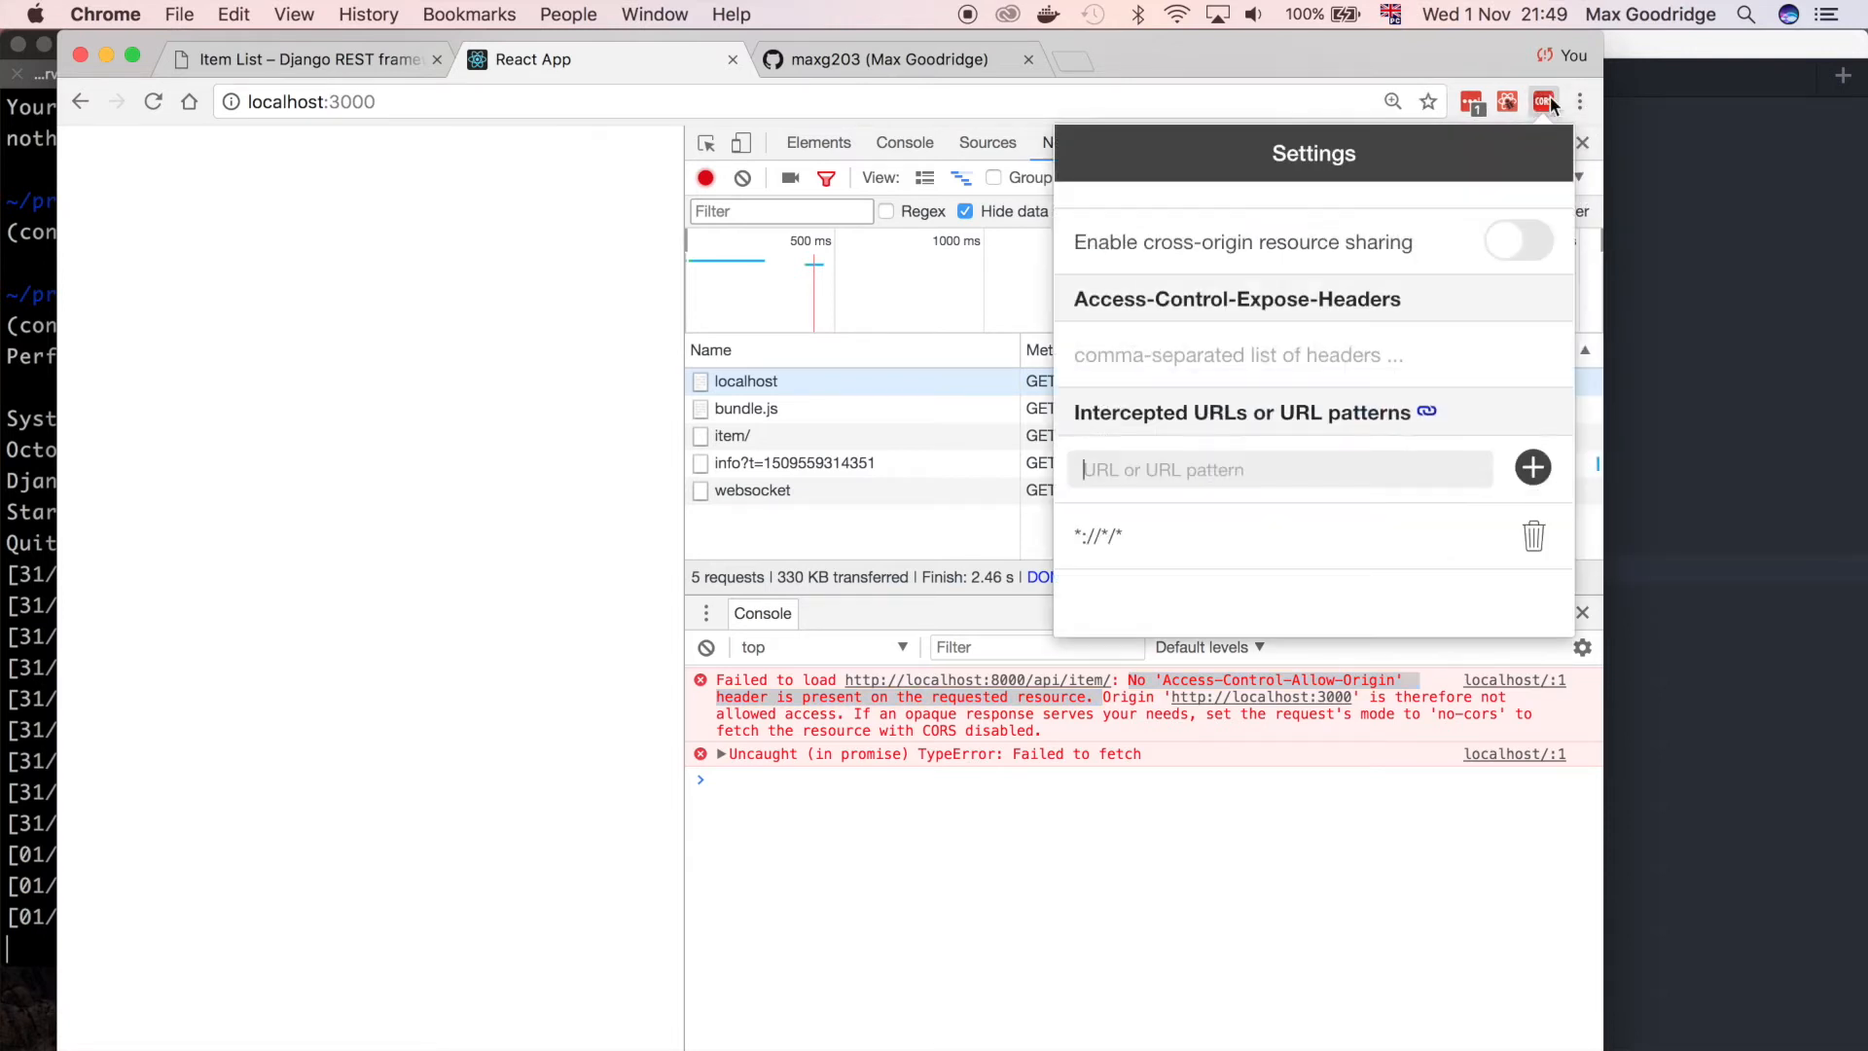
pyautogui.moveTo(1072, 68)
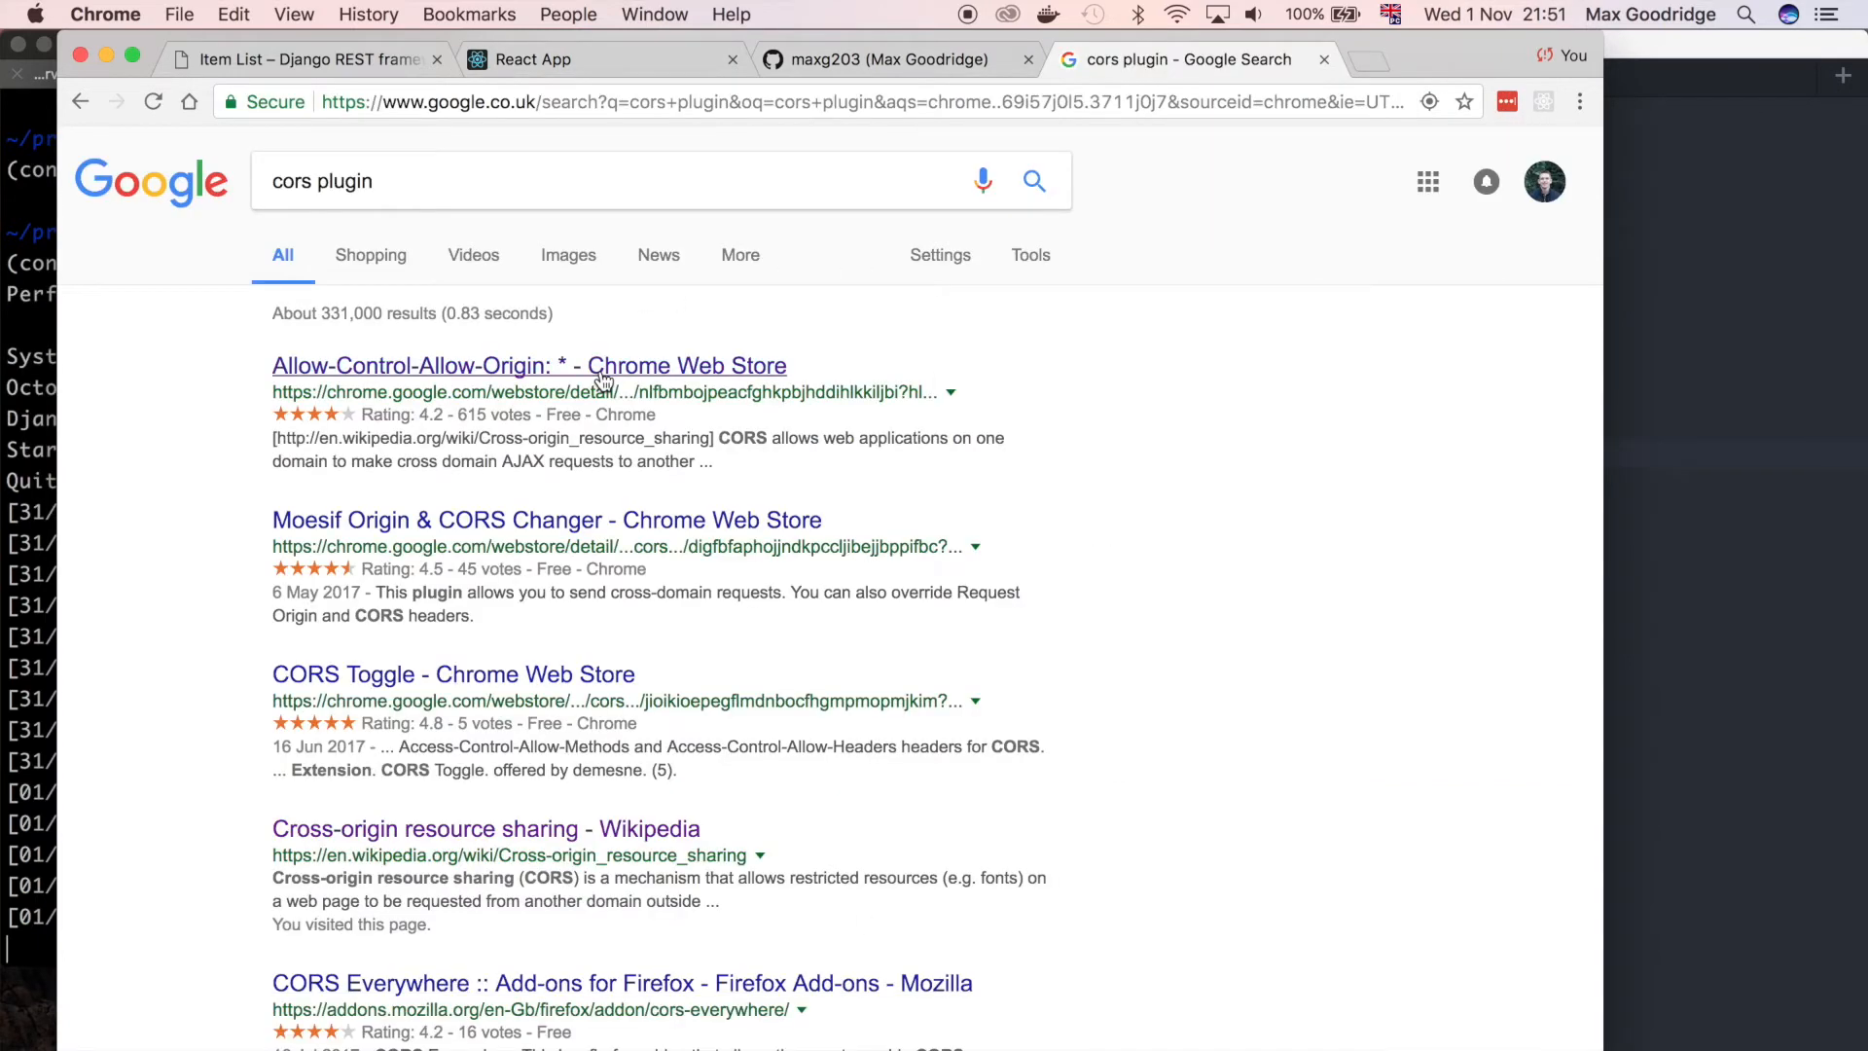
pyautogui.click(530, 366)
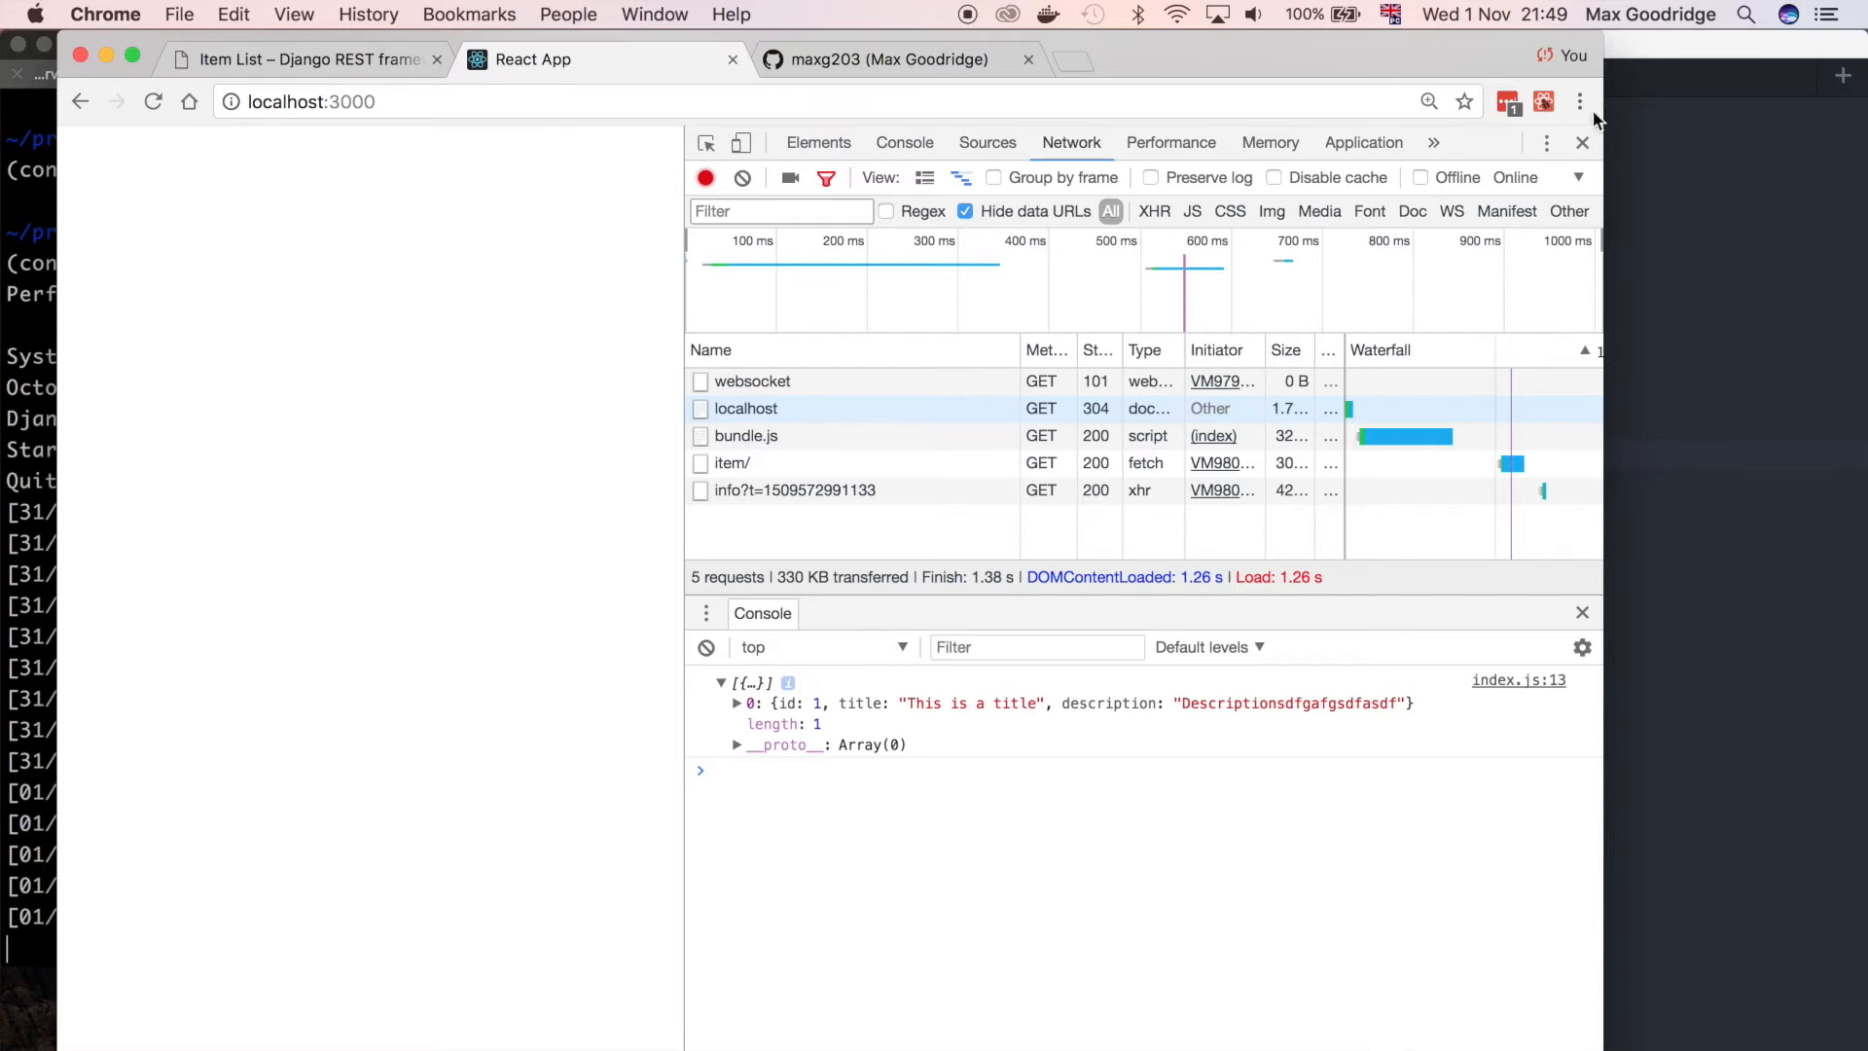
# Reopen the CORS extension's settings to switch cross-origin sharing back off
pyautogui.click(1580, 101)
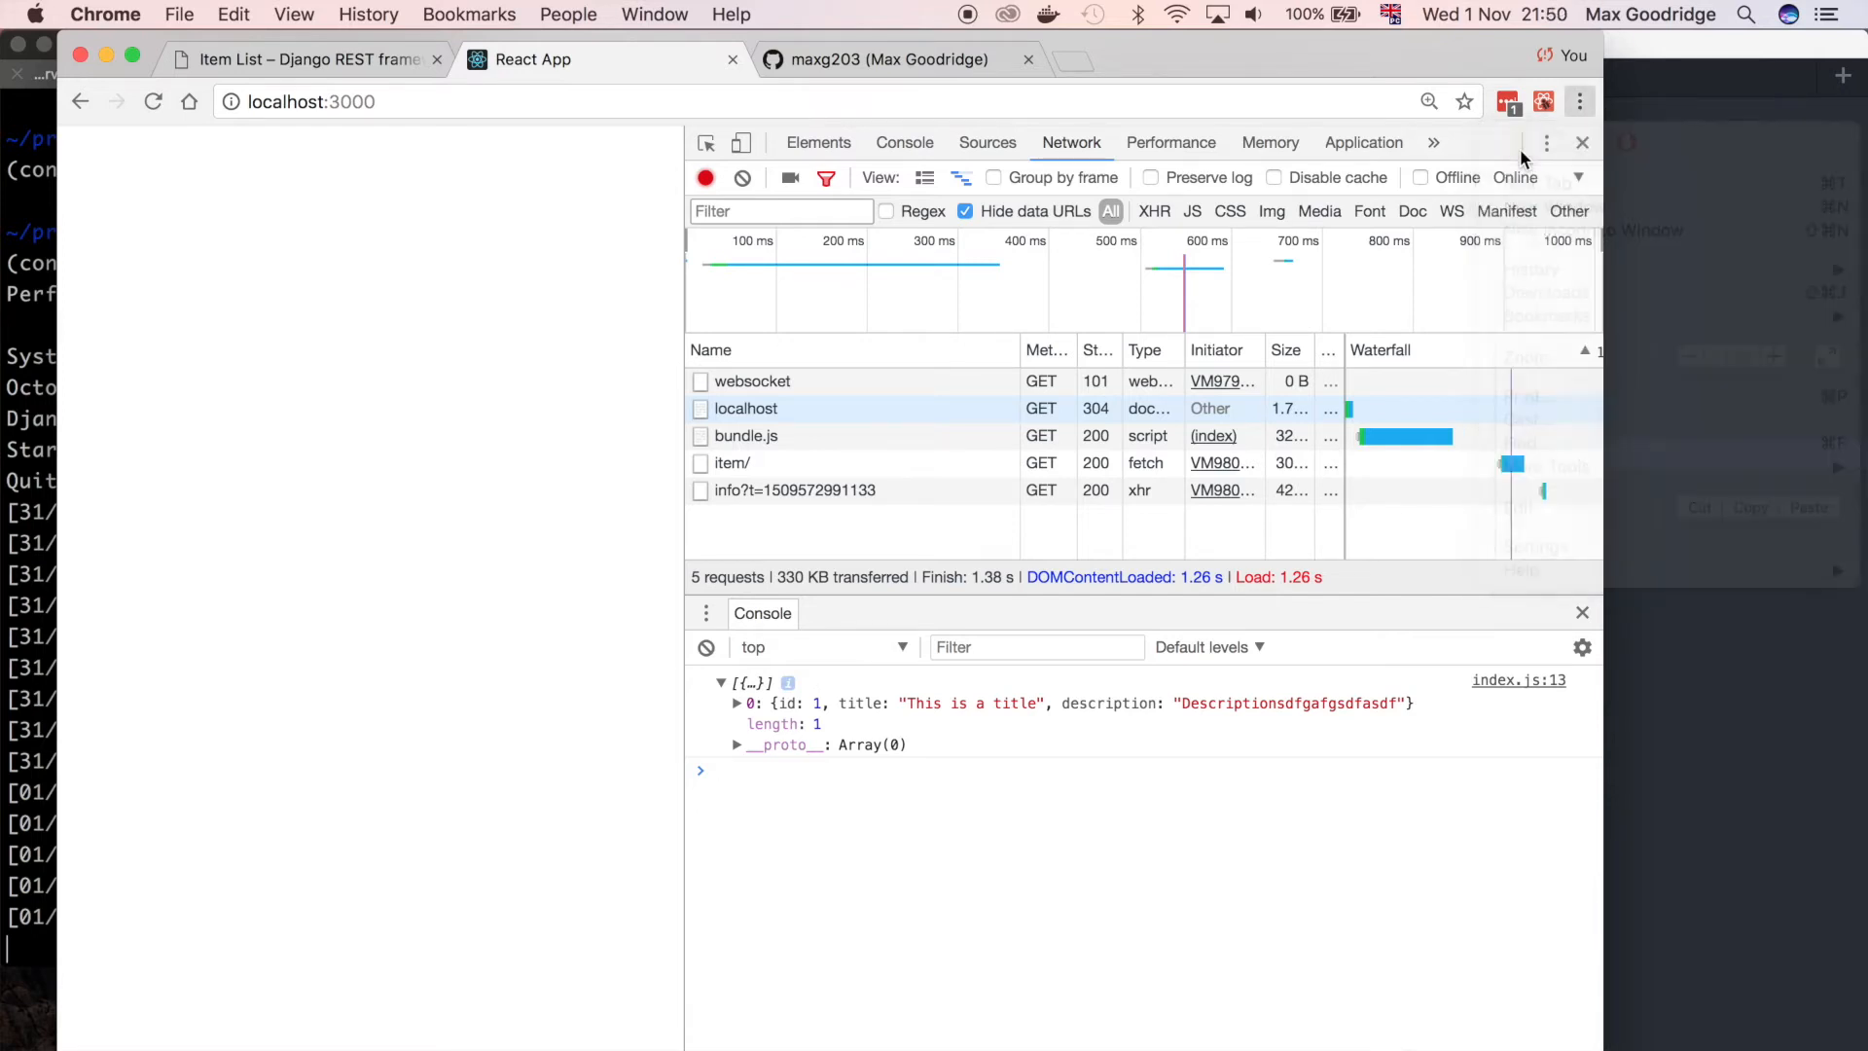
pyautogui.click(1543, 102)
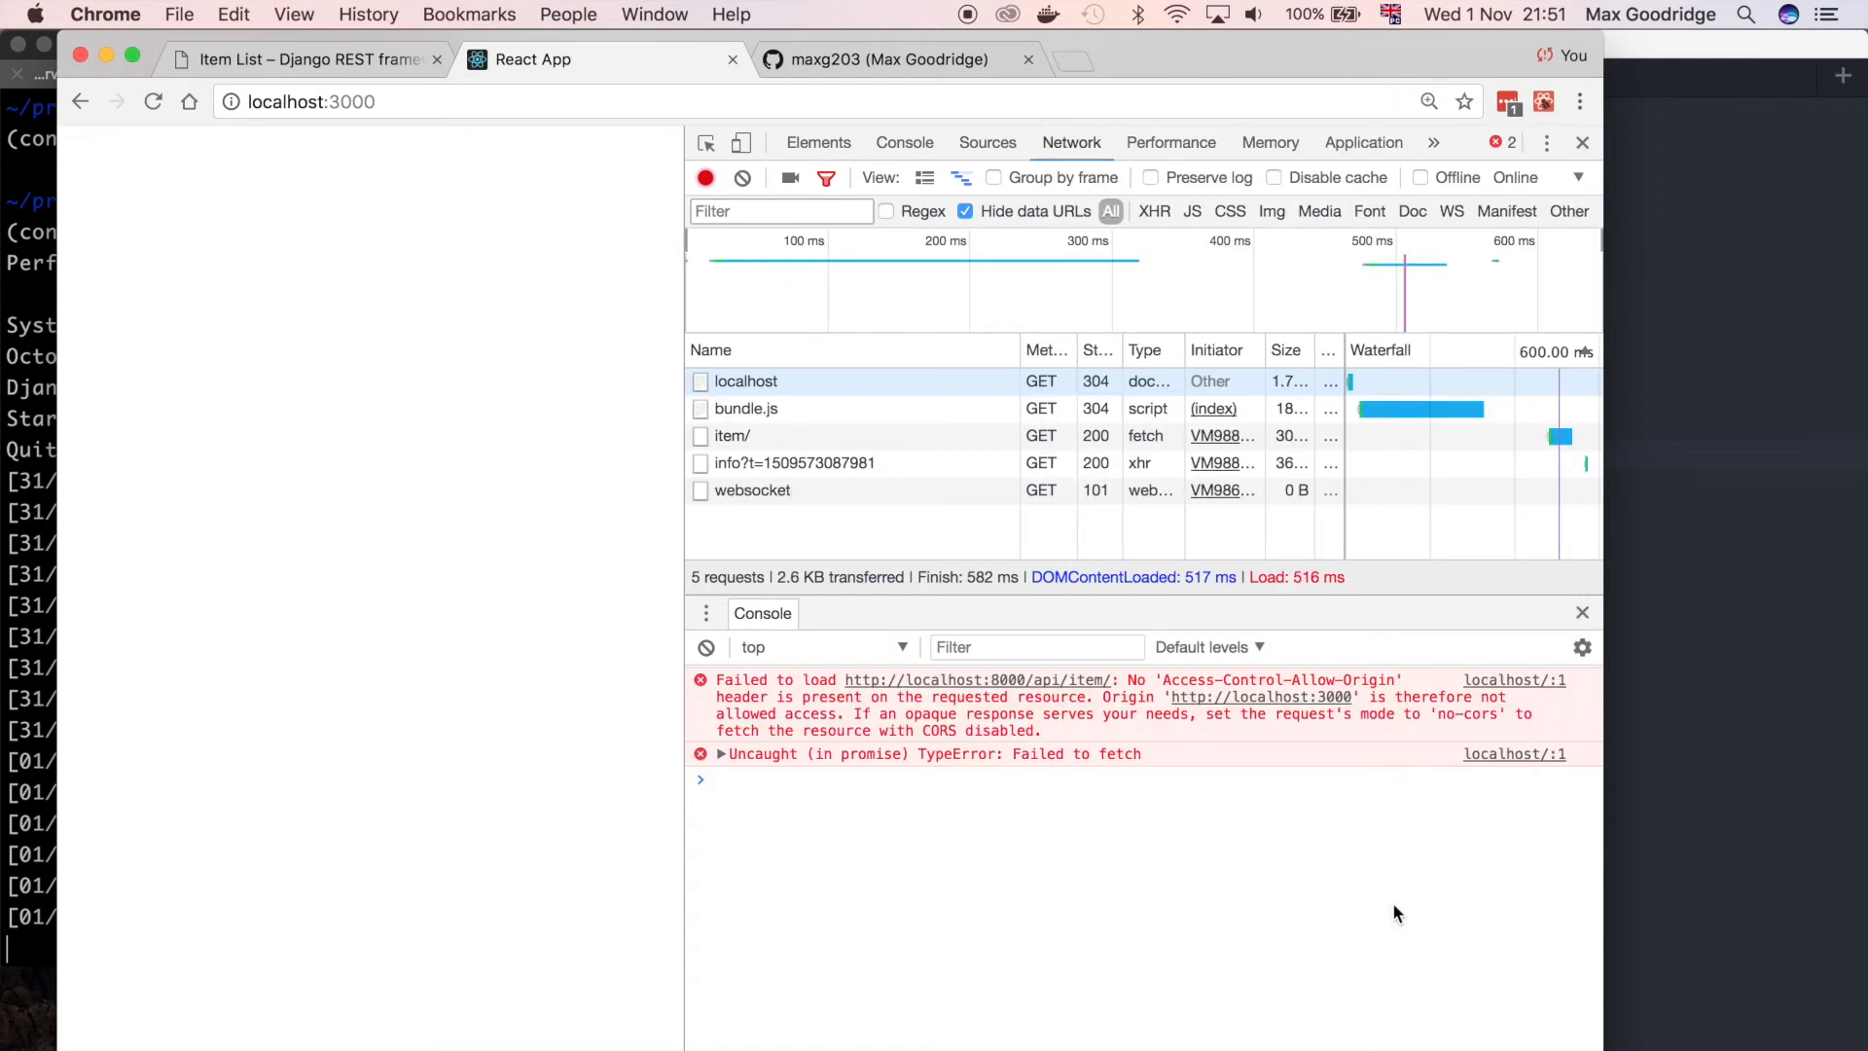
pyautogui.moveTo(133, 926)
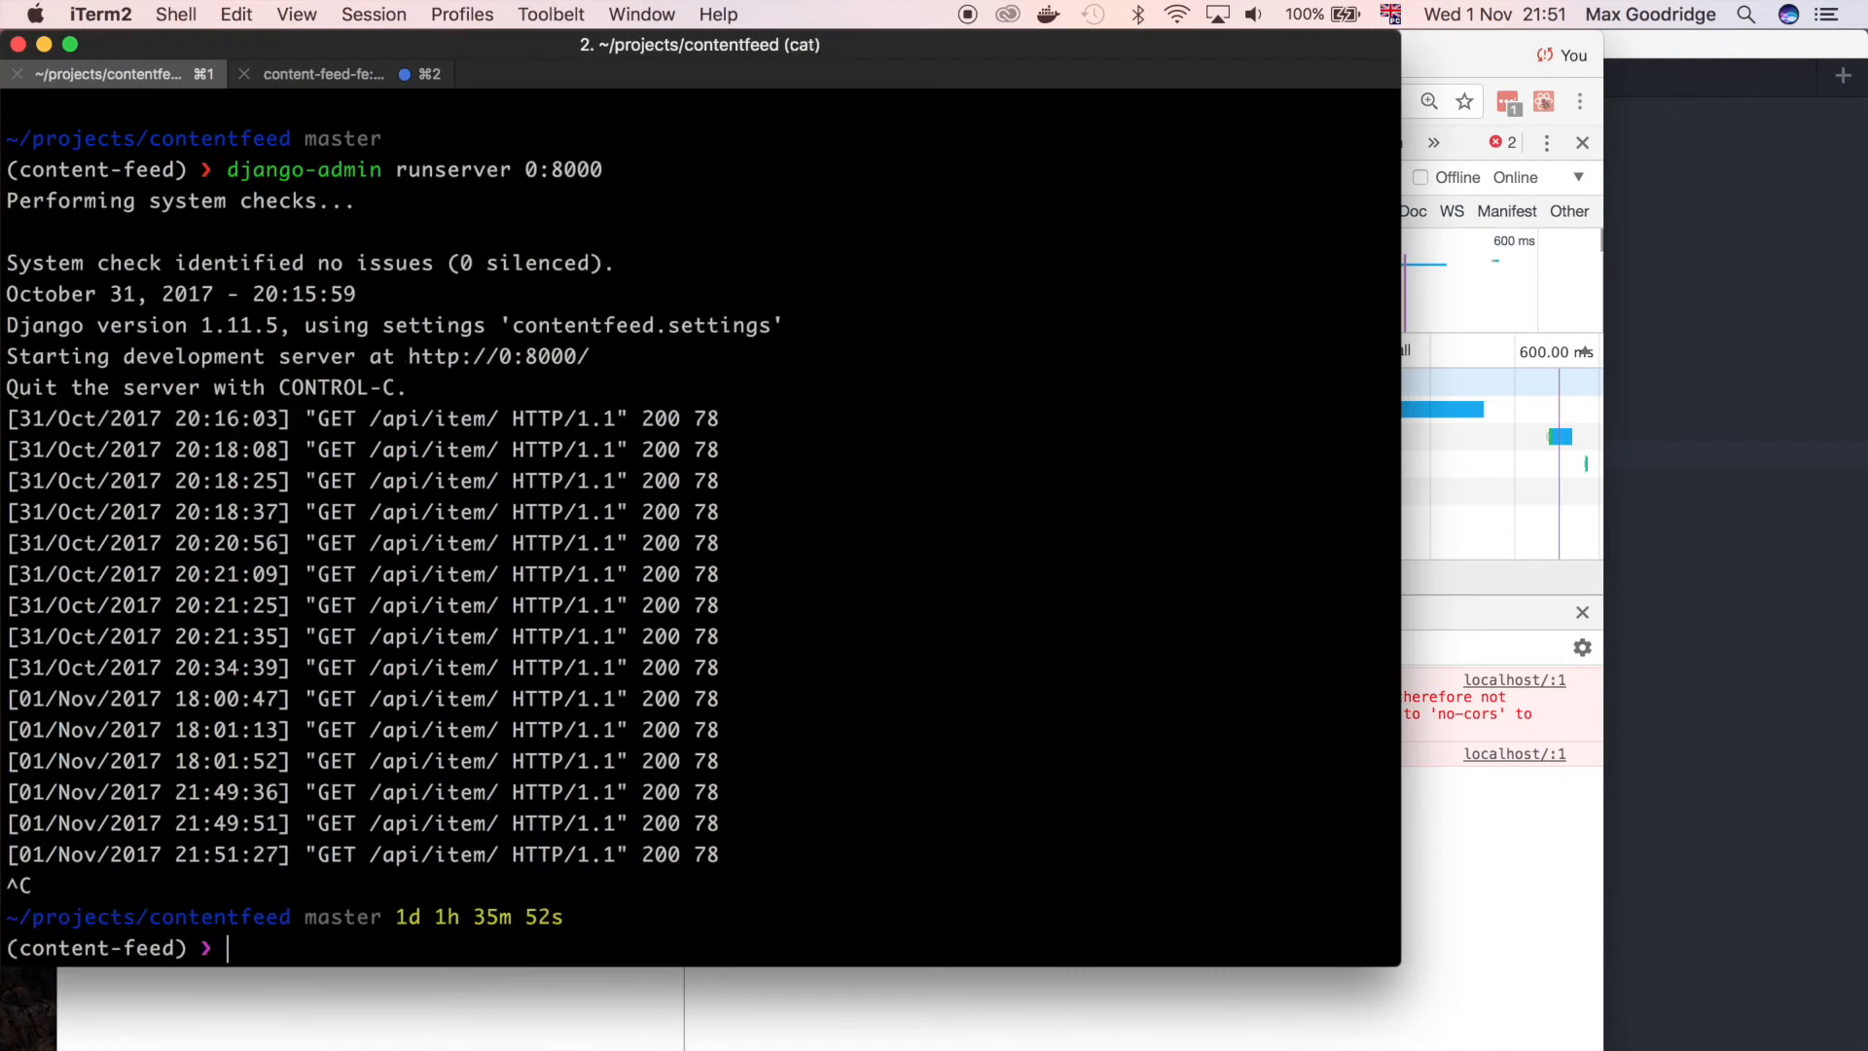
pyautogui.moveTo(440, 671)
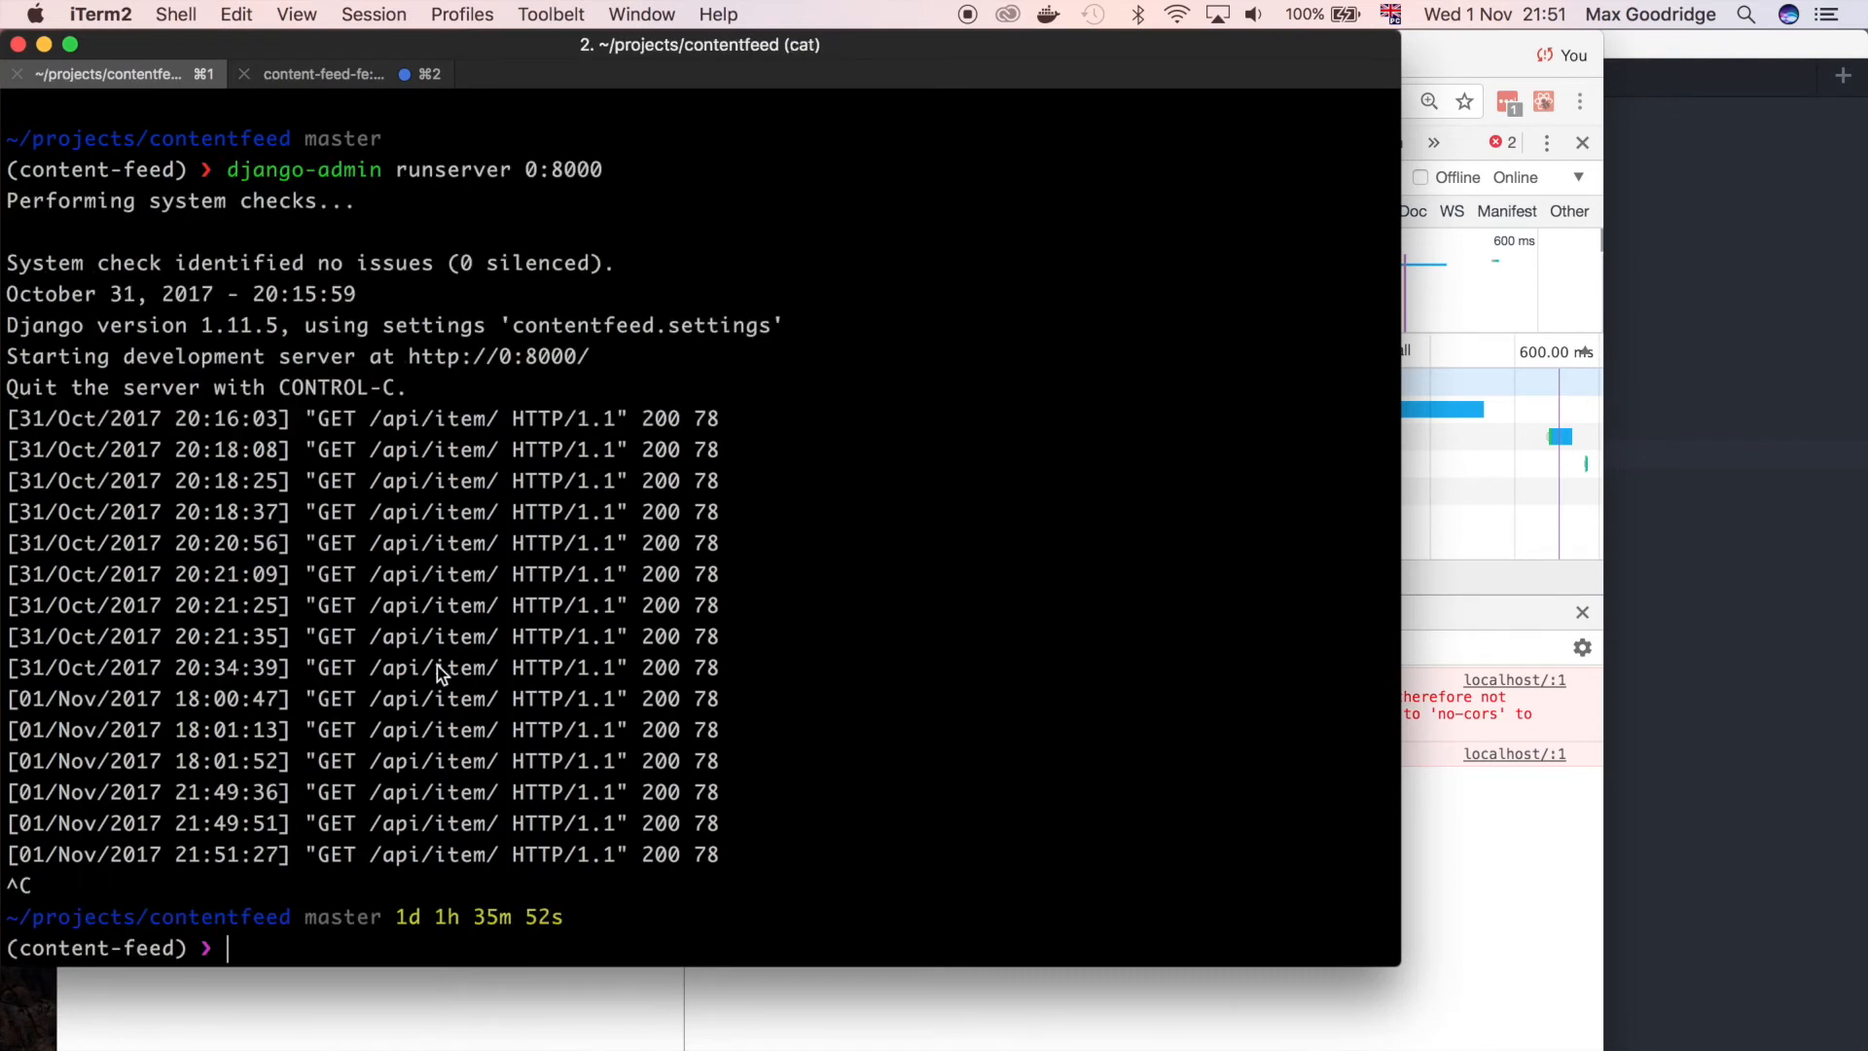
pyautogui.moveTo(419, 751)
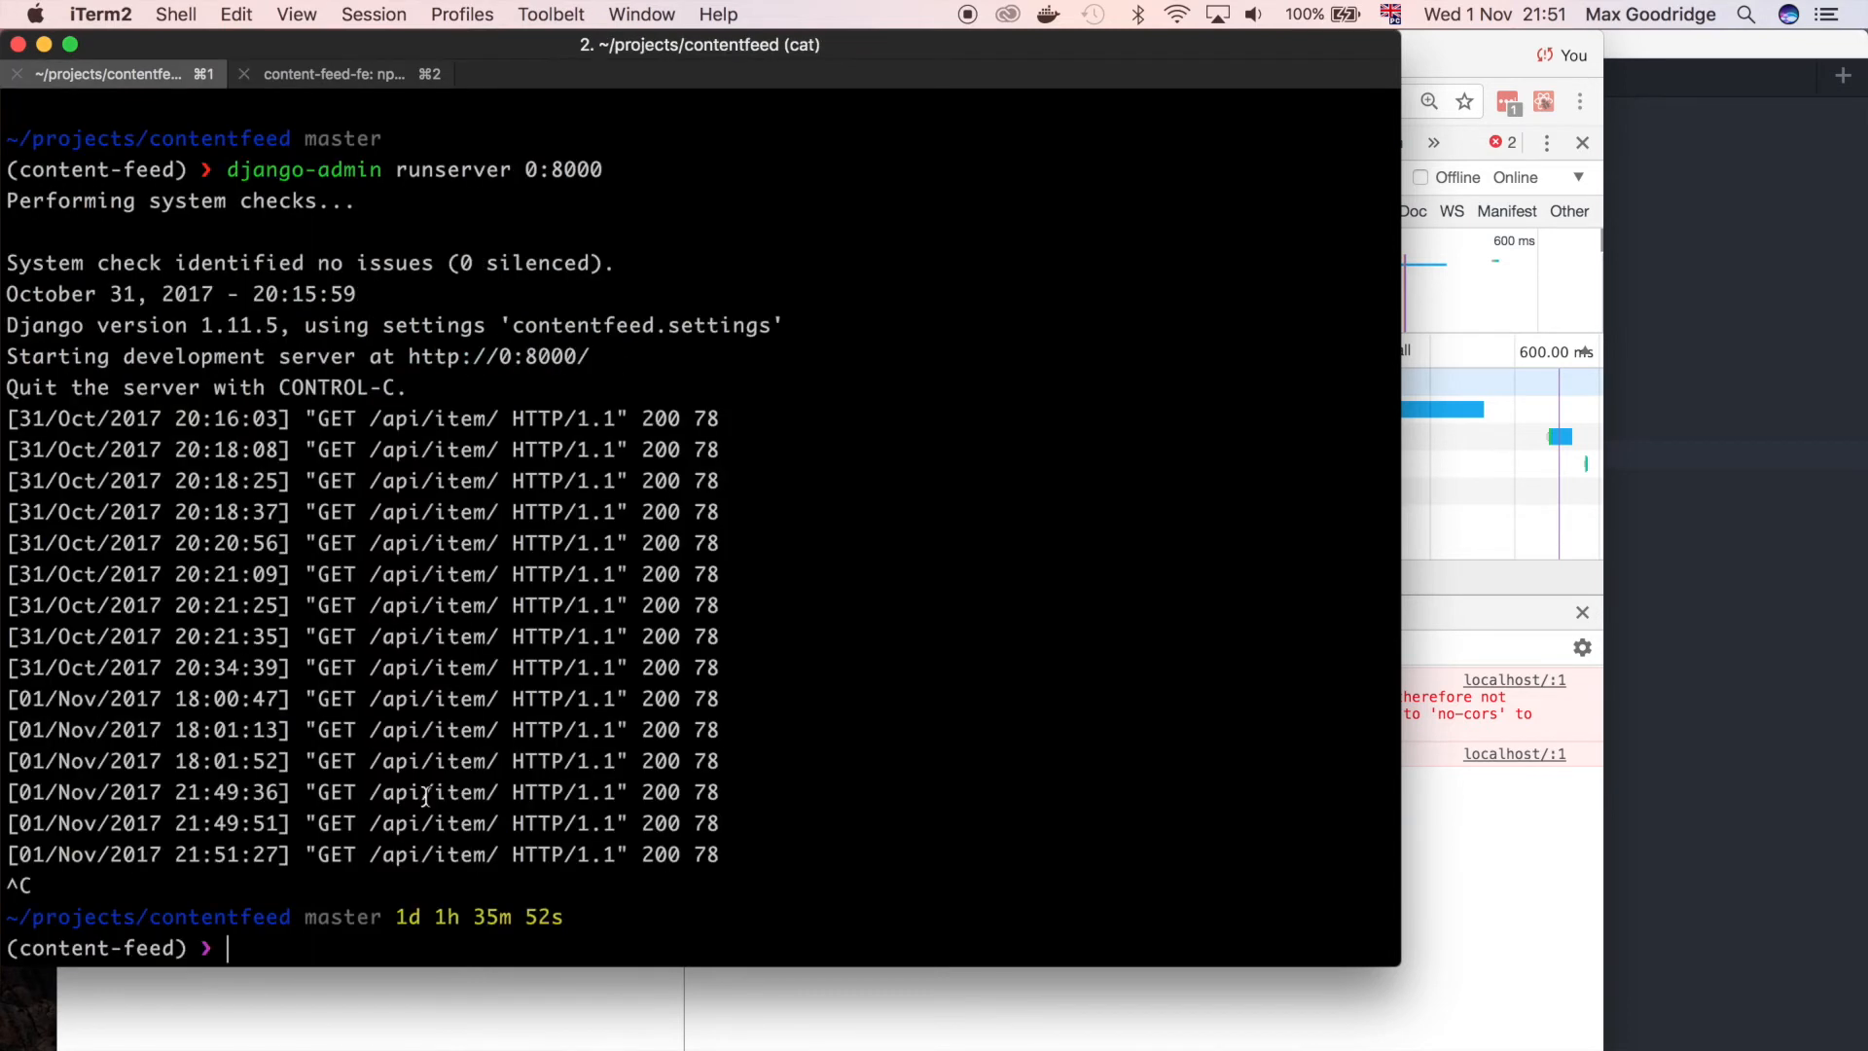
# Run pip install django-cors-headers in the terminal
pyautogui.write('pi p')
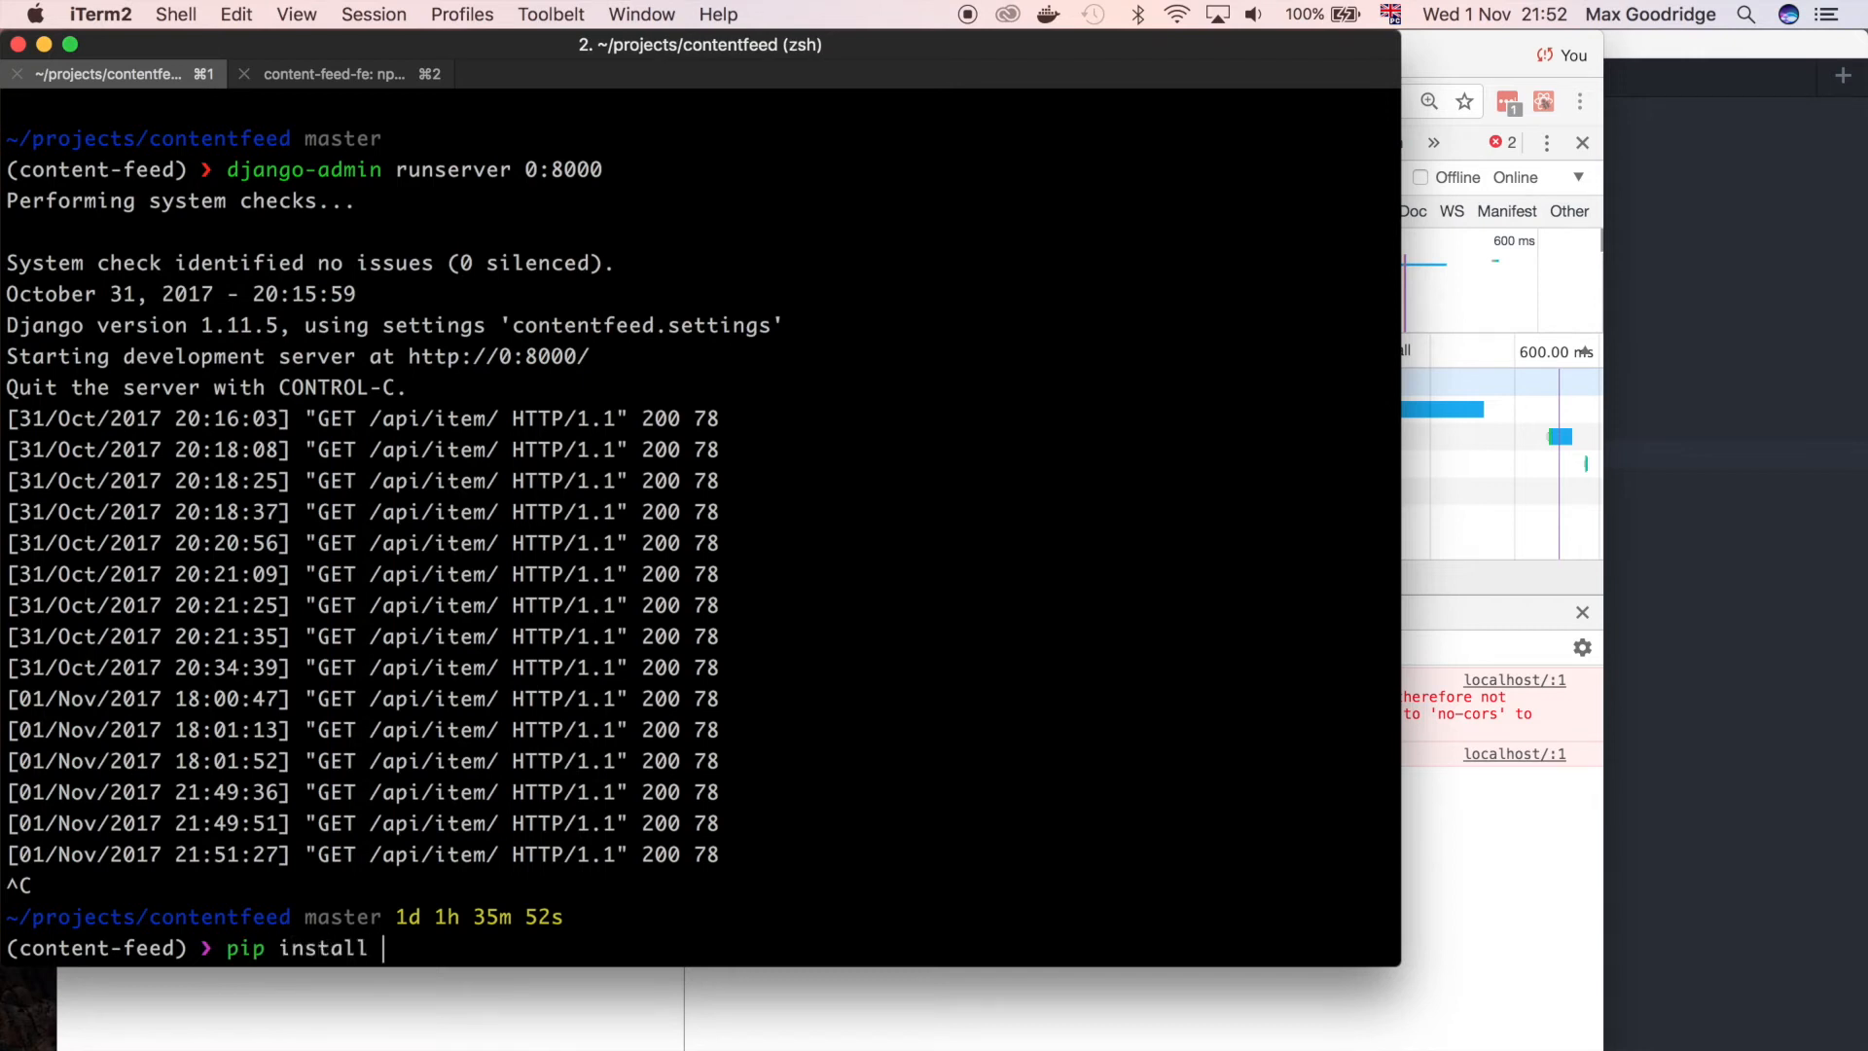
pyautogui.write('django-')
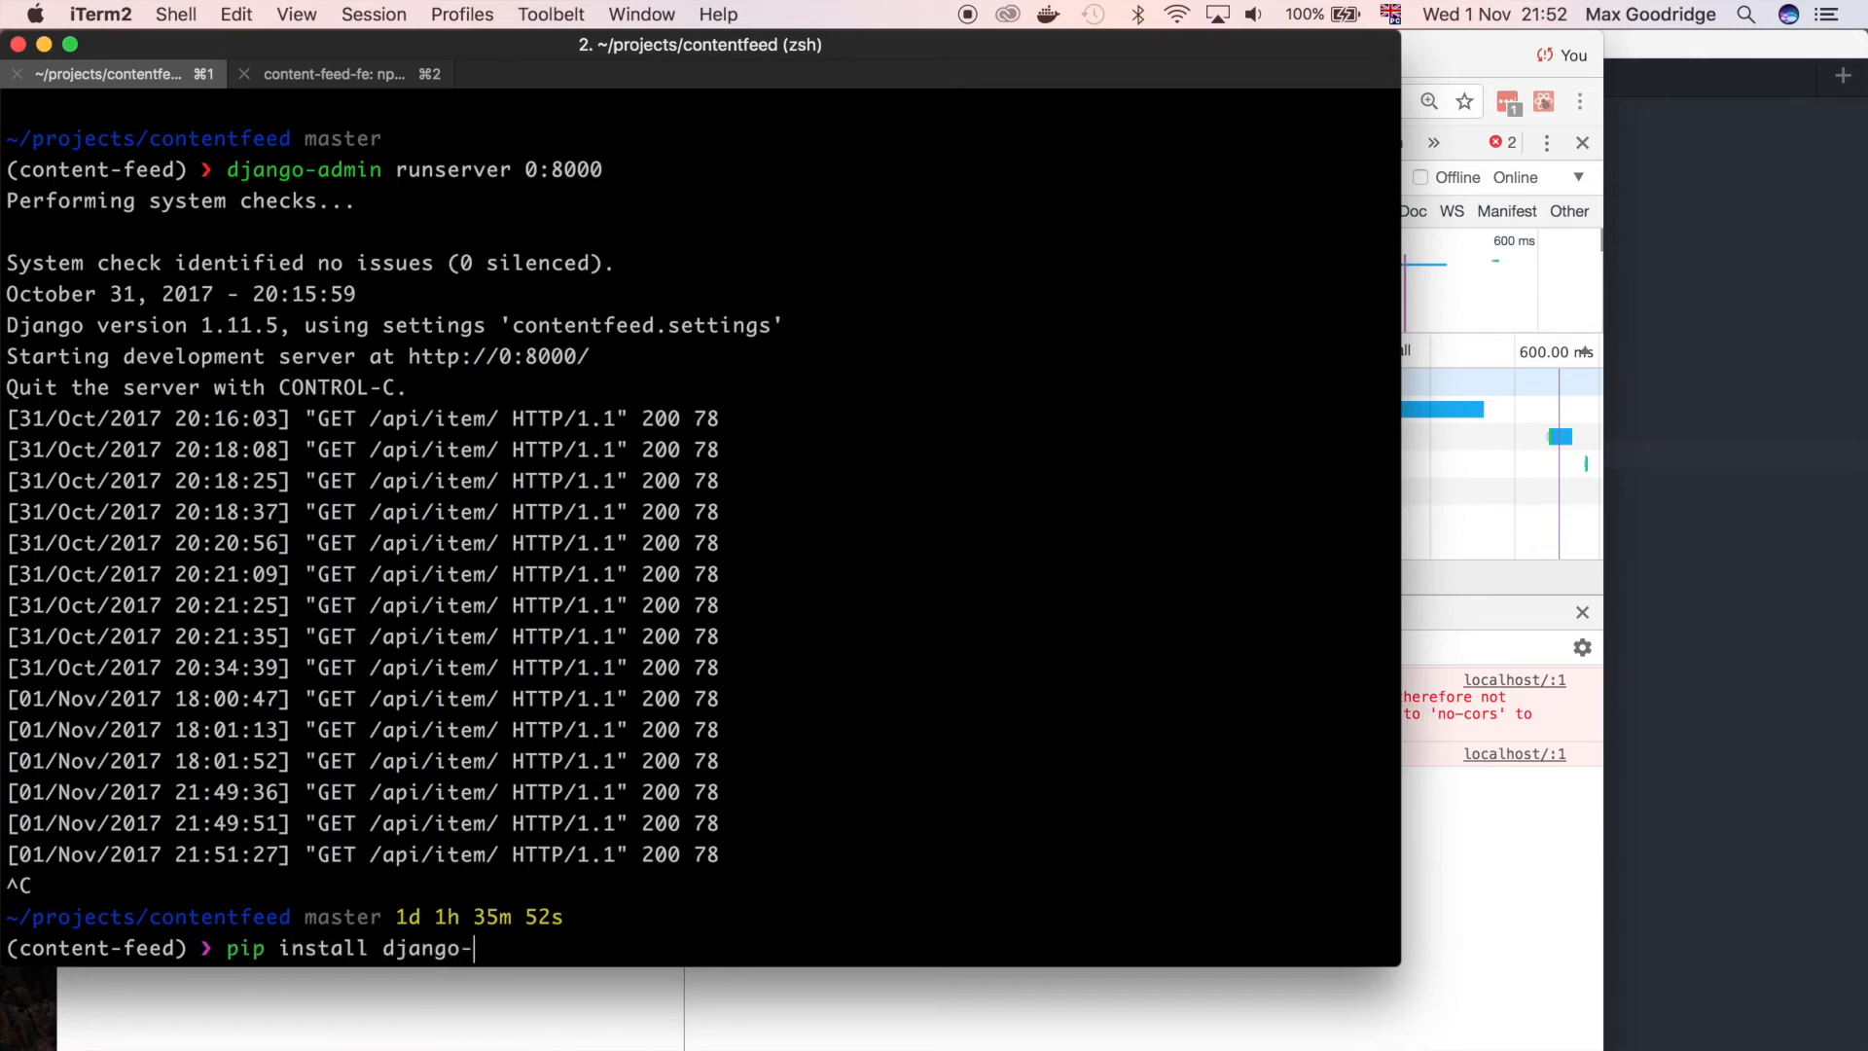
pyautogui.write('cors-')
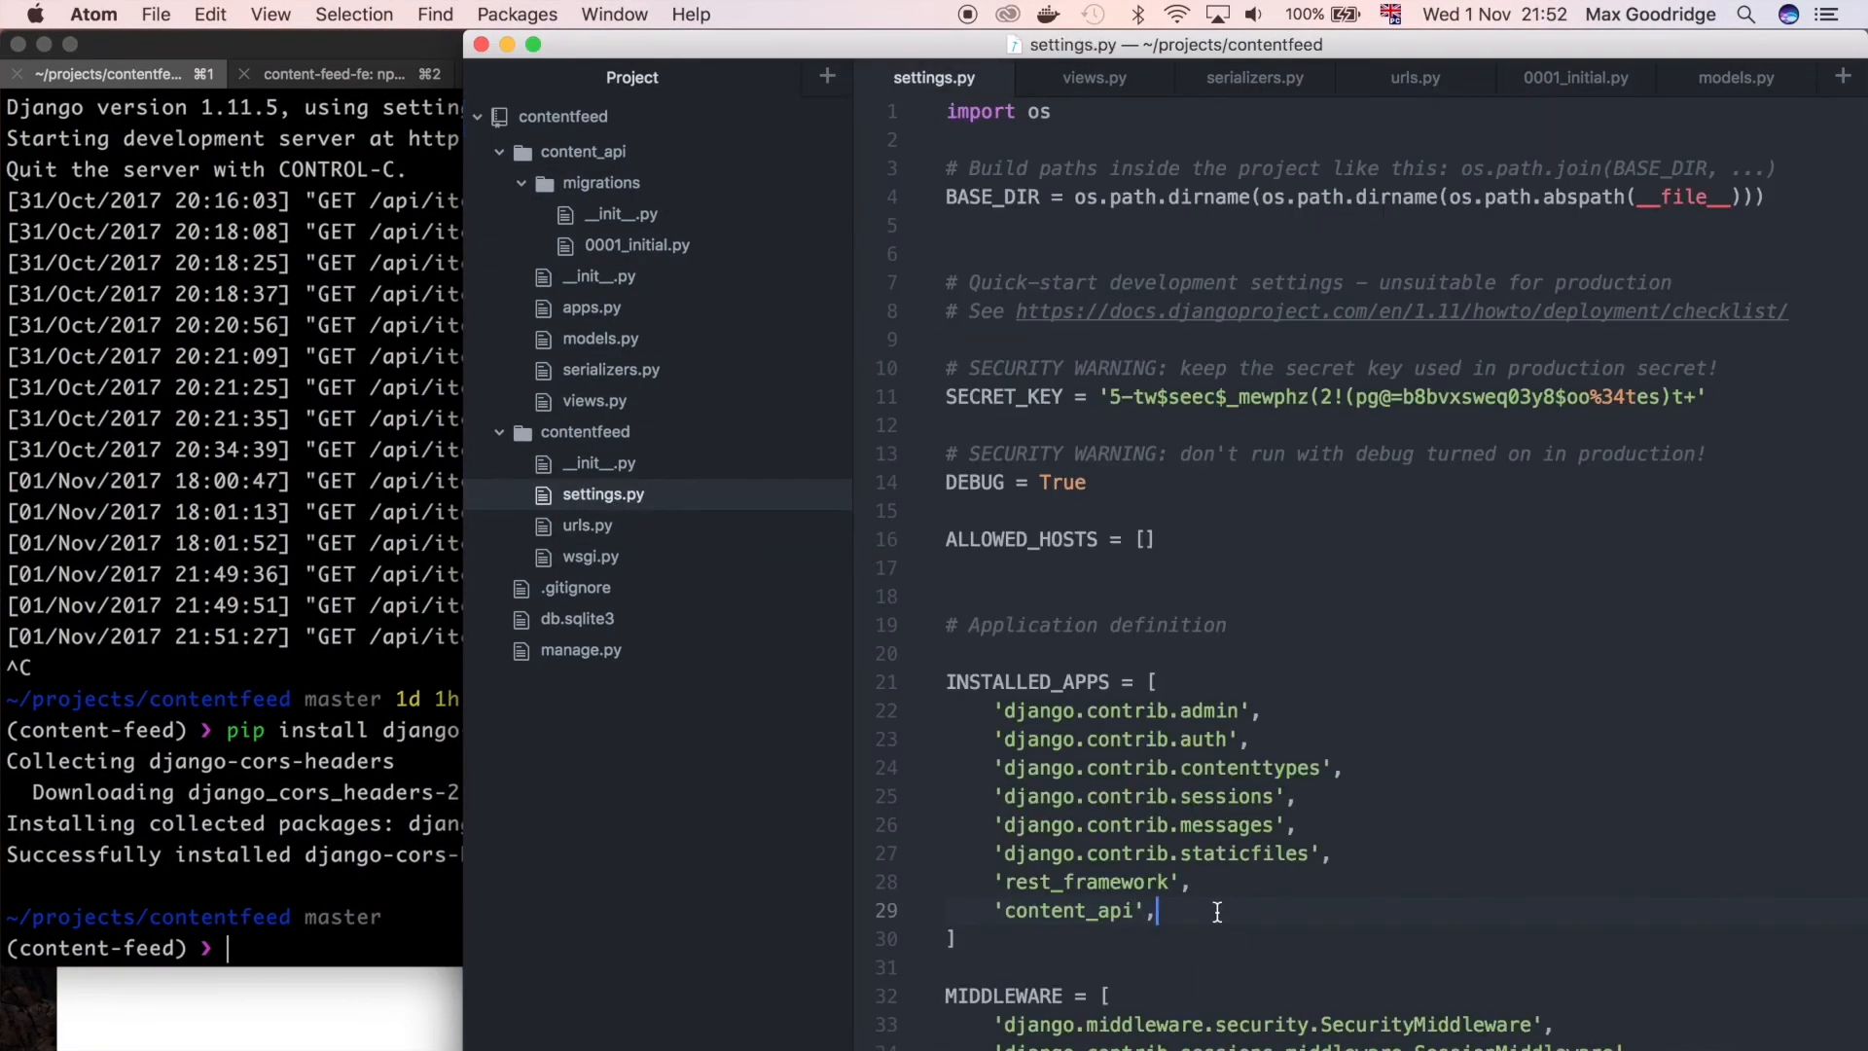
# Add 'corsheaders', to INSTALLED_APPS in settings.py
pyautogui.write("'")
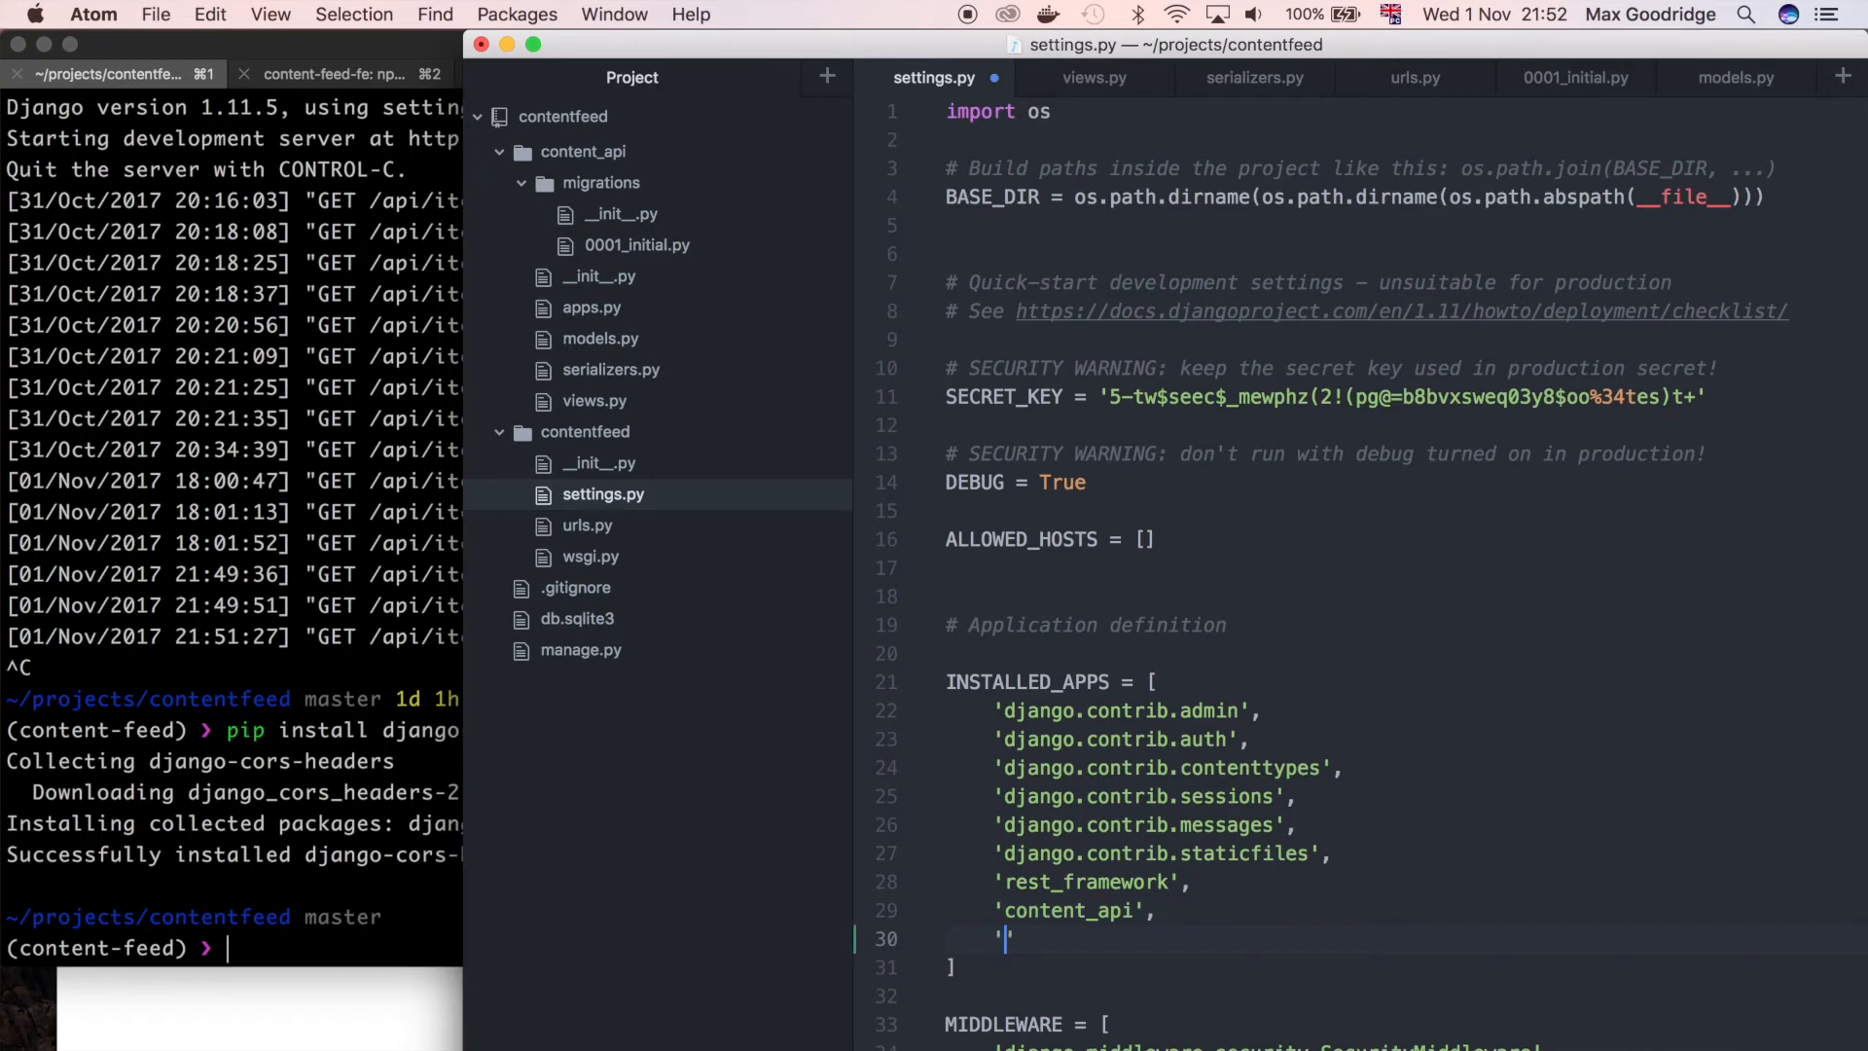
pyautogui.write('cor')
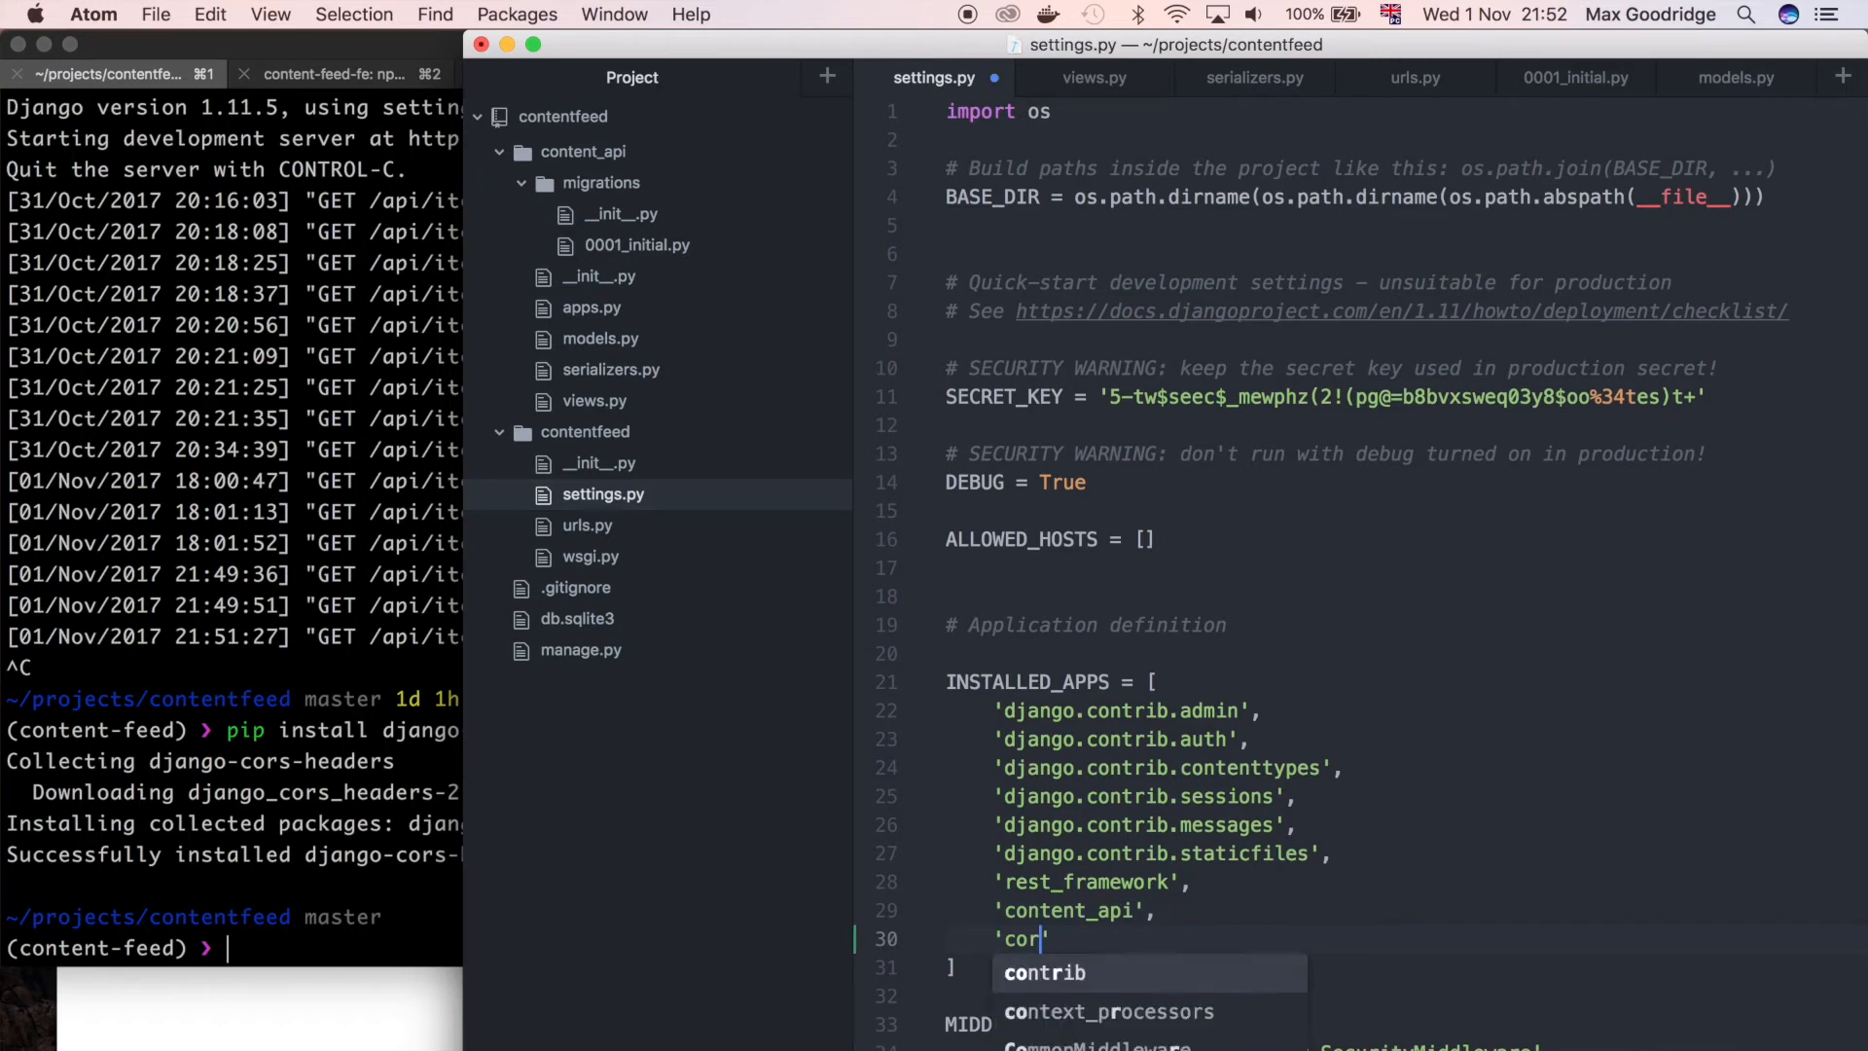
pyautogui.write('sheaders')
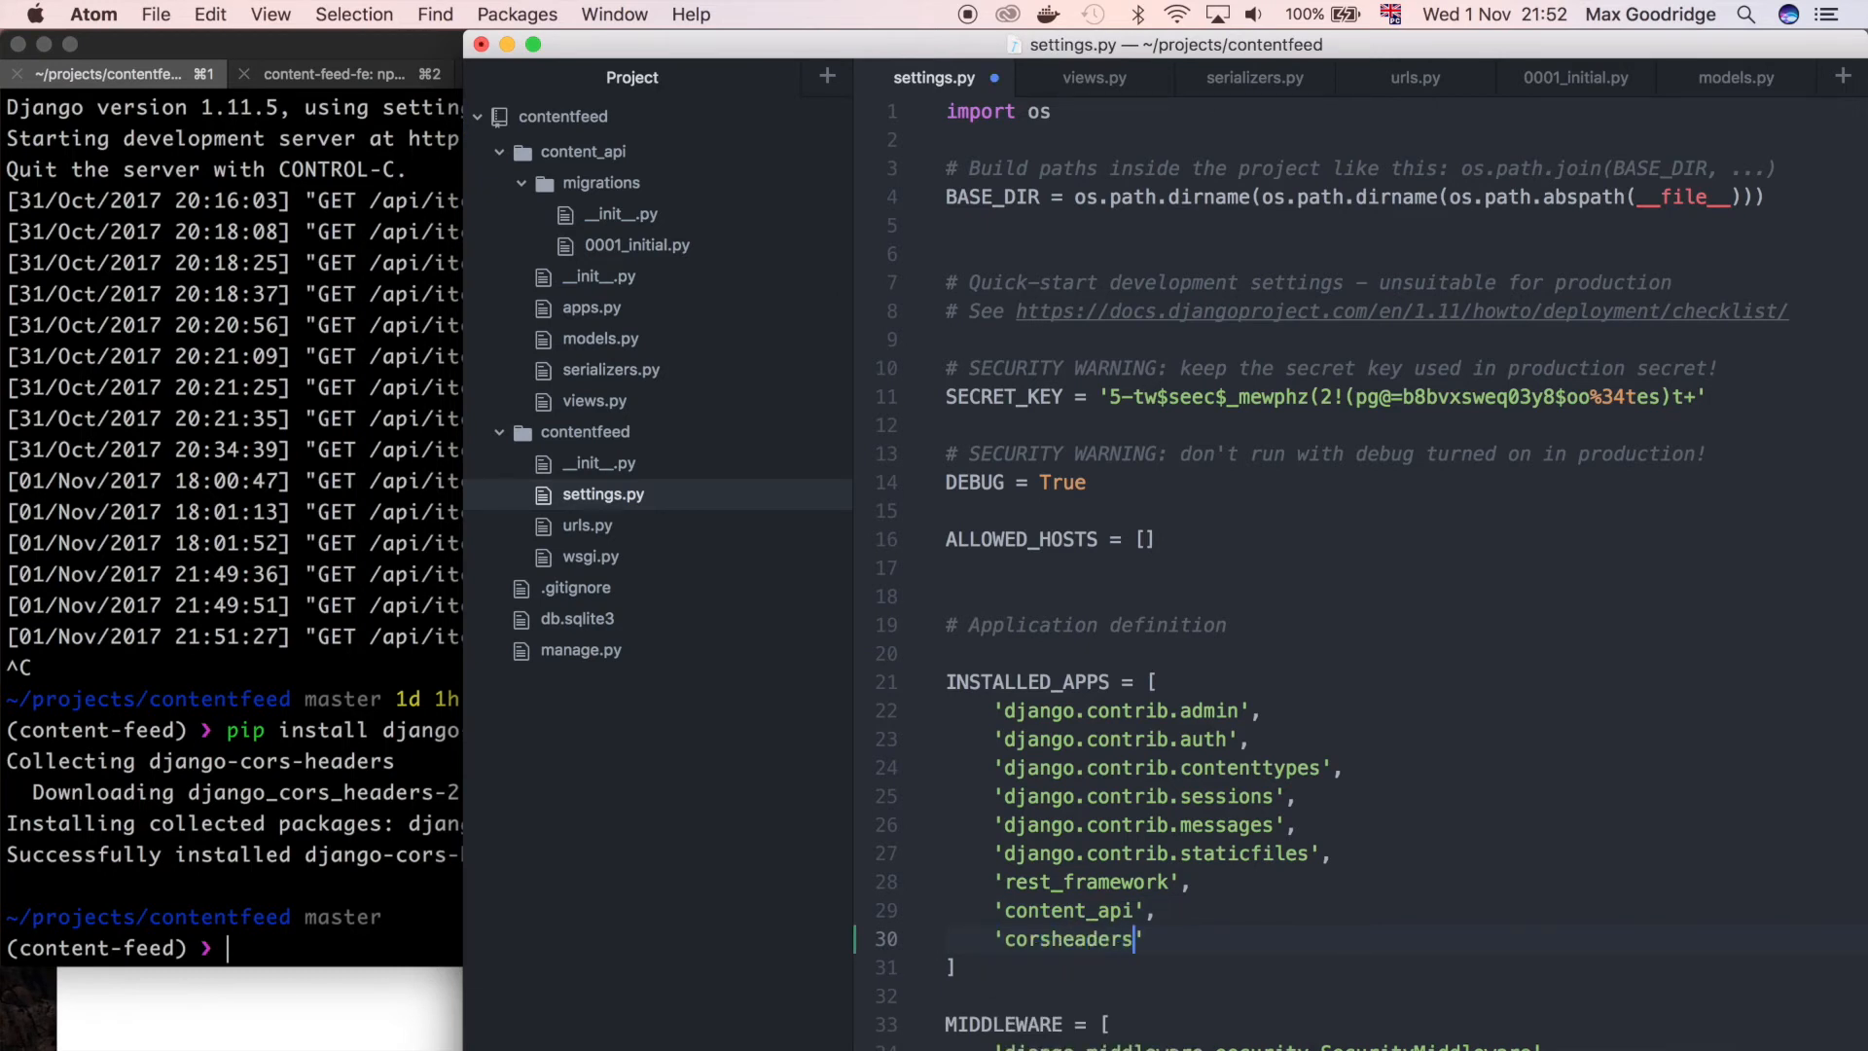
pyautogui.write(',')
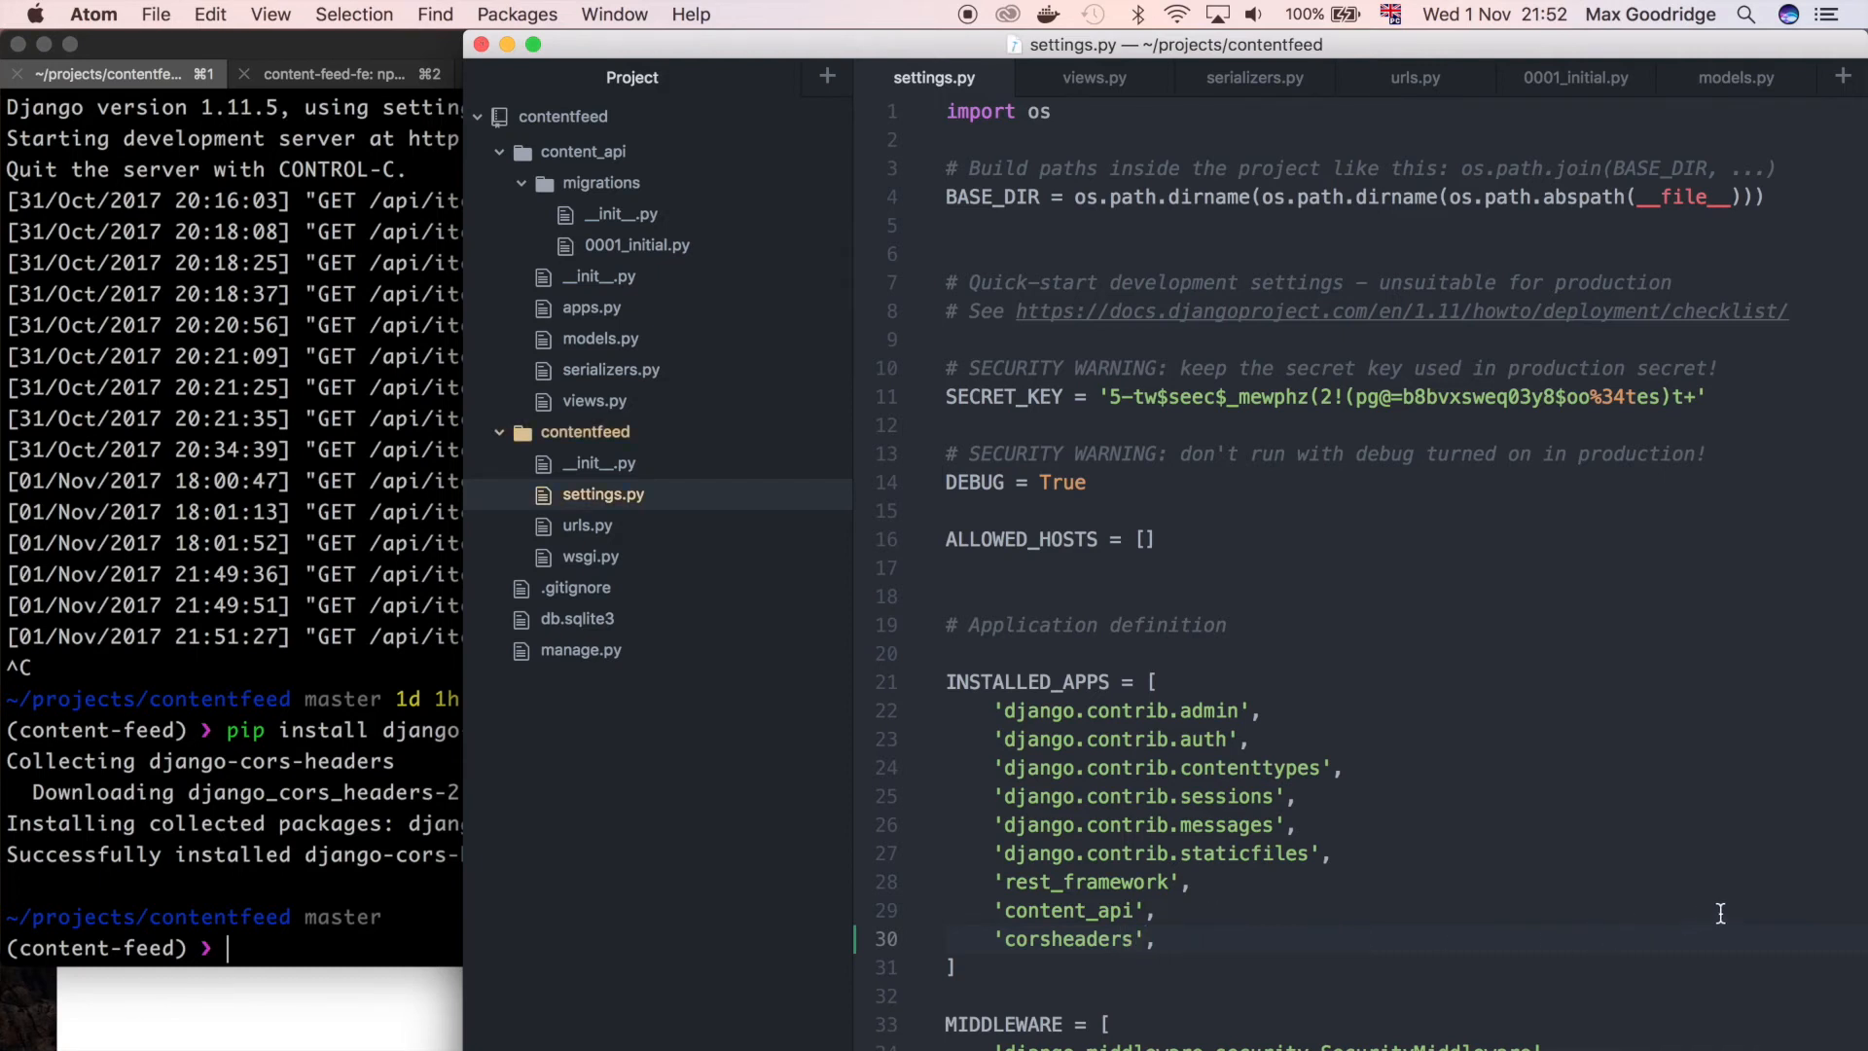
# Add 'corsheaders.middleware.CorsMiddleware', to the MIDDLEWARE list
pyautogui.scroll(-3)
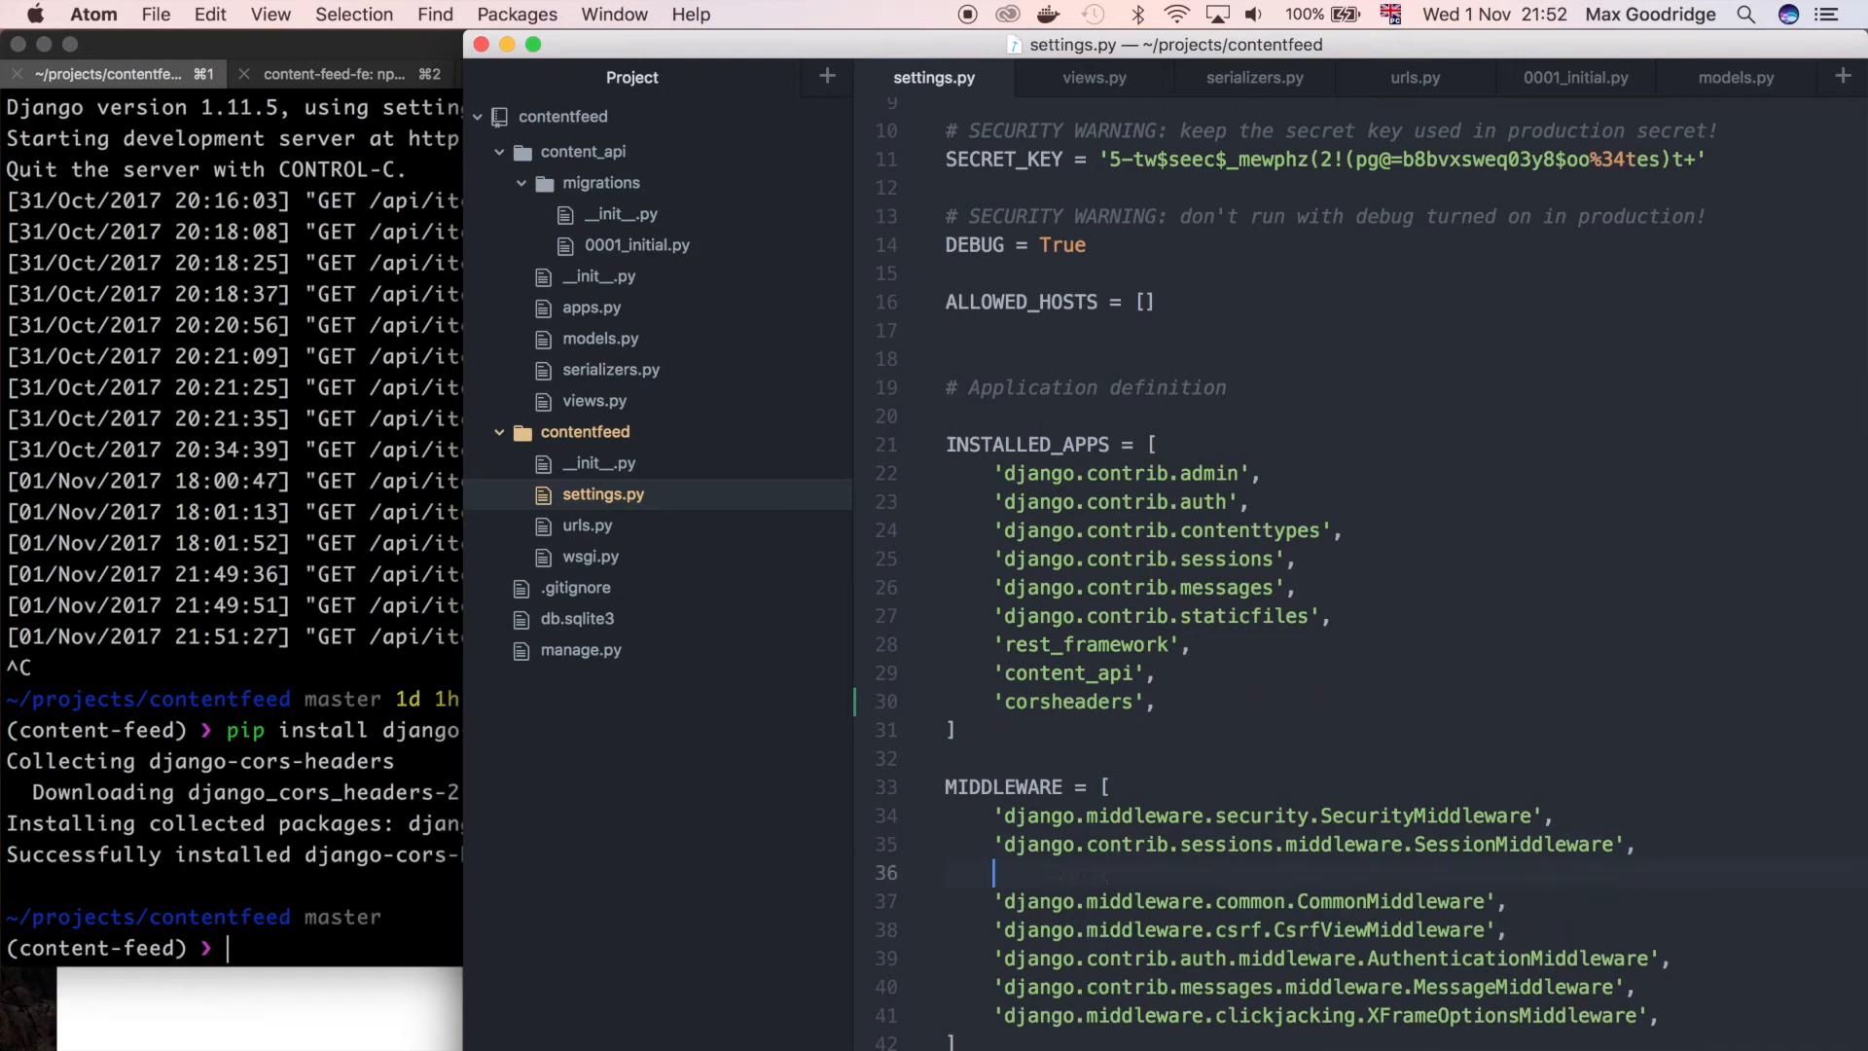
pyautogui.write("'corshead")
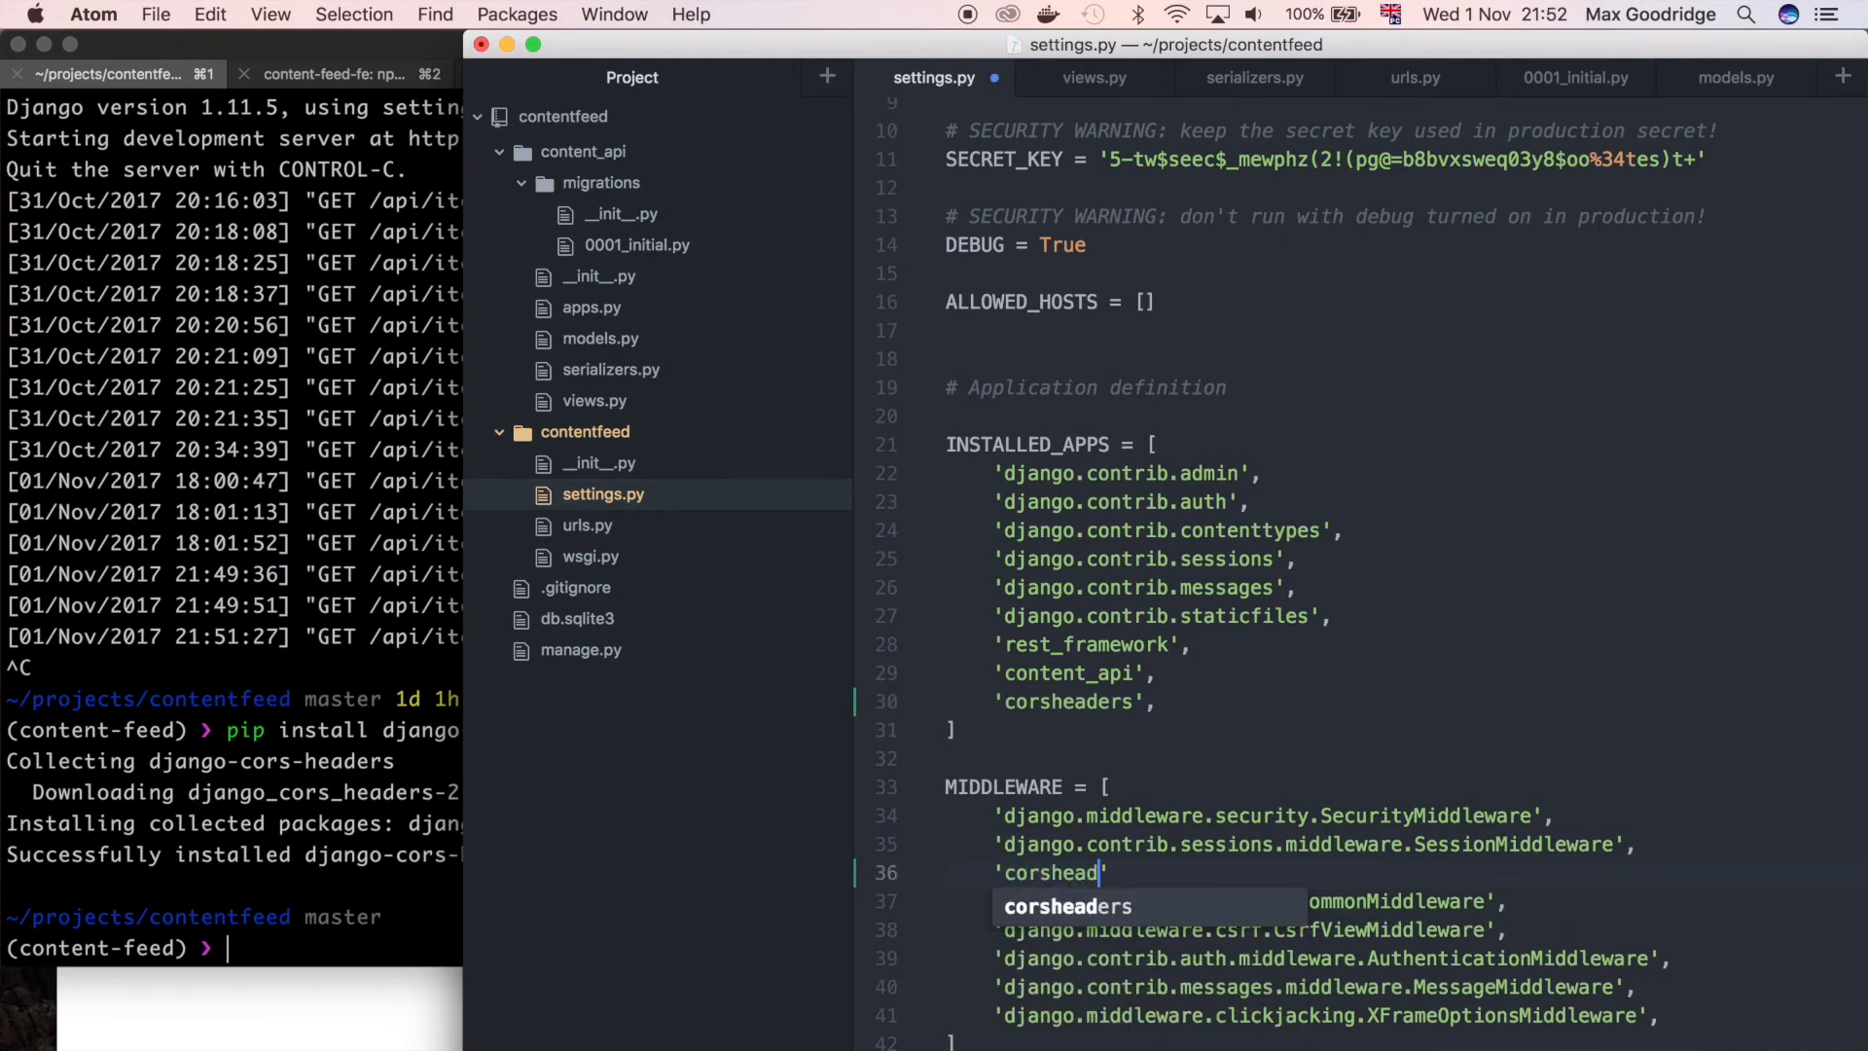
pyautogui.press('Tab')
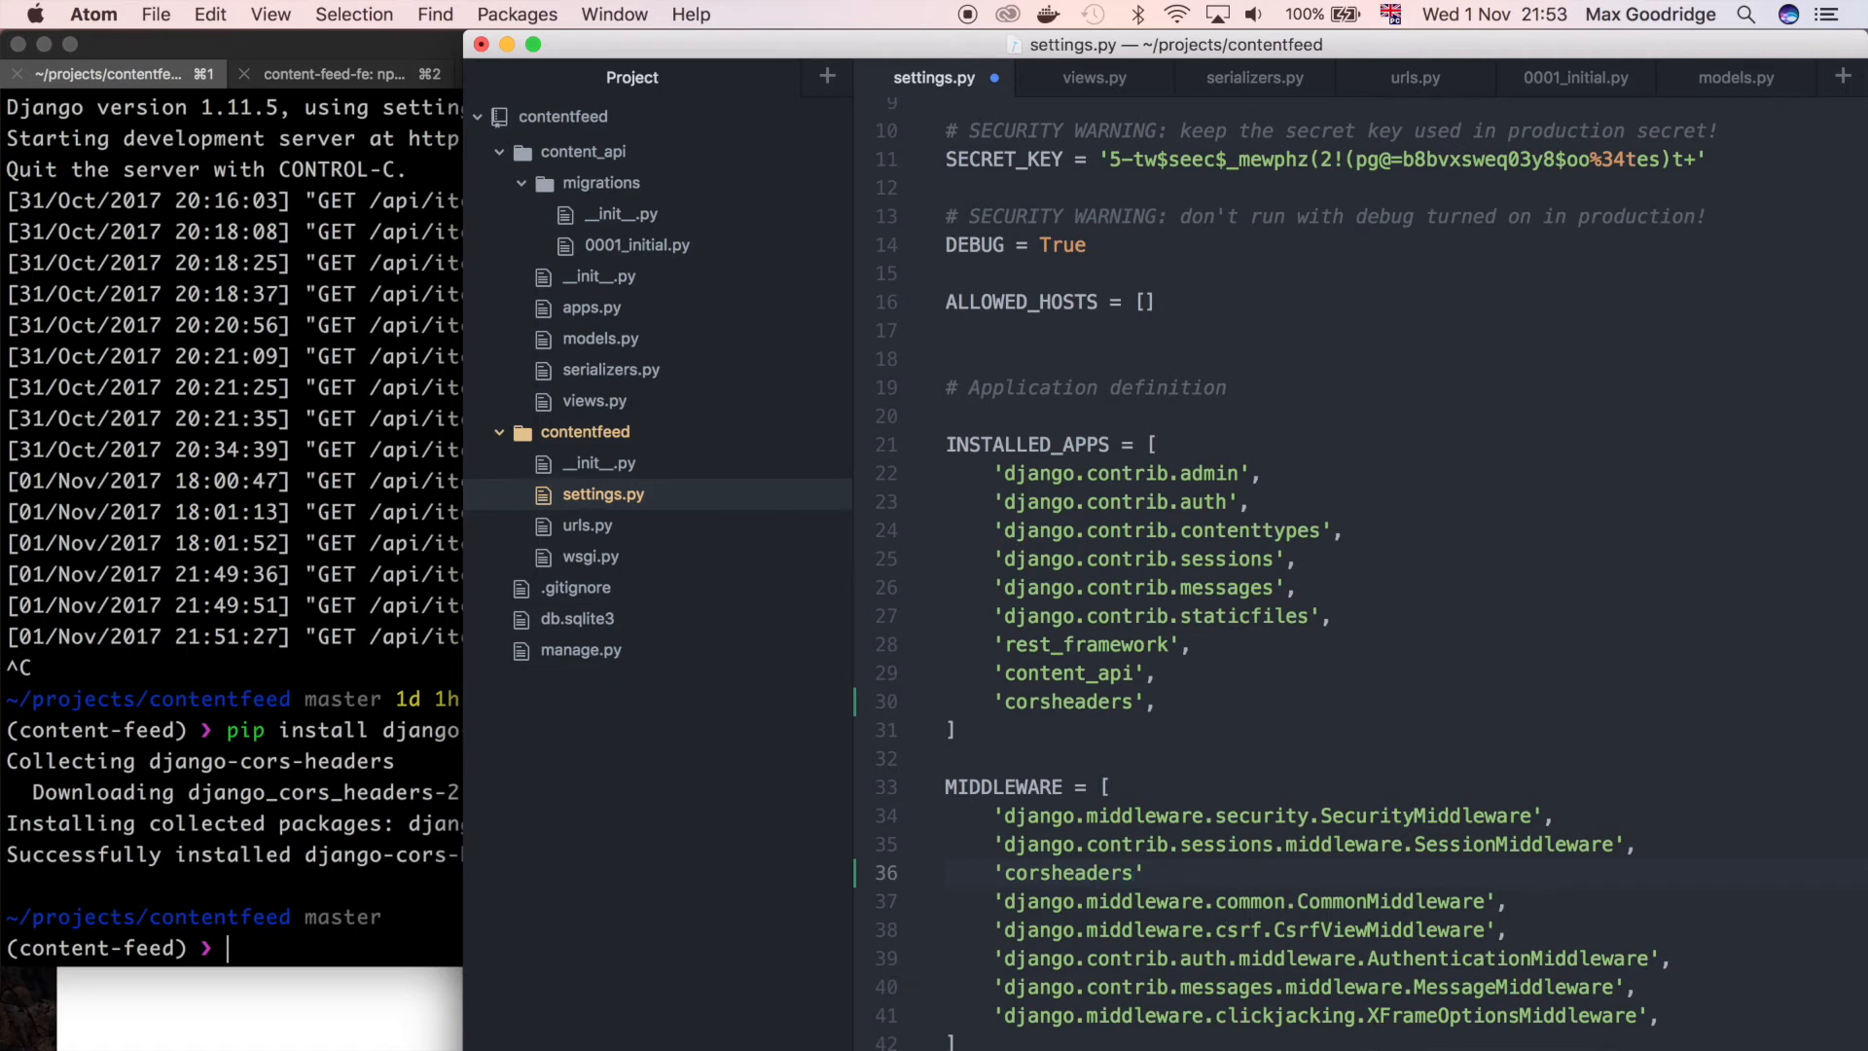
pyautogui.write('.m')
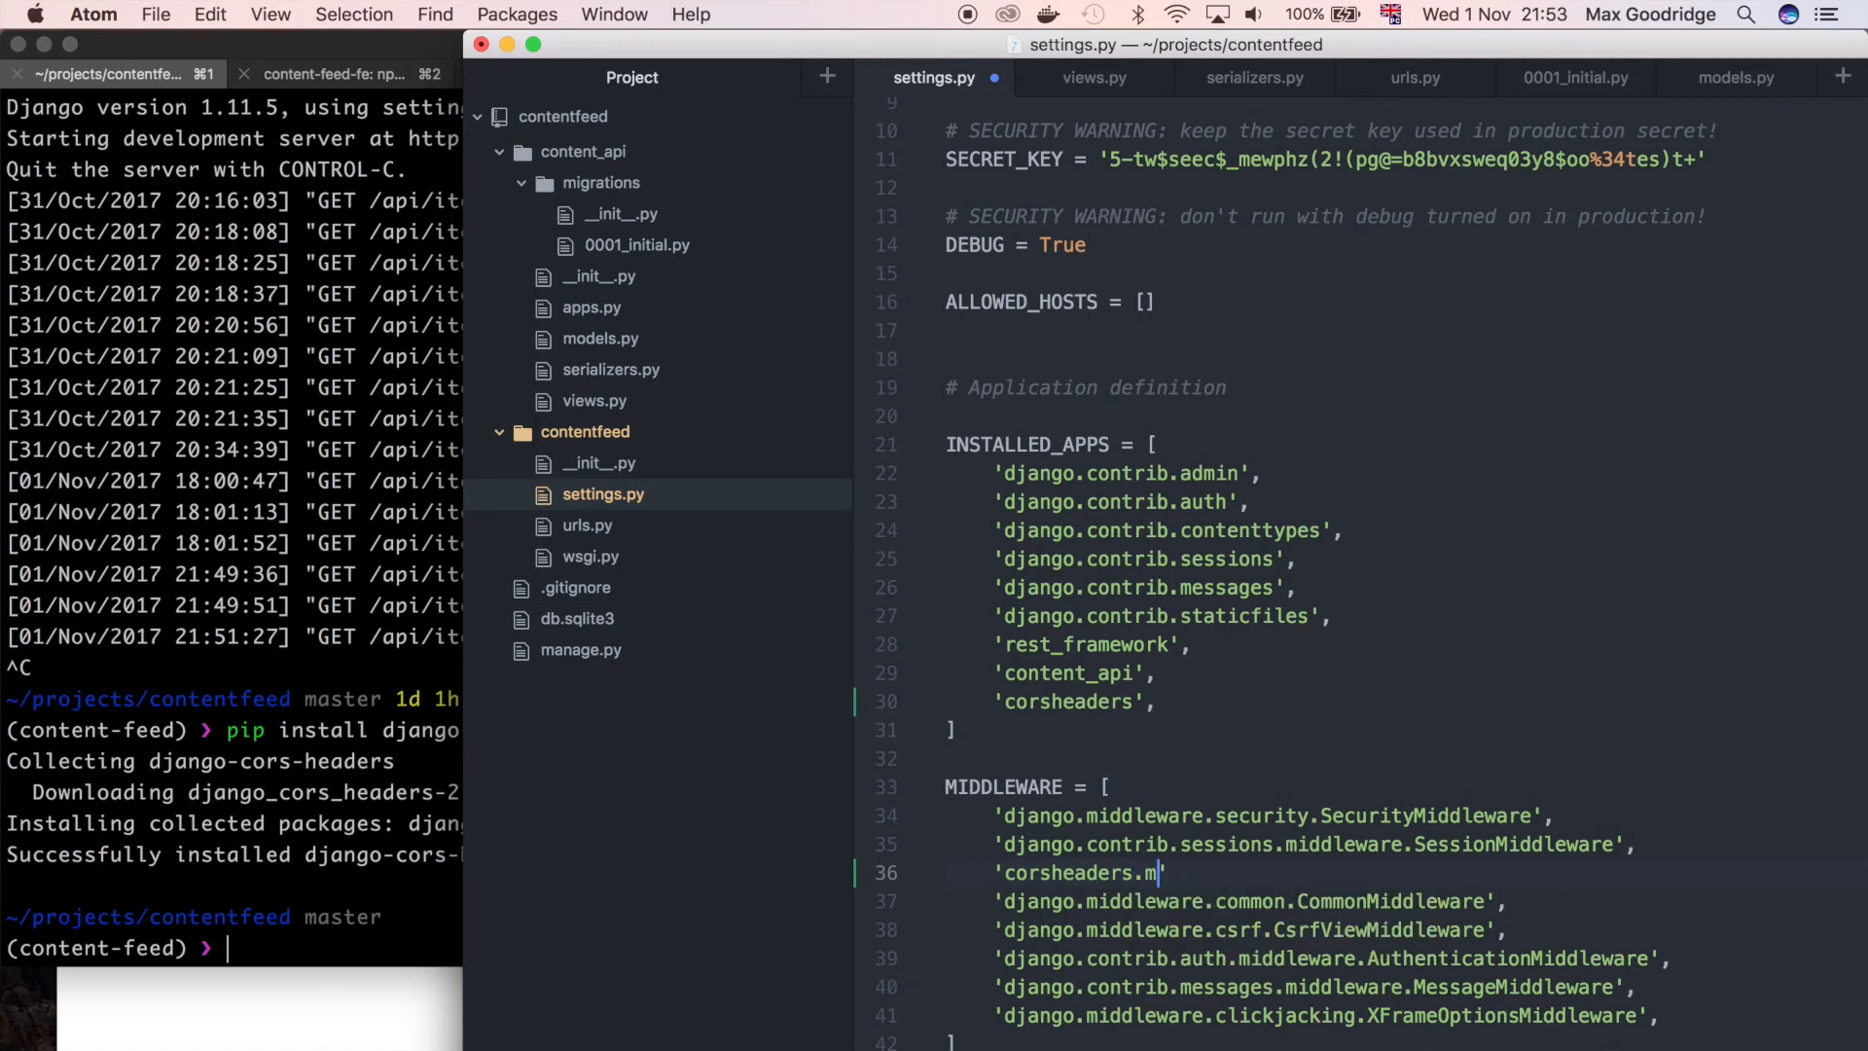
pyautogui.write('iddleware.CorsM')
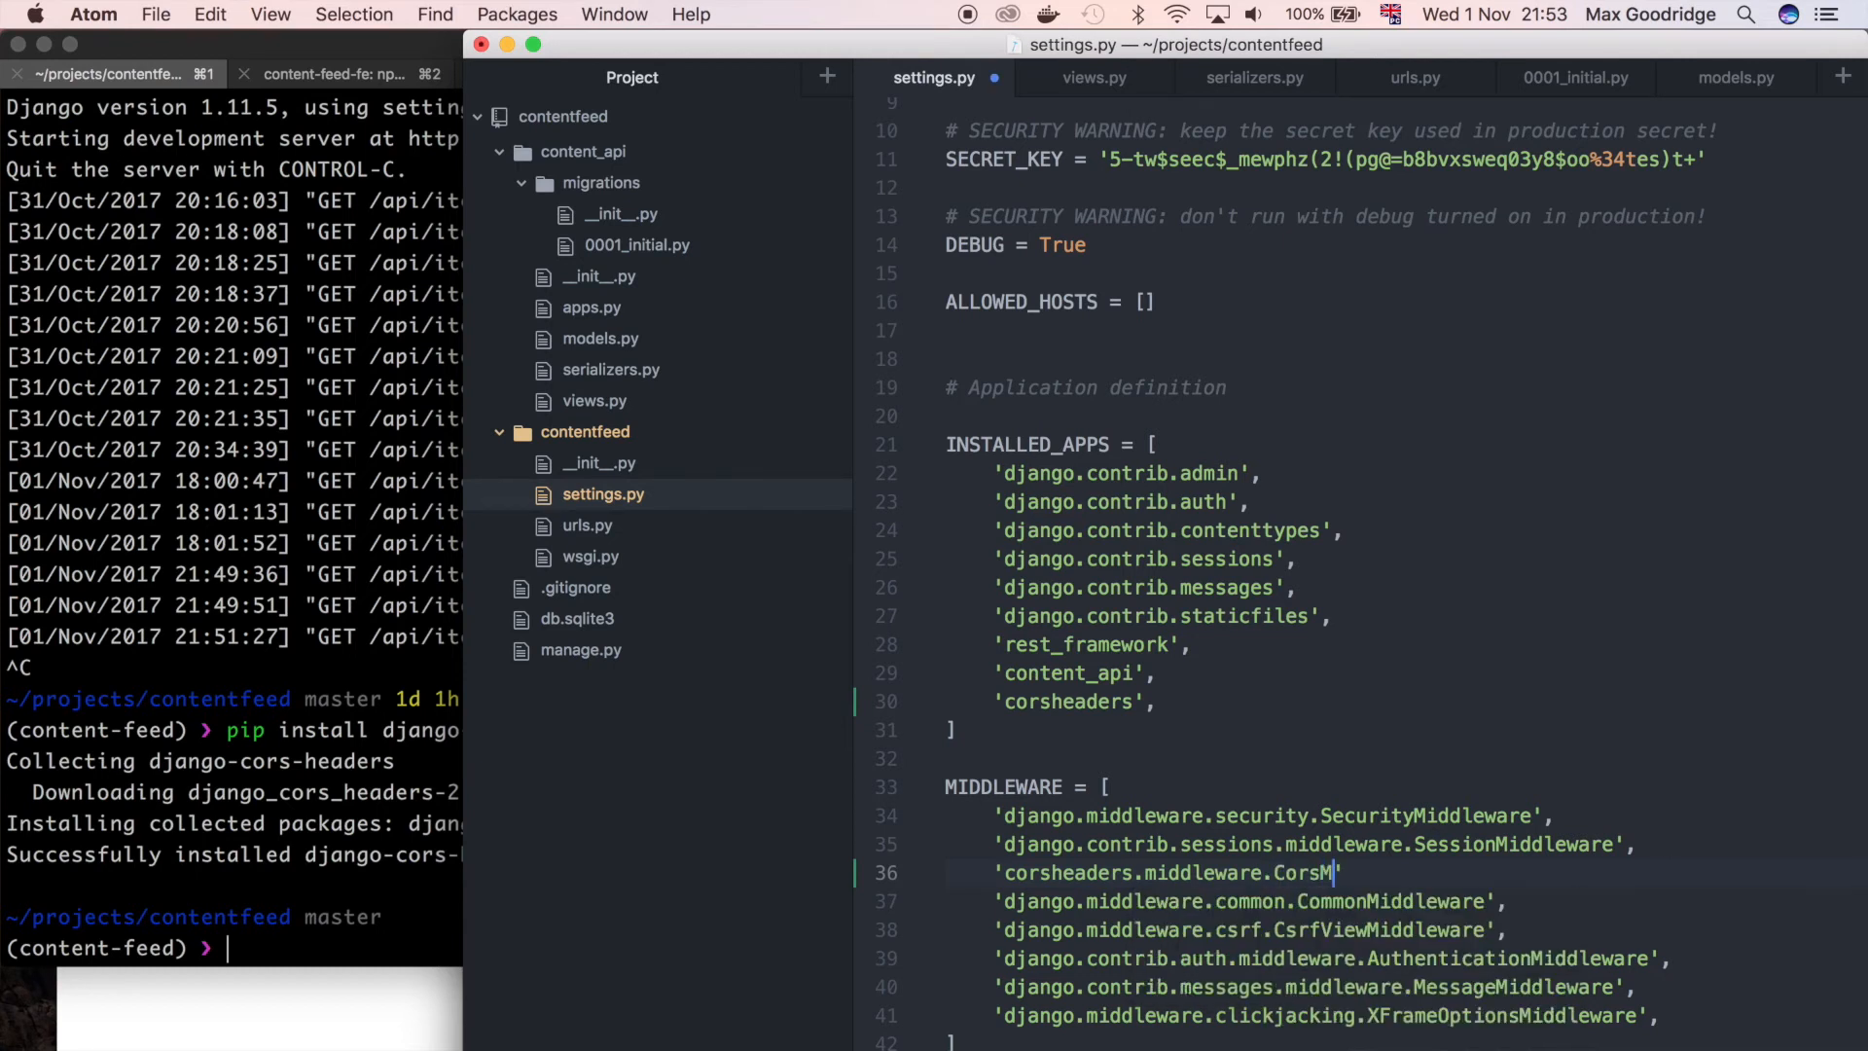
pyautogui.write('iddleware')
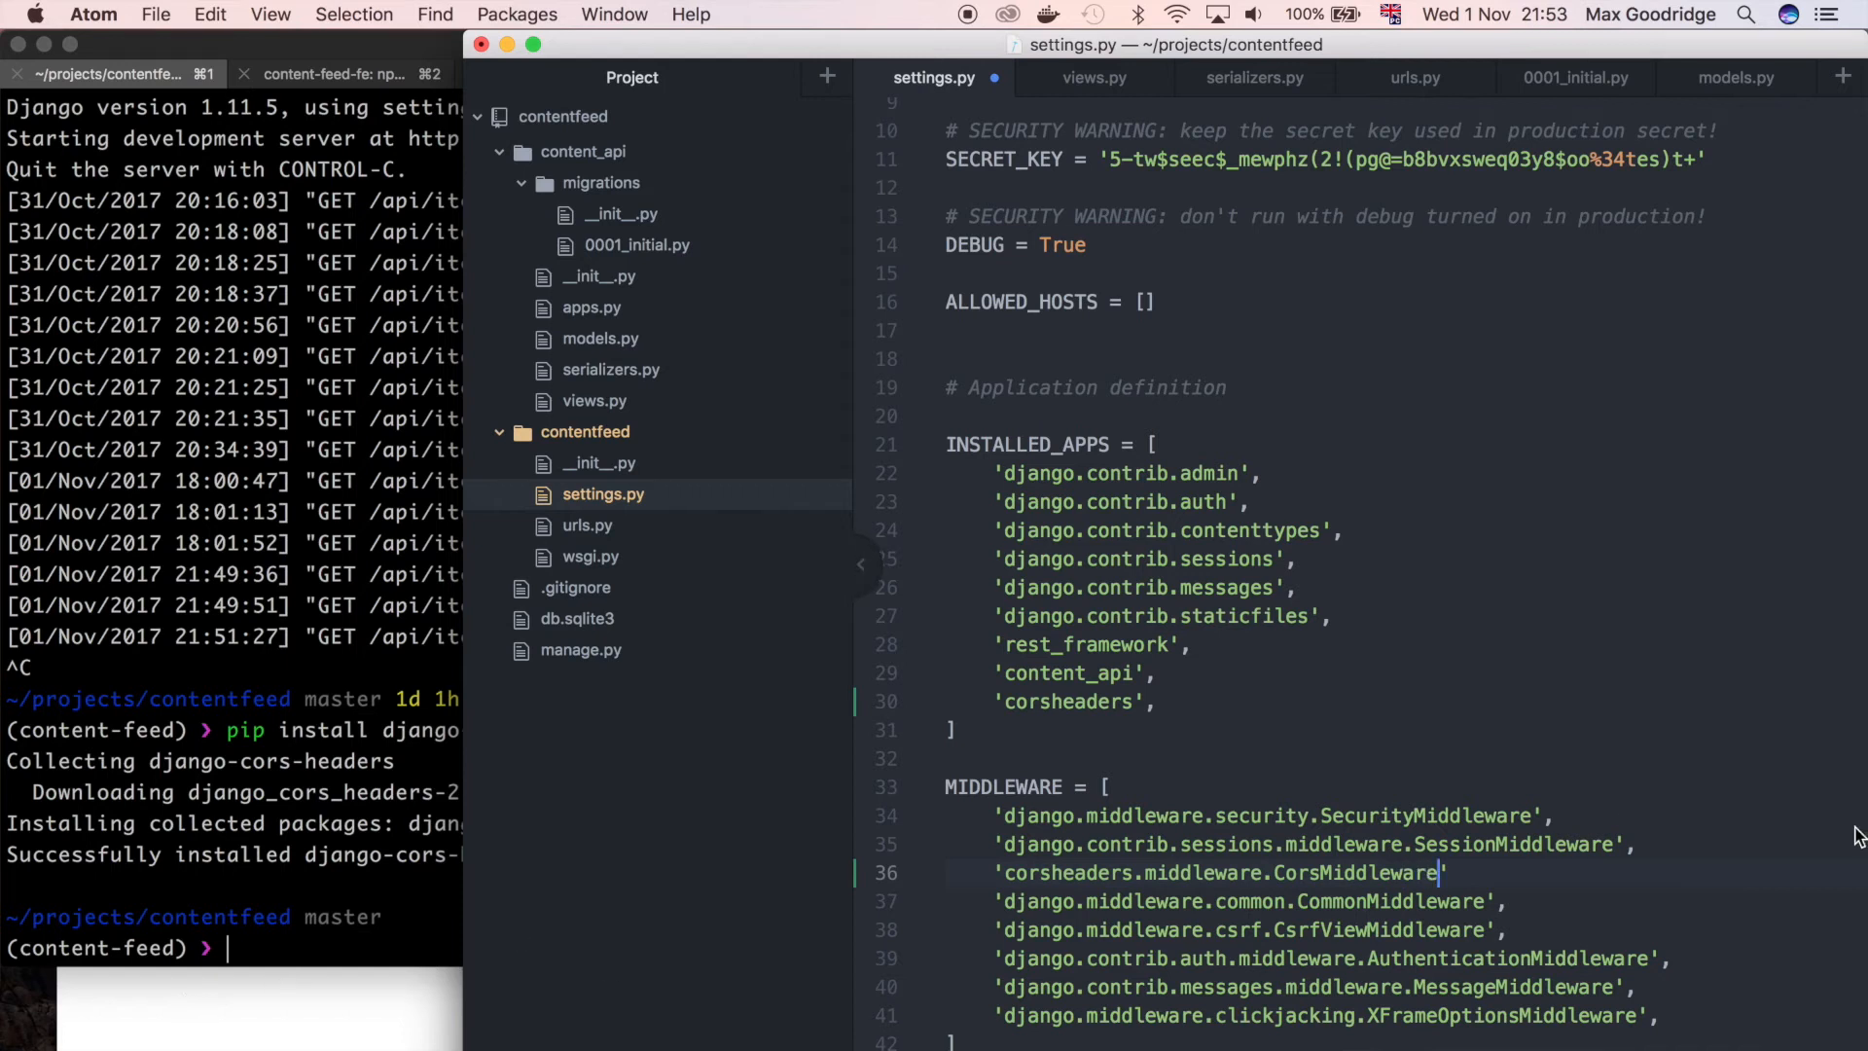
pyautogui.write(',')
pyautogui.click(232, 948)
pyautogui.write('django-admin runsere')
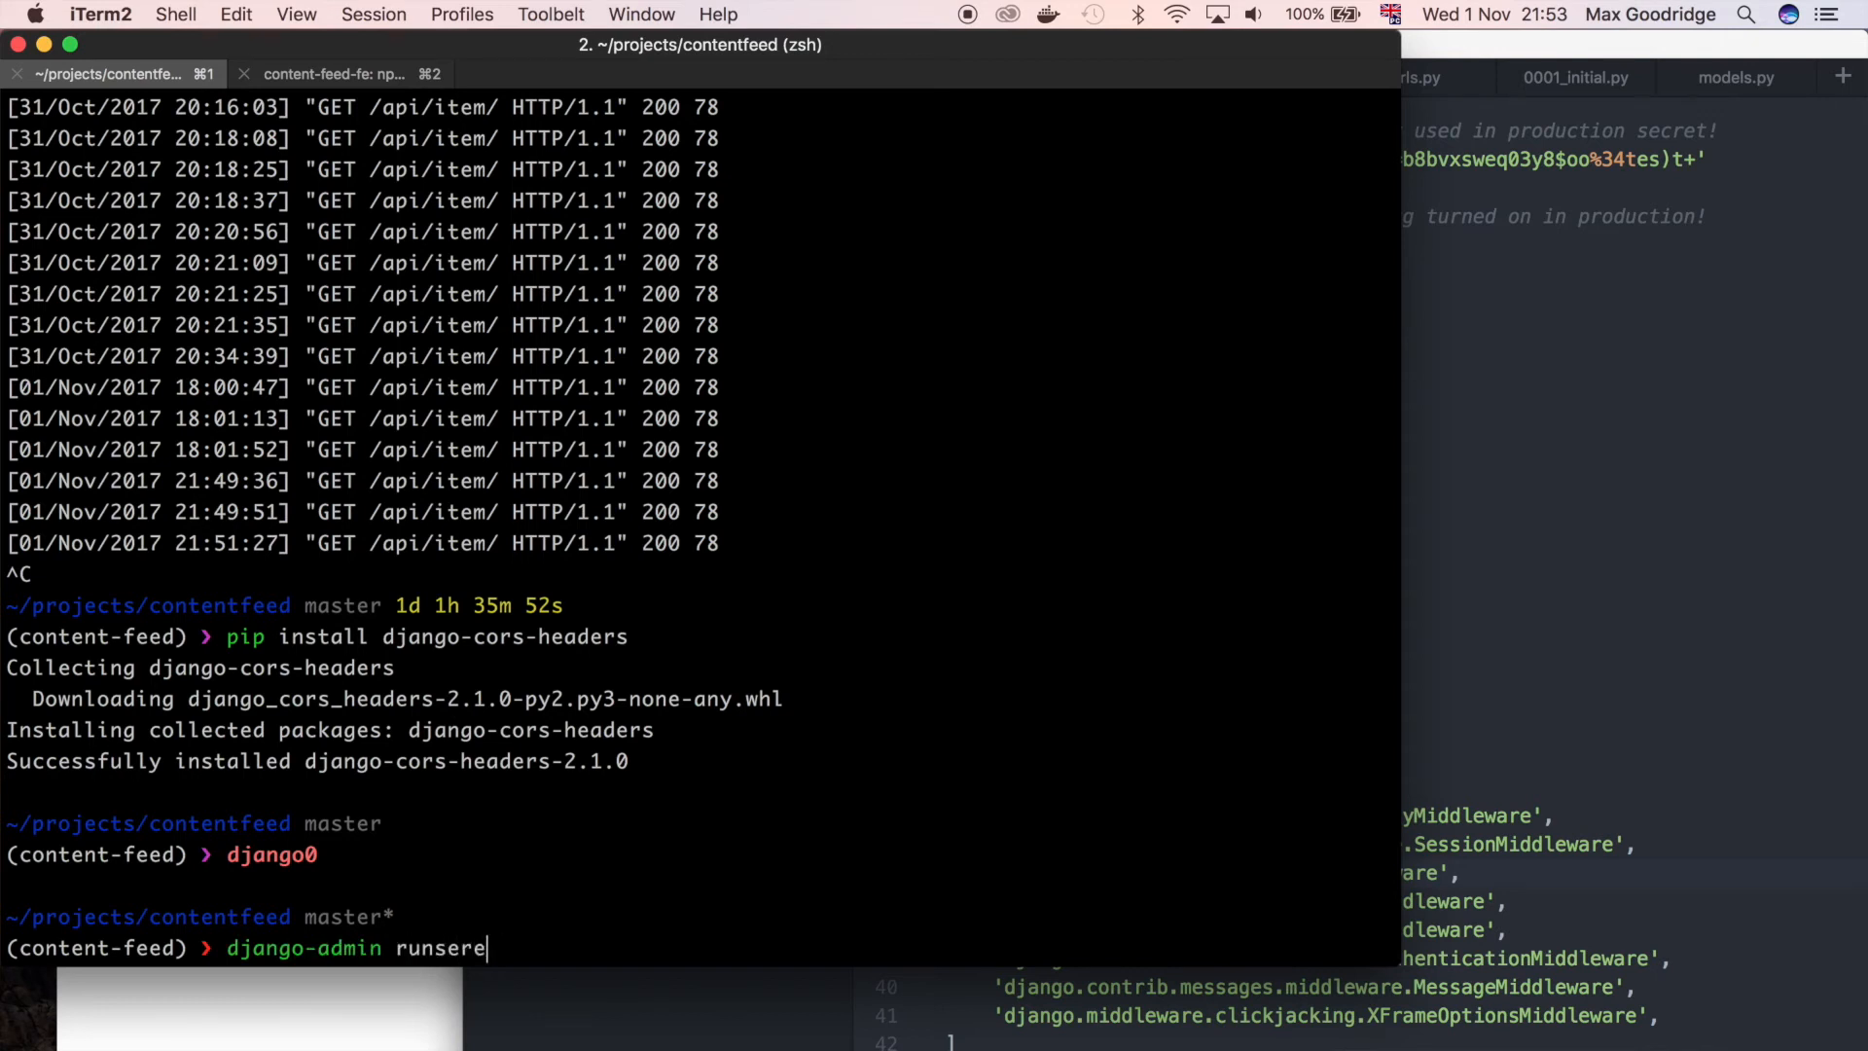
# Run django-admin runserver 0:8000 to start the Django dev server
pyautogui.write('rver 0:')
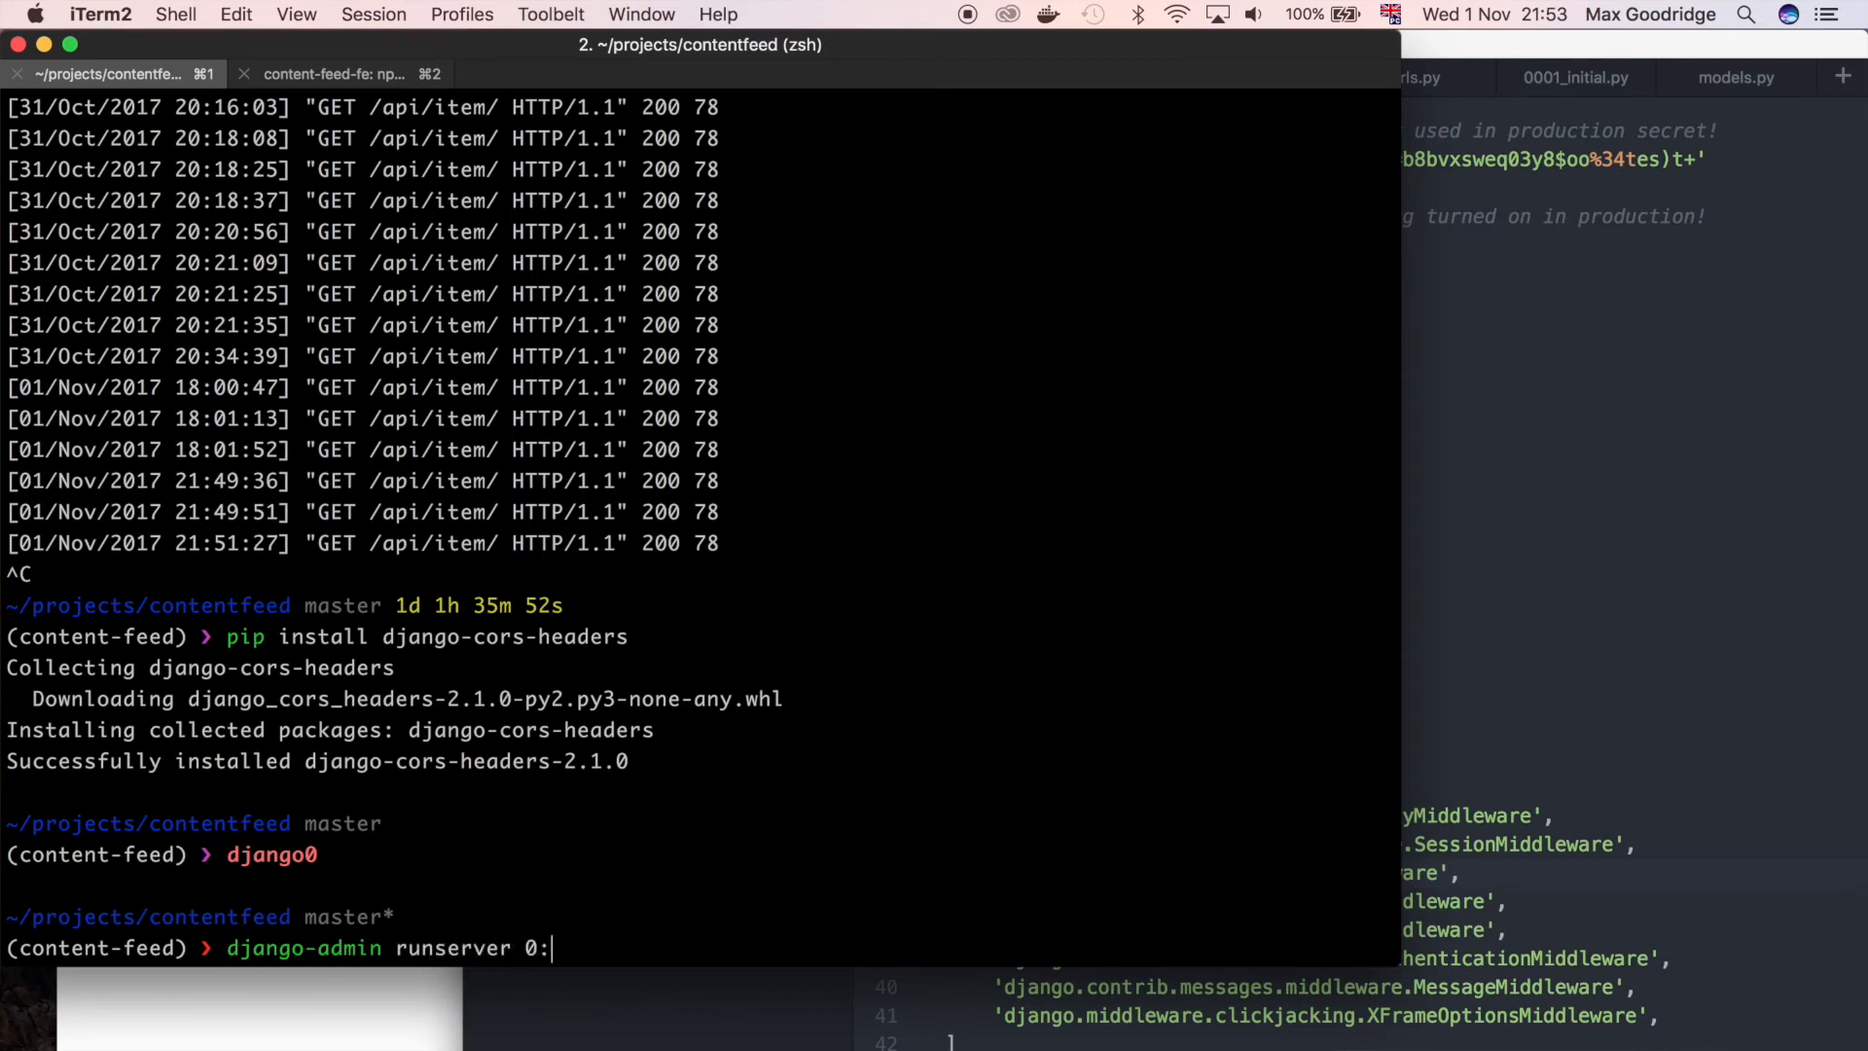
pyautogui.write('8000')
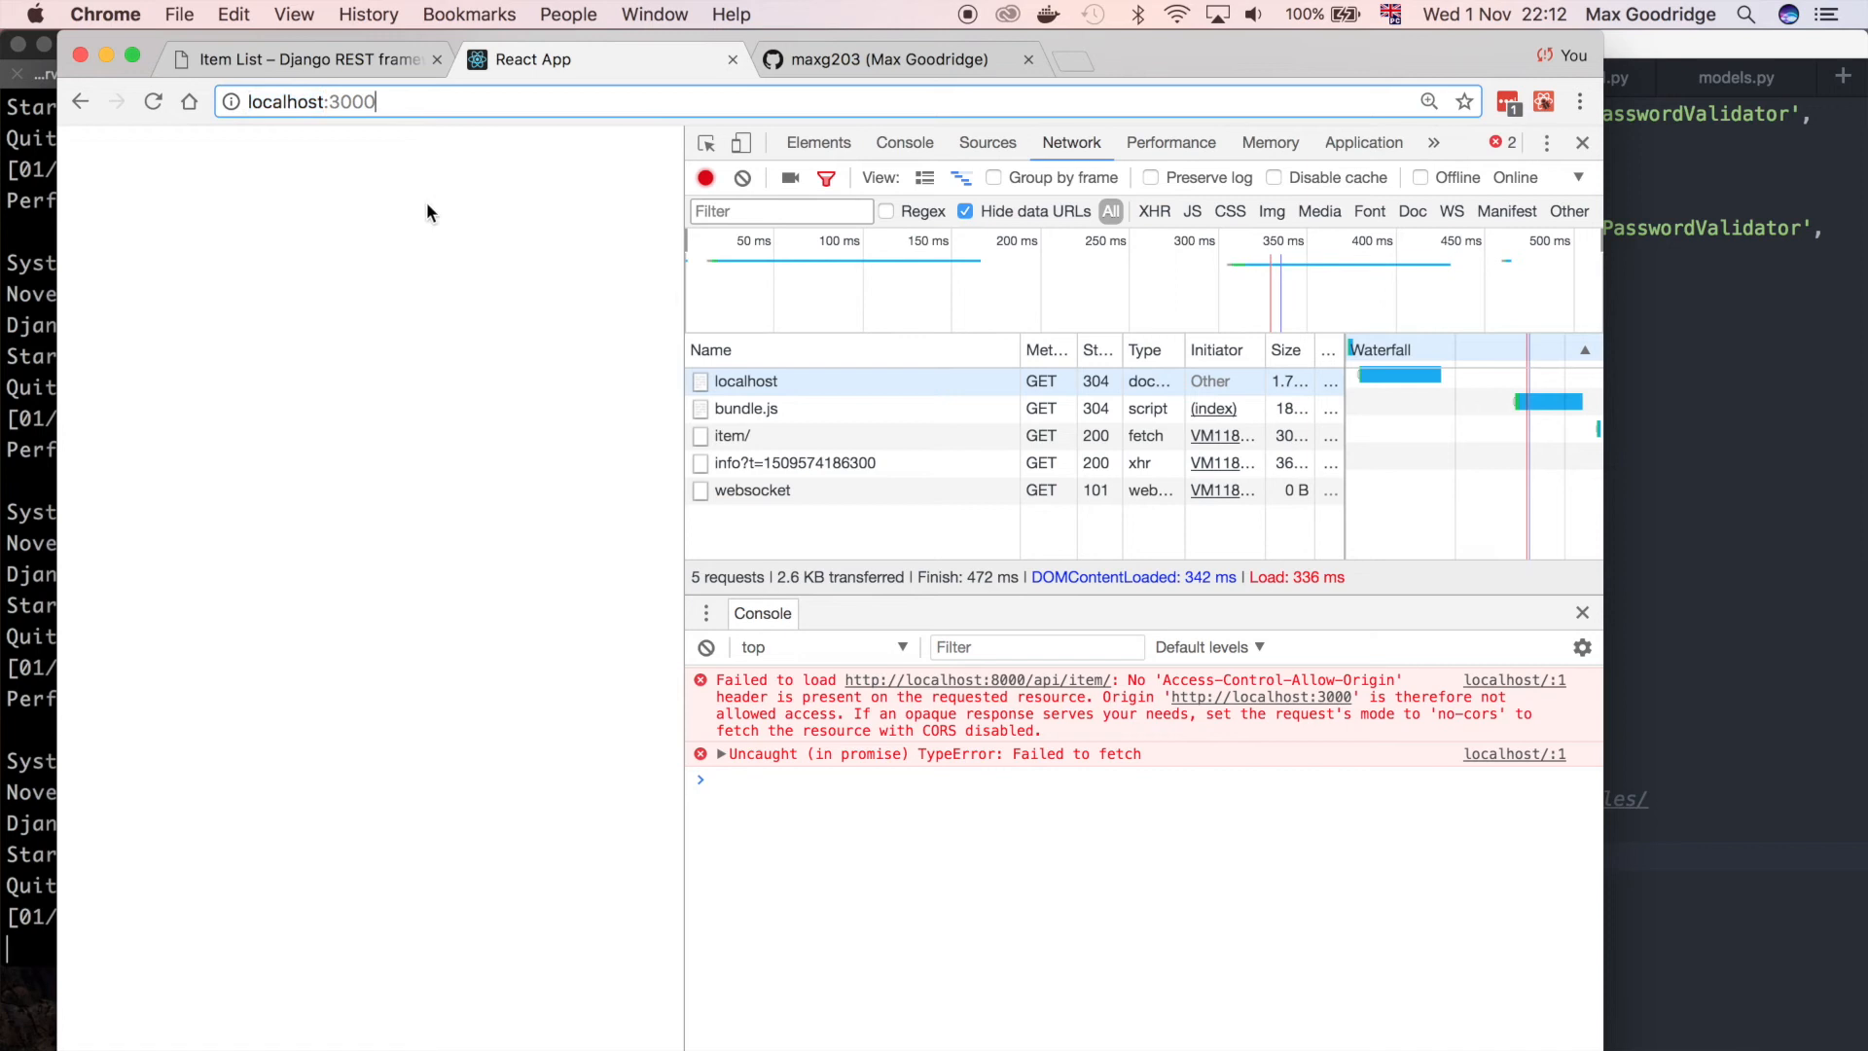
pyautogui.moveTo(465, 365)
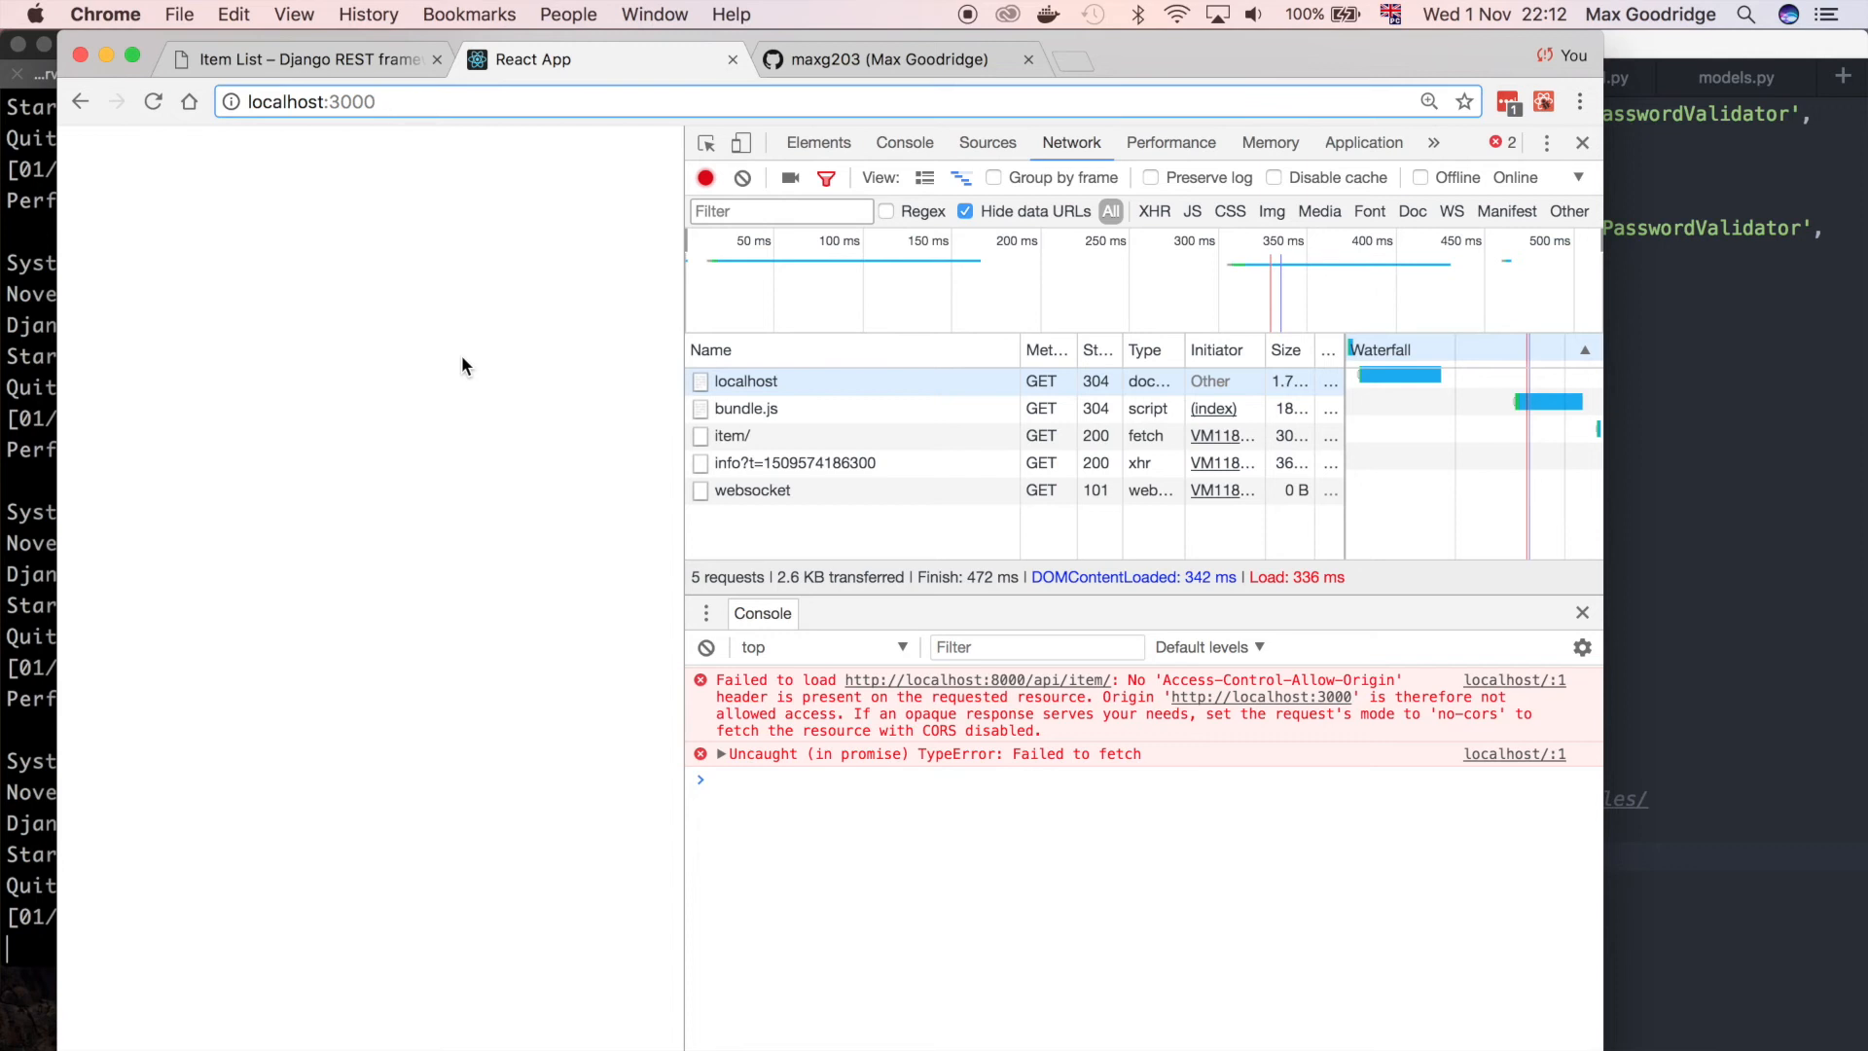
pyautogui.moveTo(467, 397)
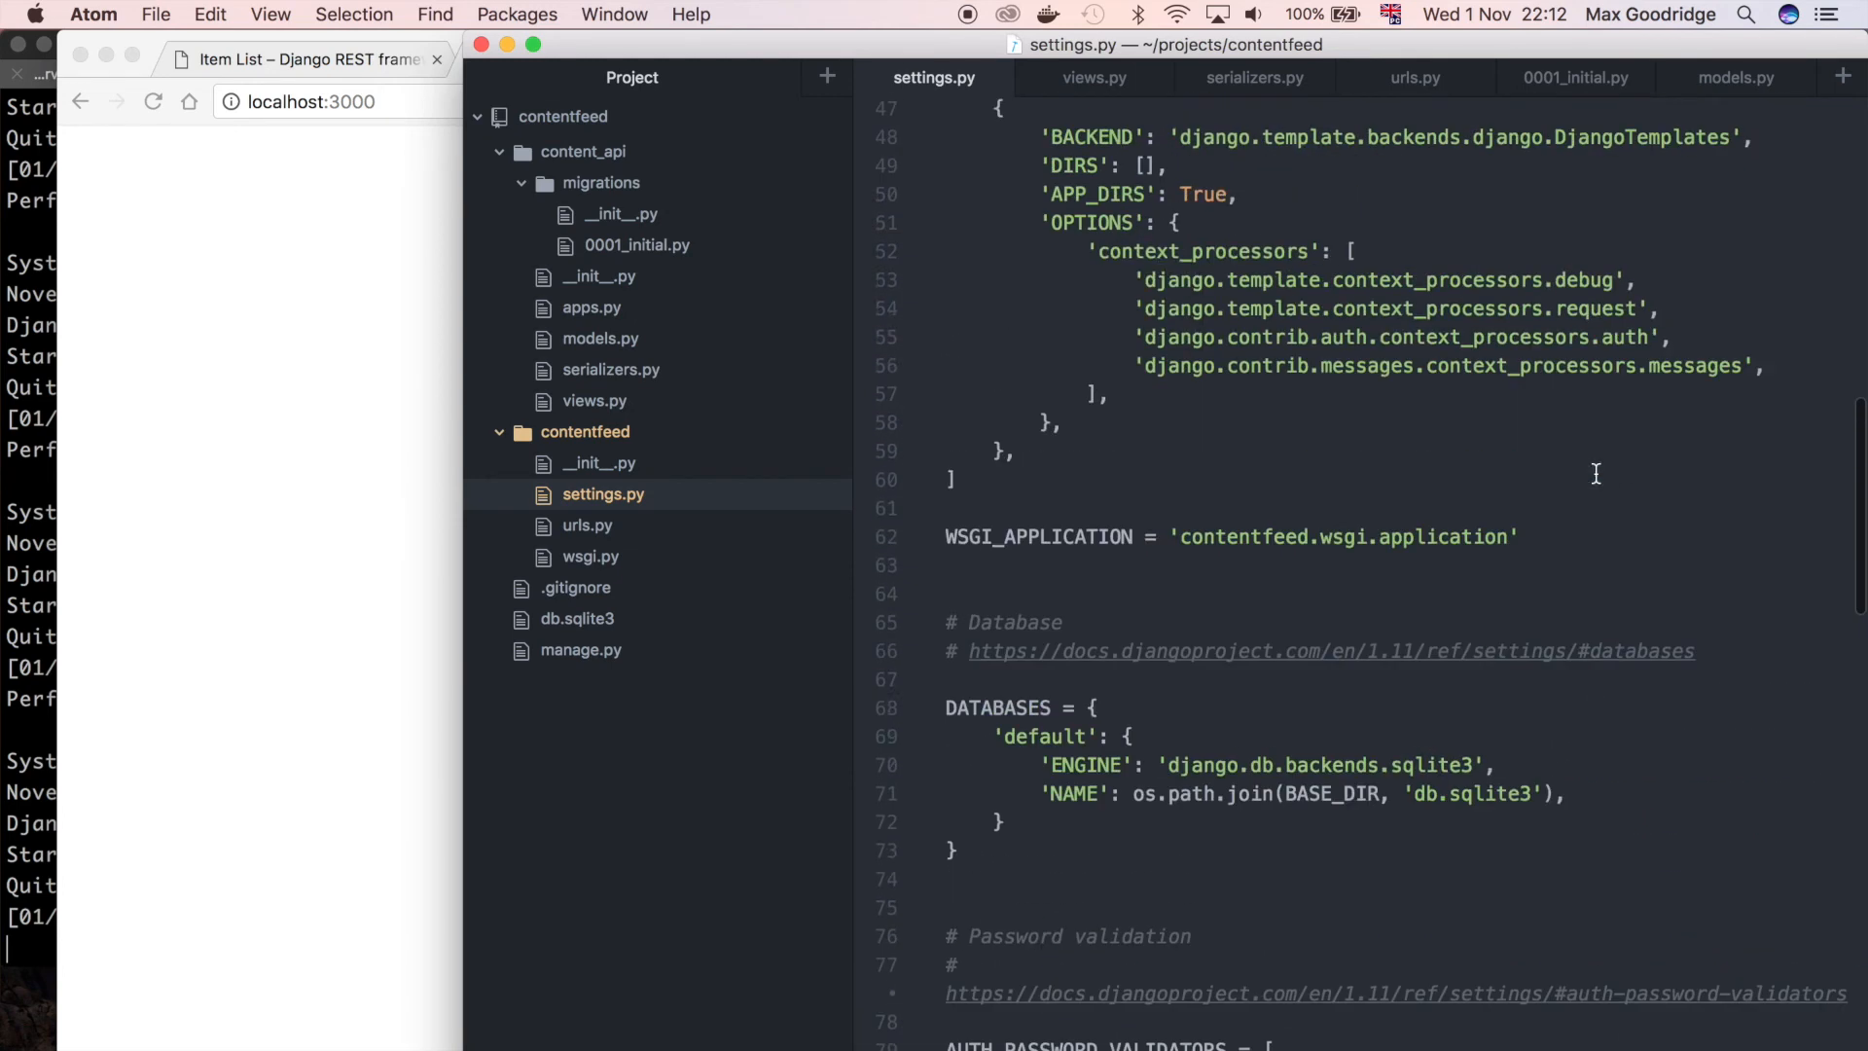
# Start a CORS_ORIGIN_WHITELIST = setting at the end of settings.py
pyautogui.scroll(3)
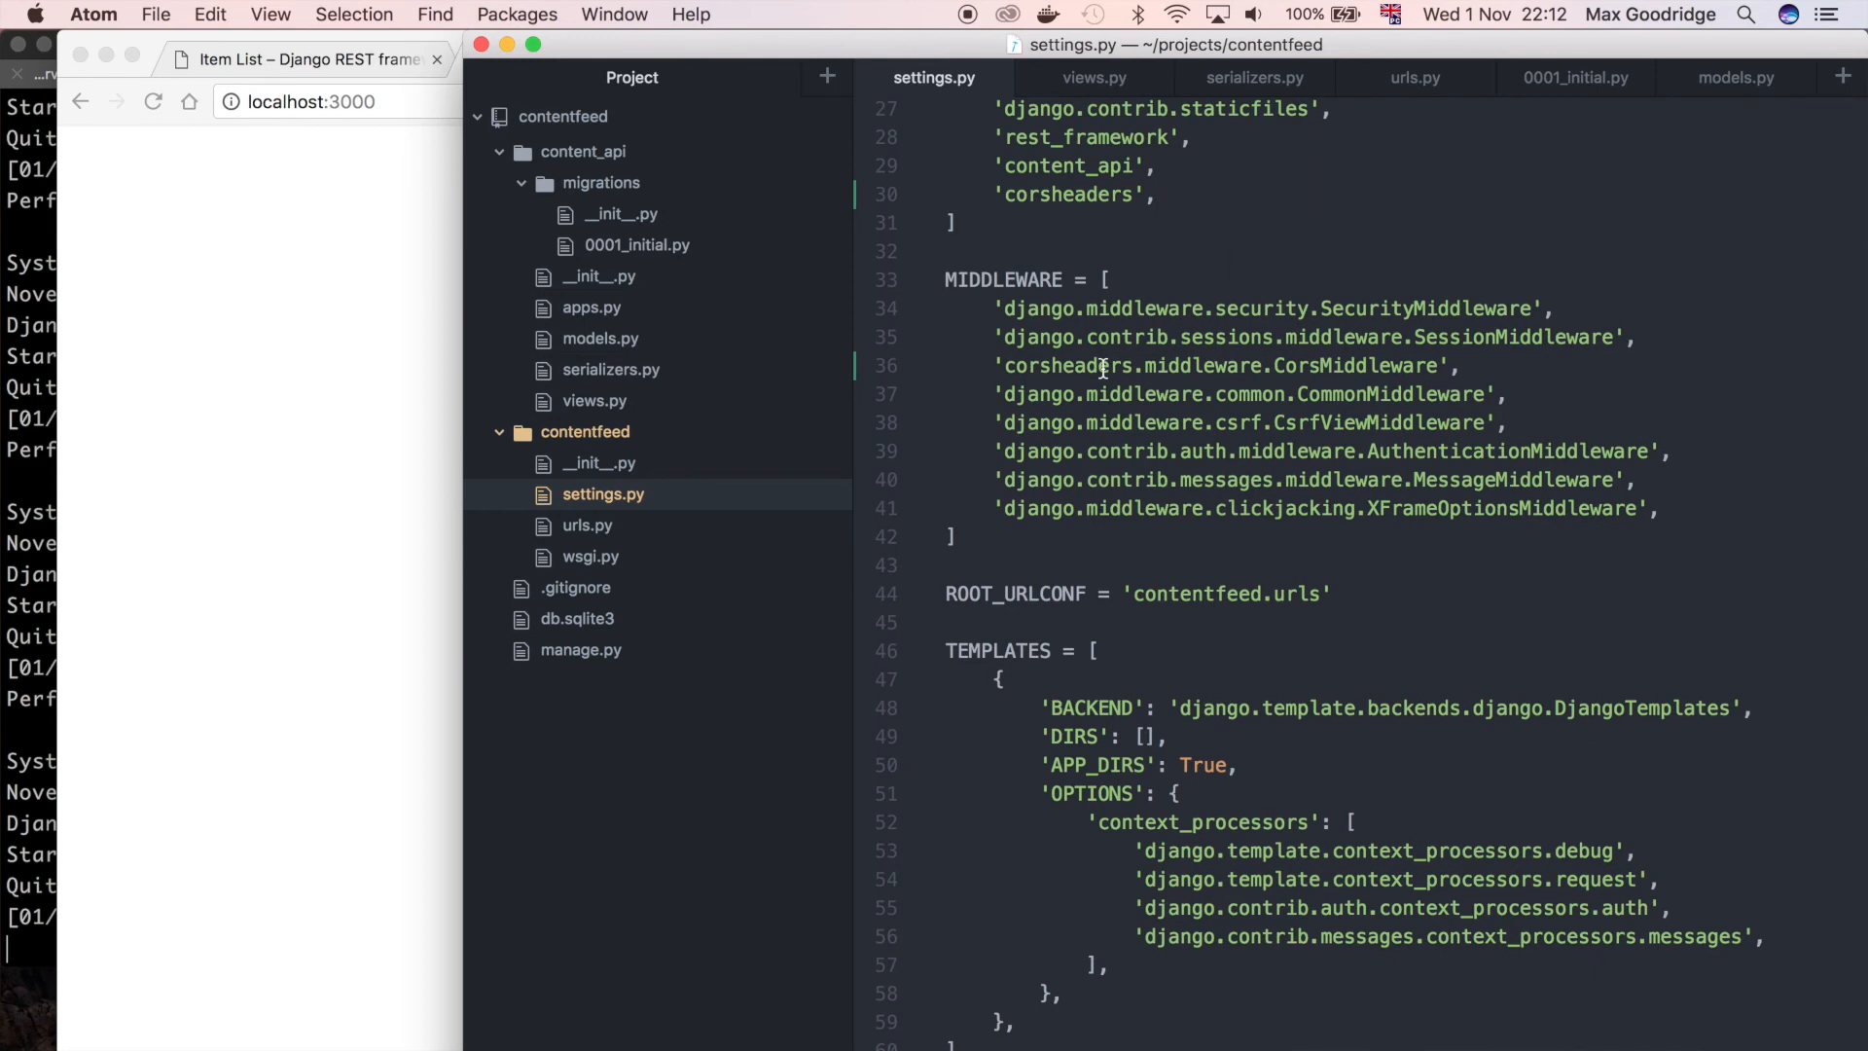
pyautogui.moveTo(1771, 531)
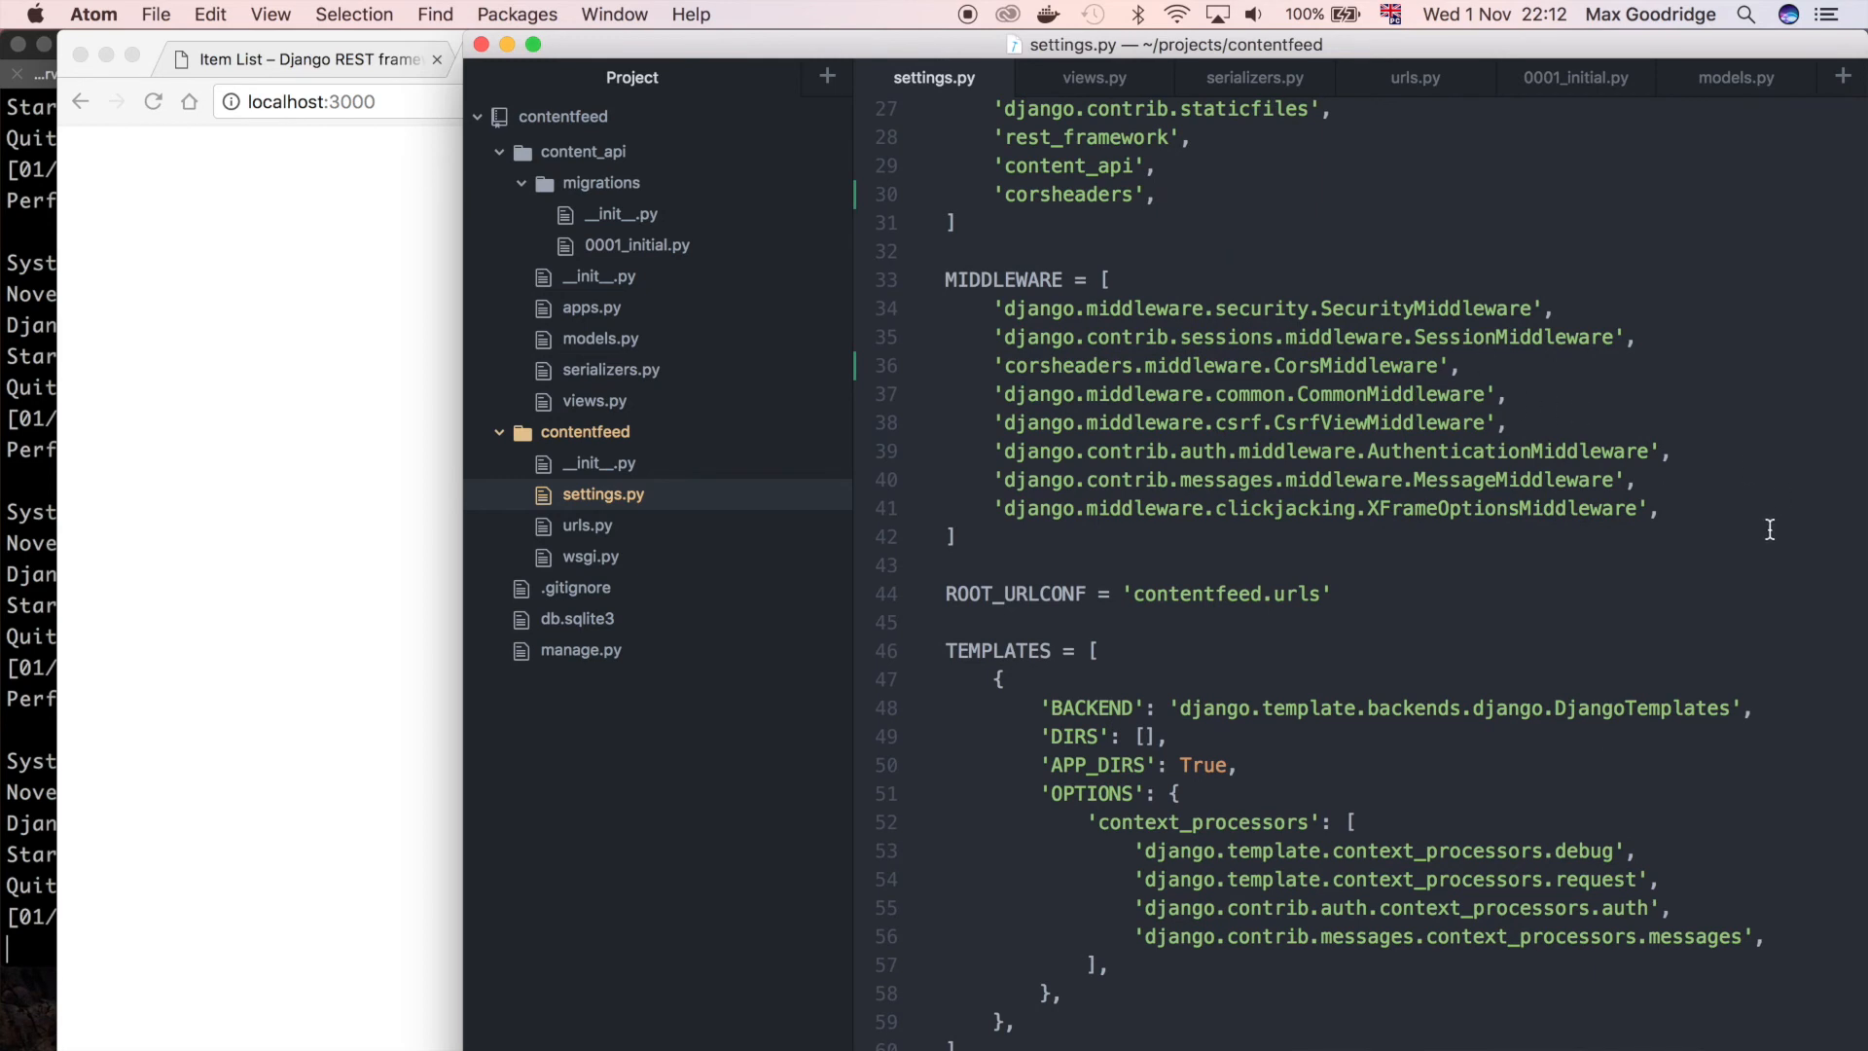
pyautogui.scroll(-3)
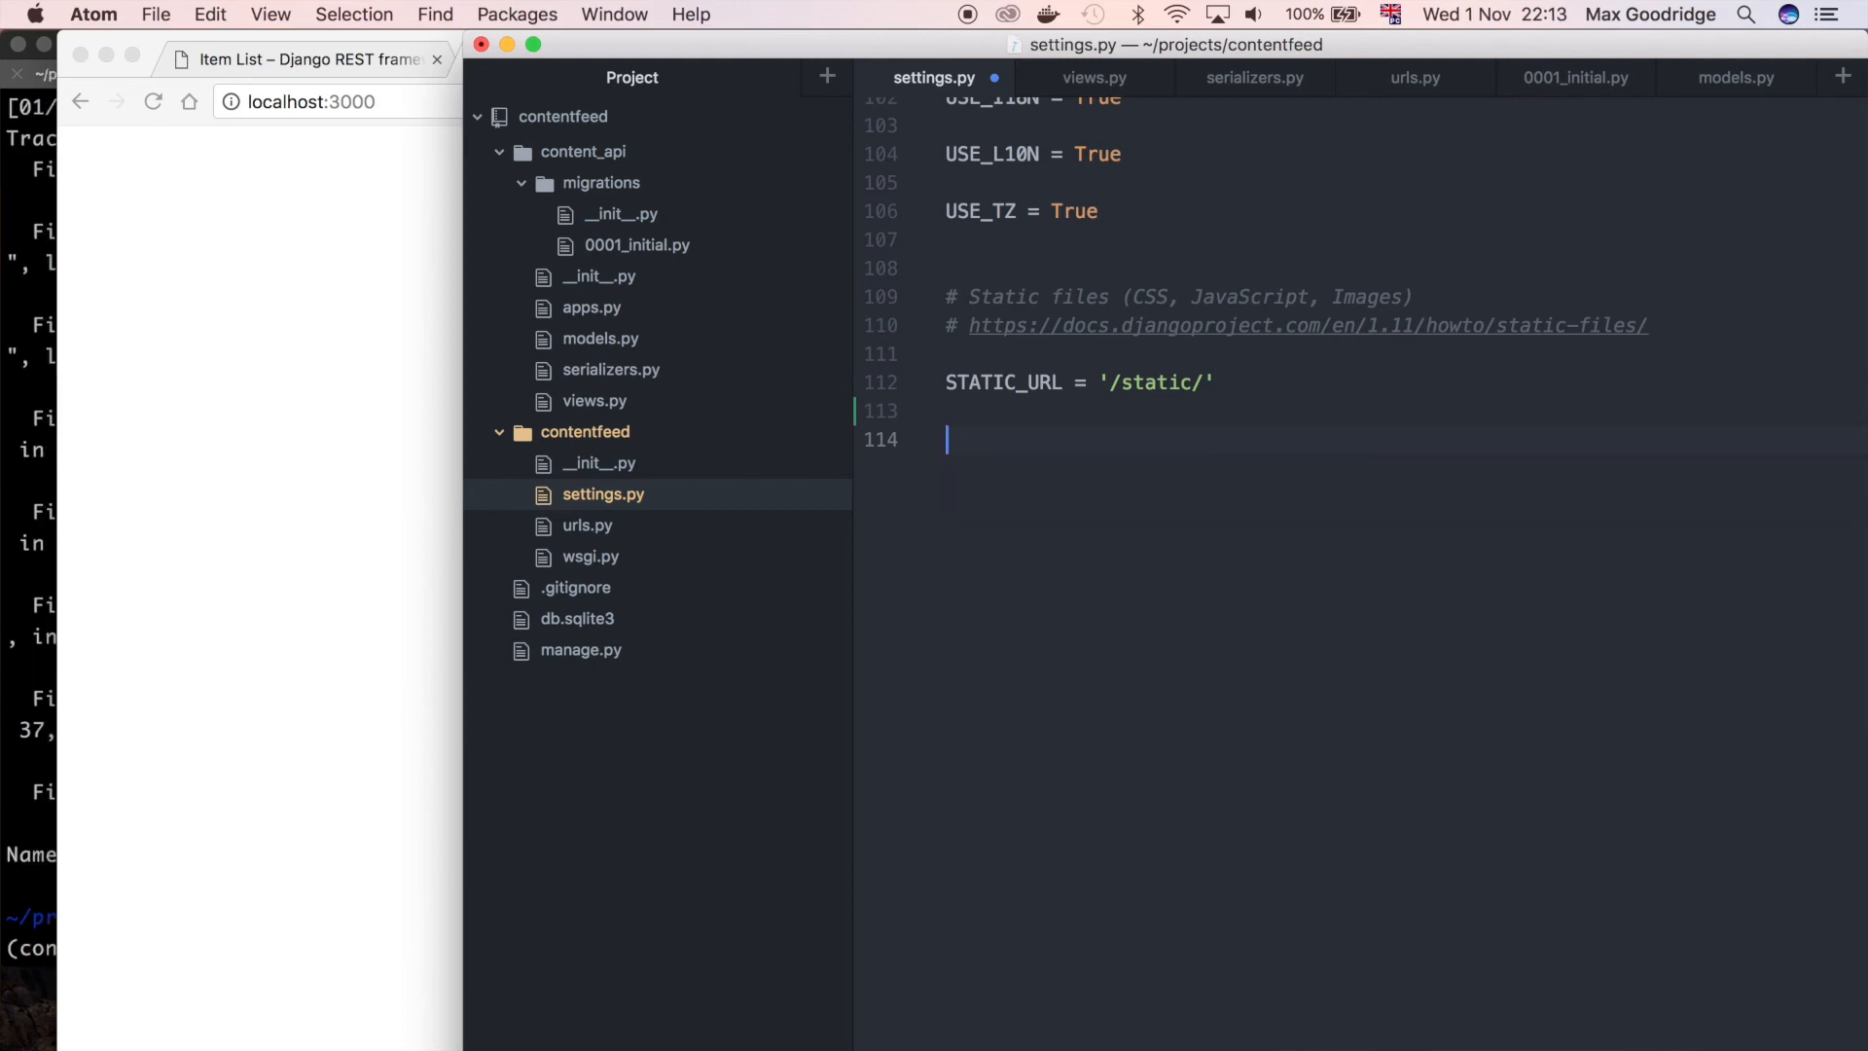
pyautogui.write('CORSE')
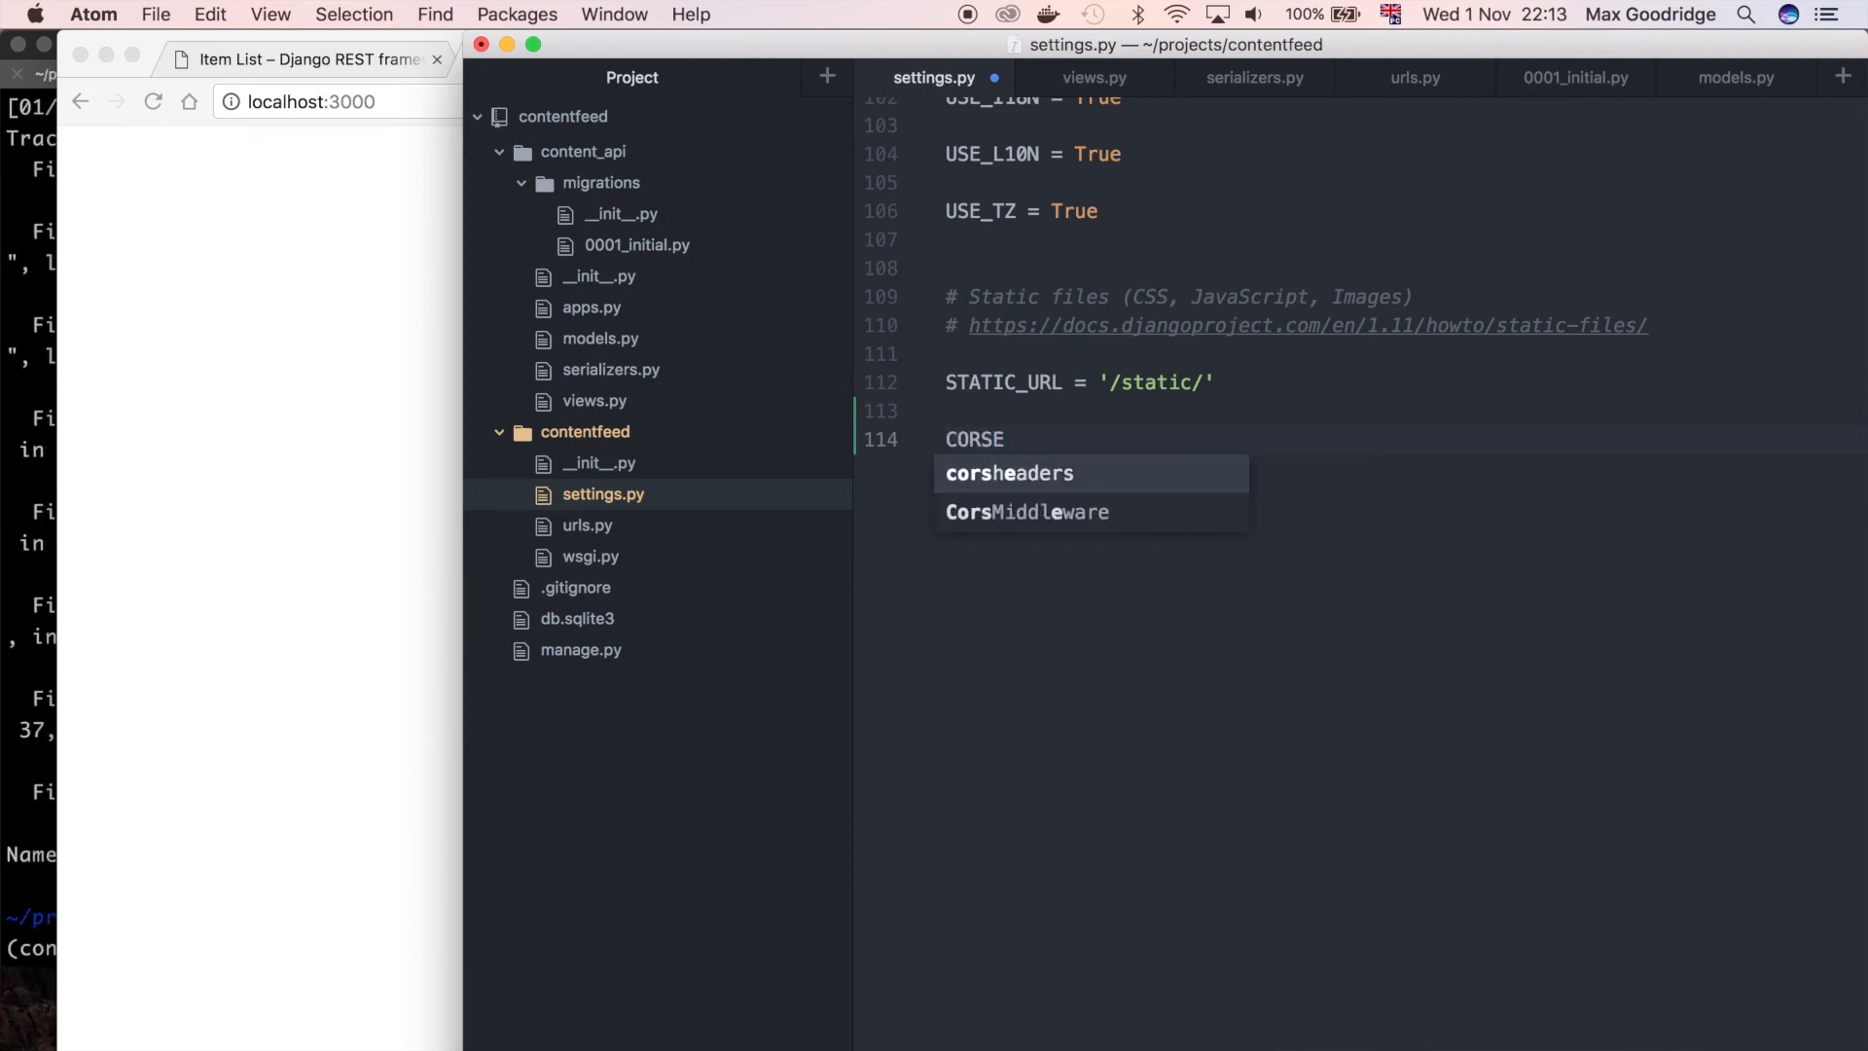
pyautogui.write('_ORIGIN')
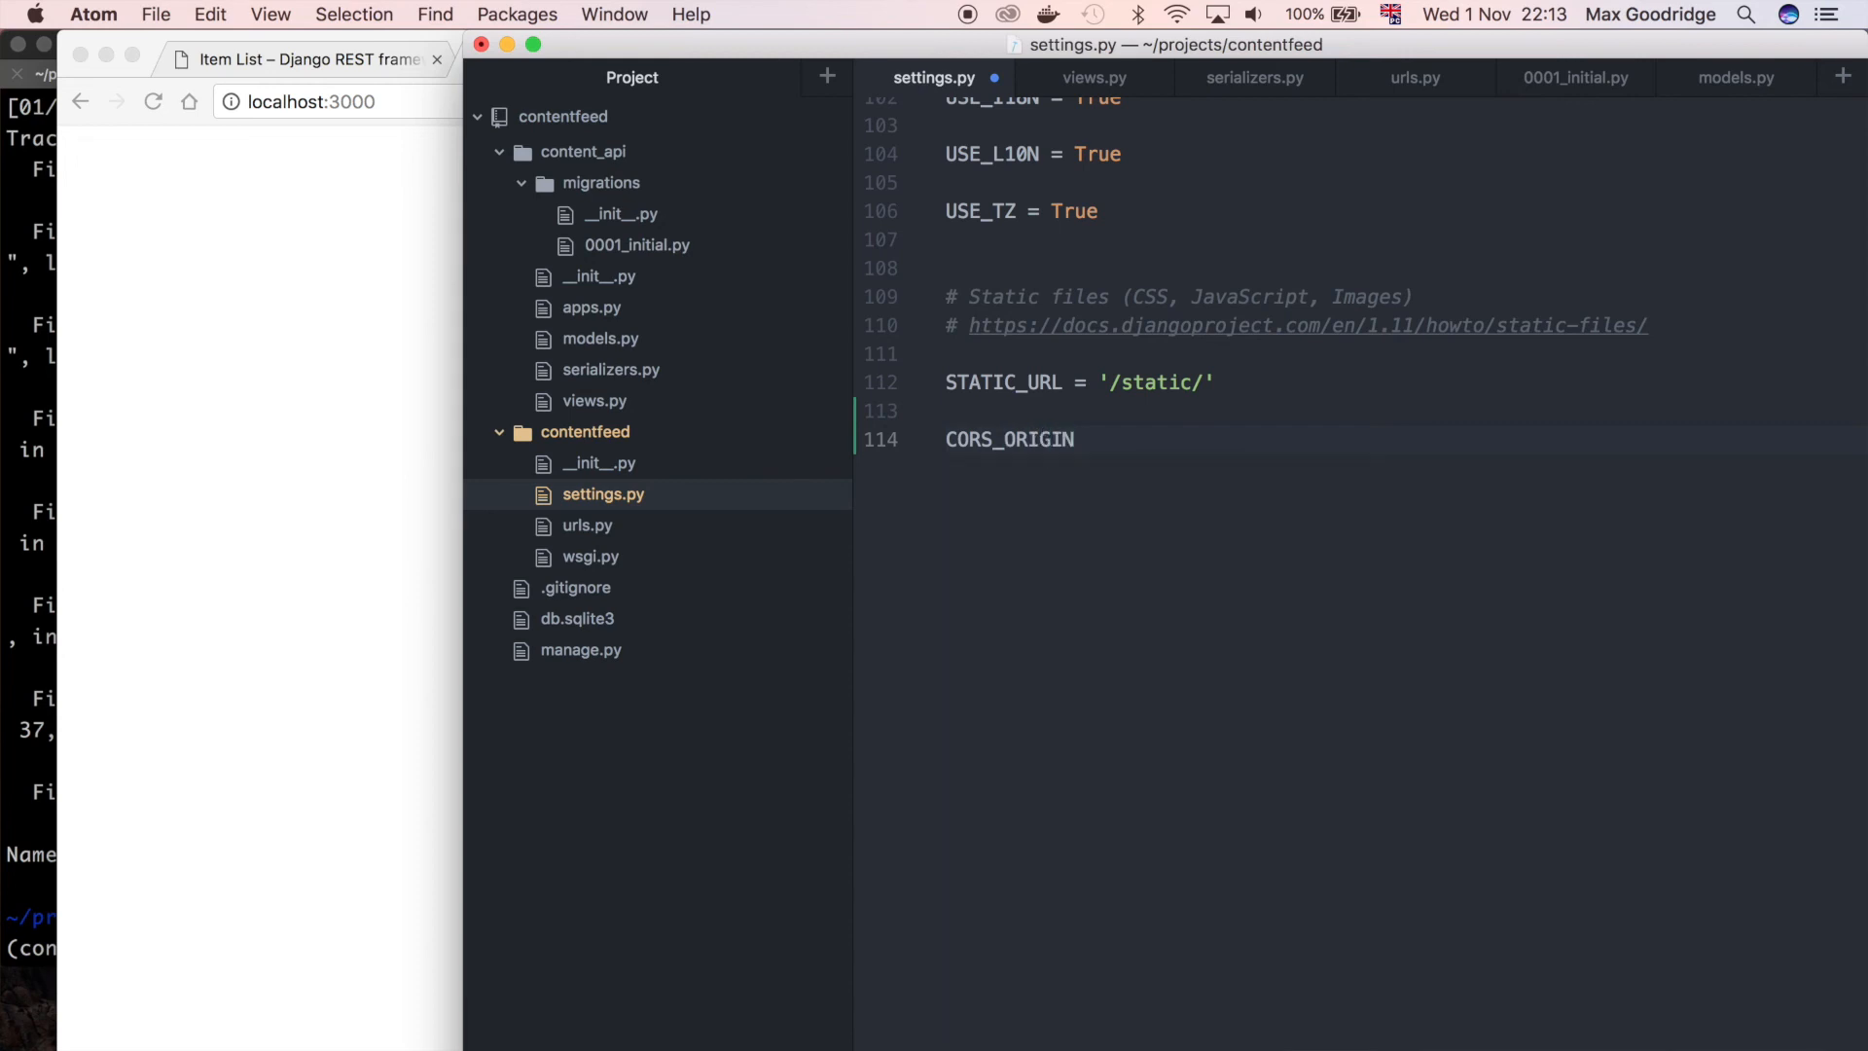
pyautogui.write('_WHITEL')
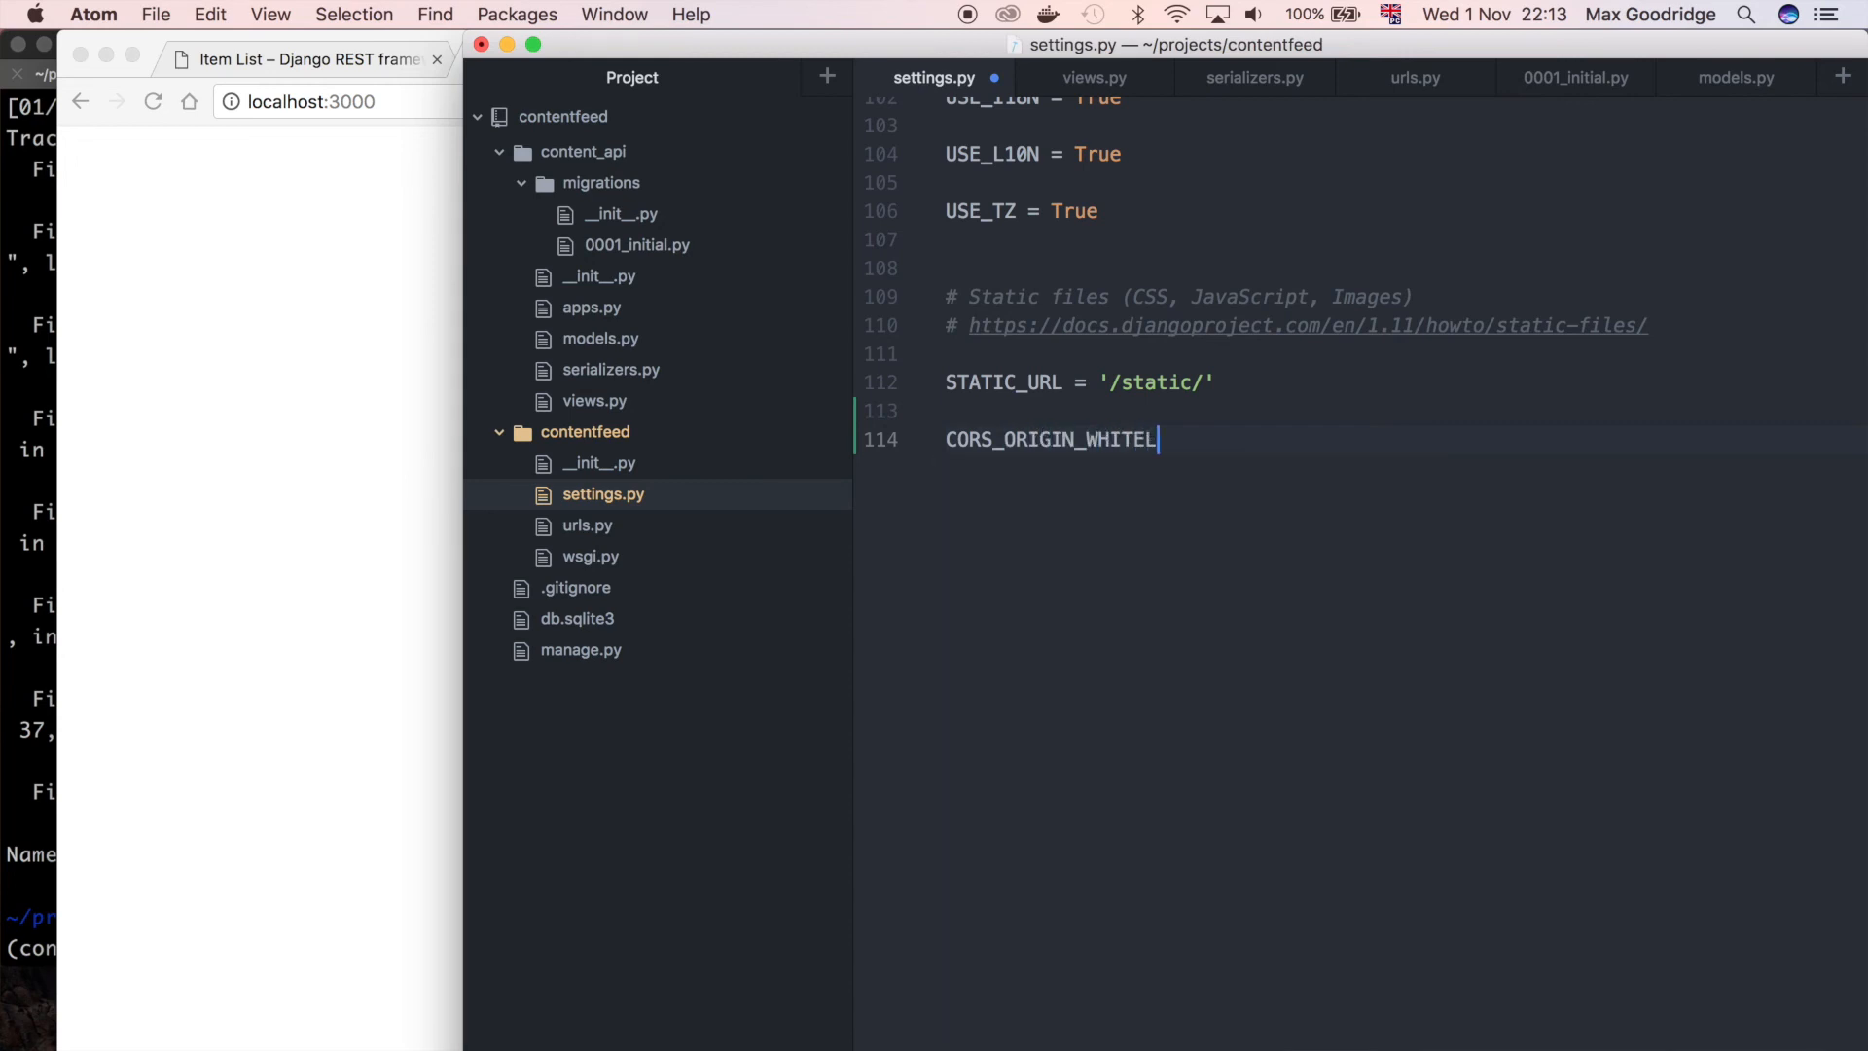
pyautogui.write('IST =')
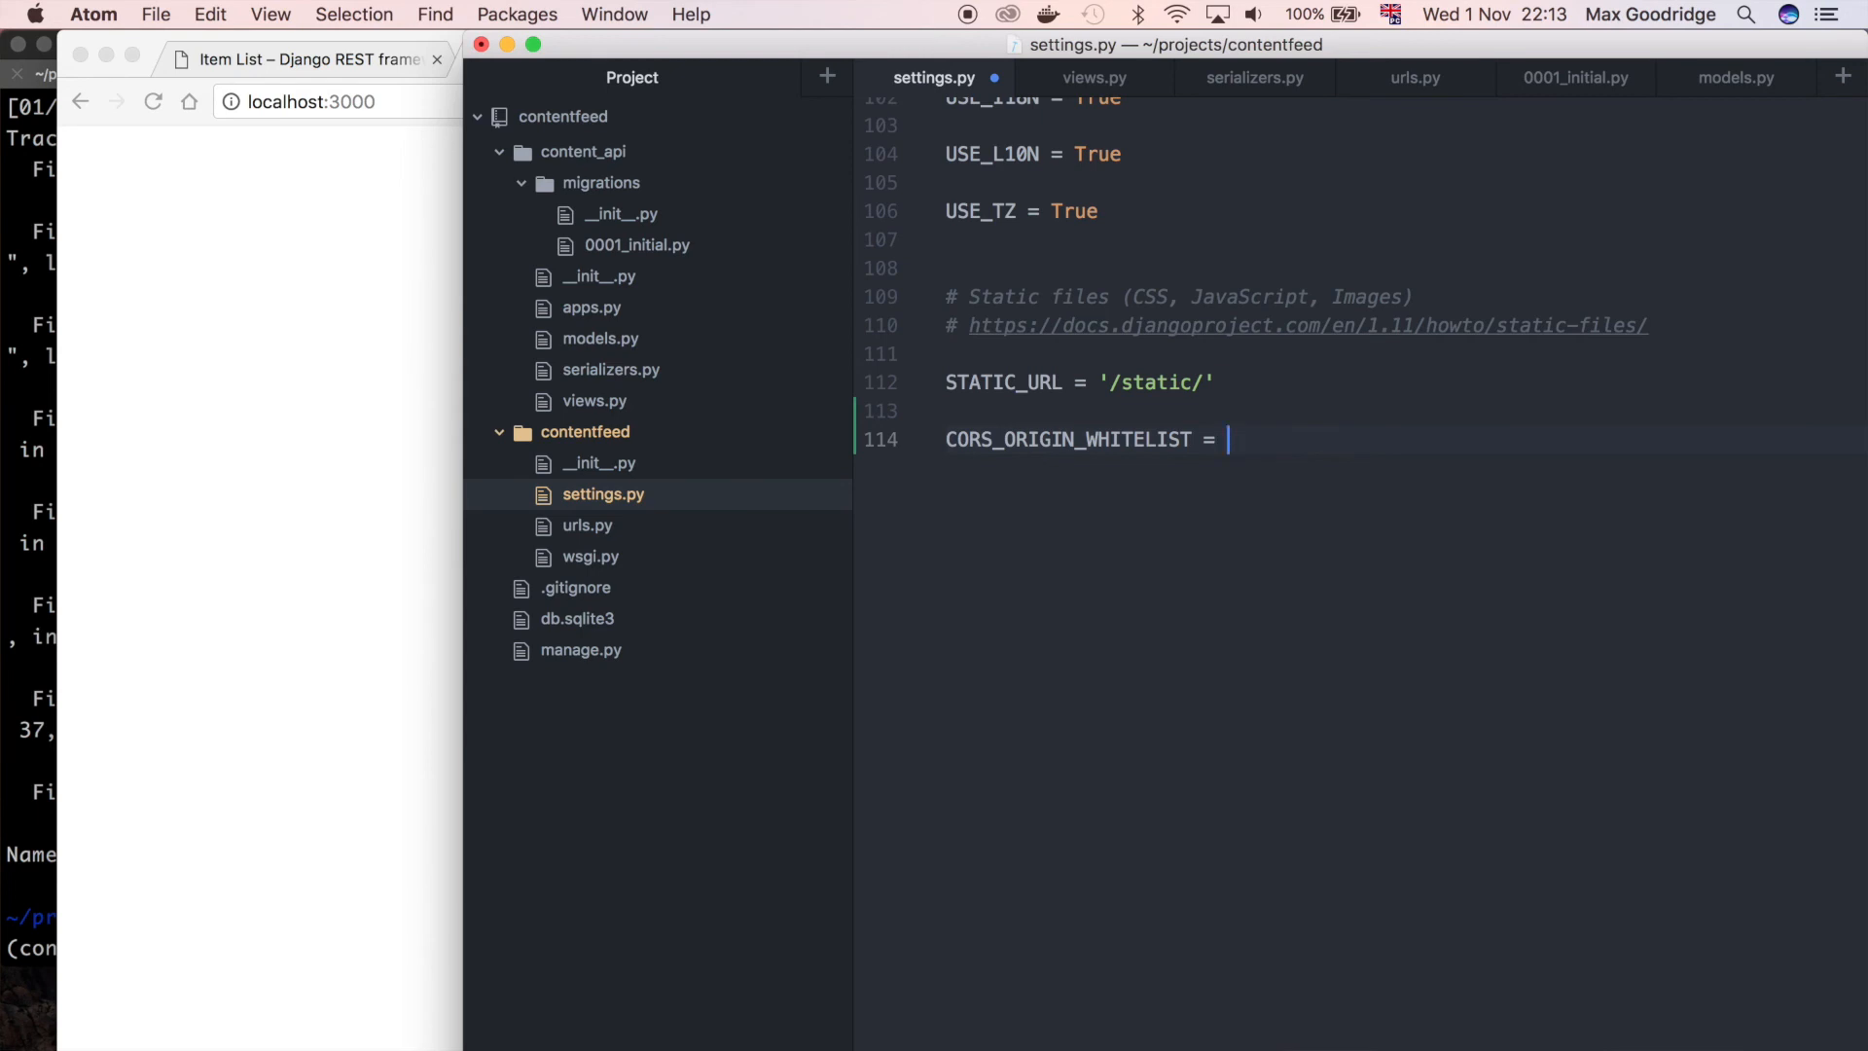
# Set the whitelist value to 'localhost:3000' and return to the browser
pyautogui.write("'loval'")
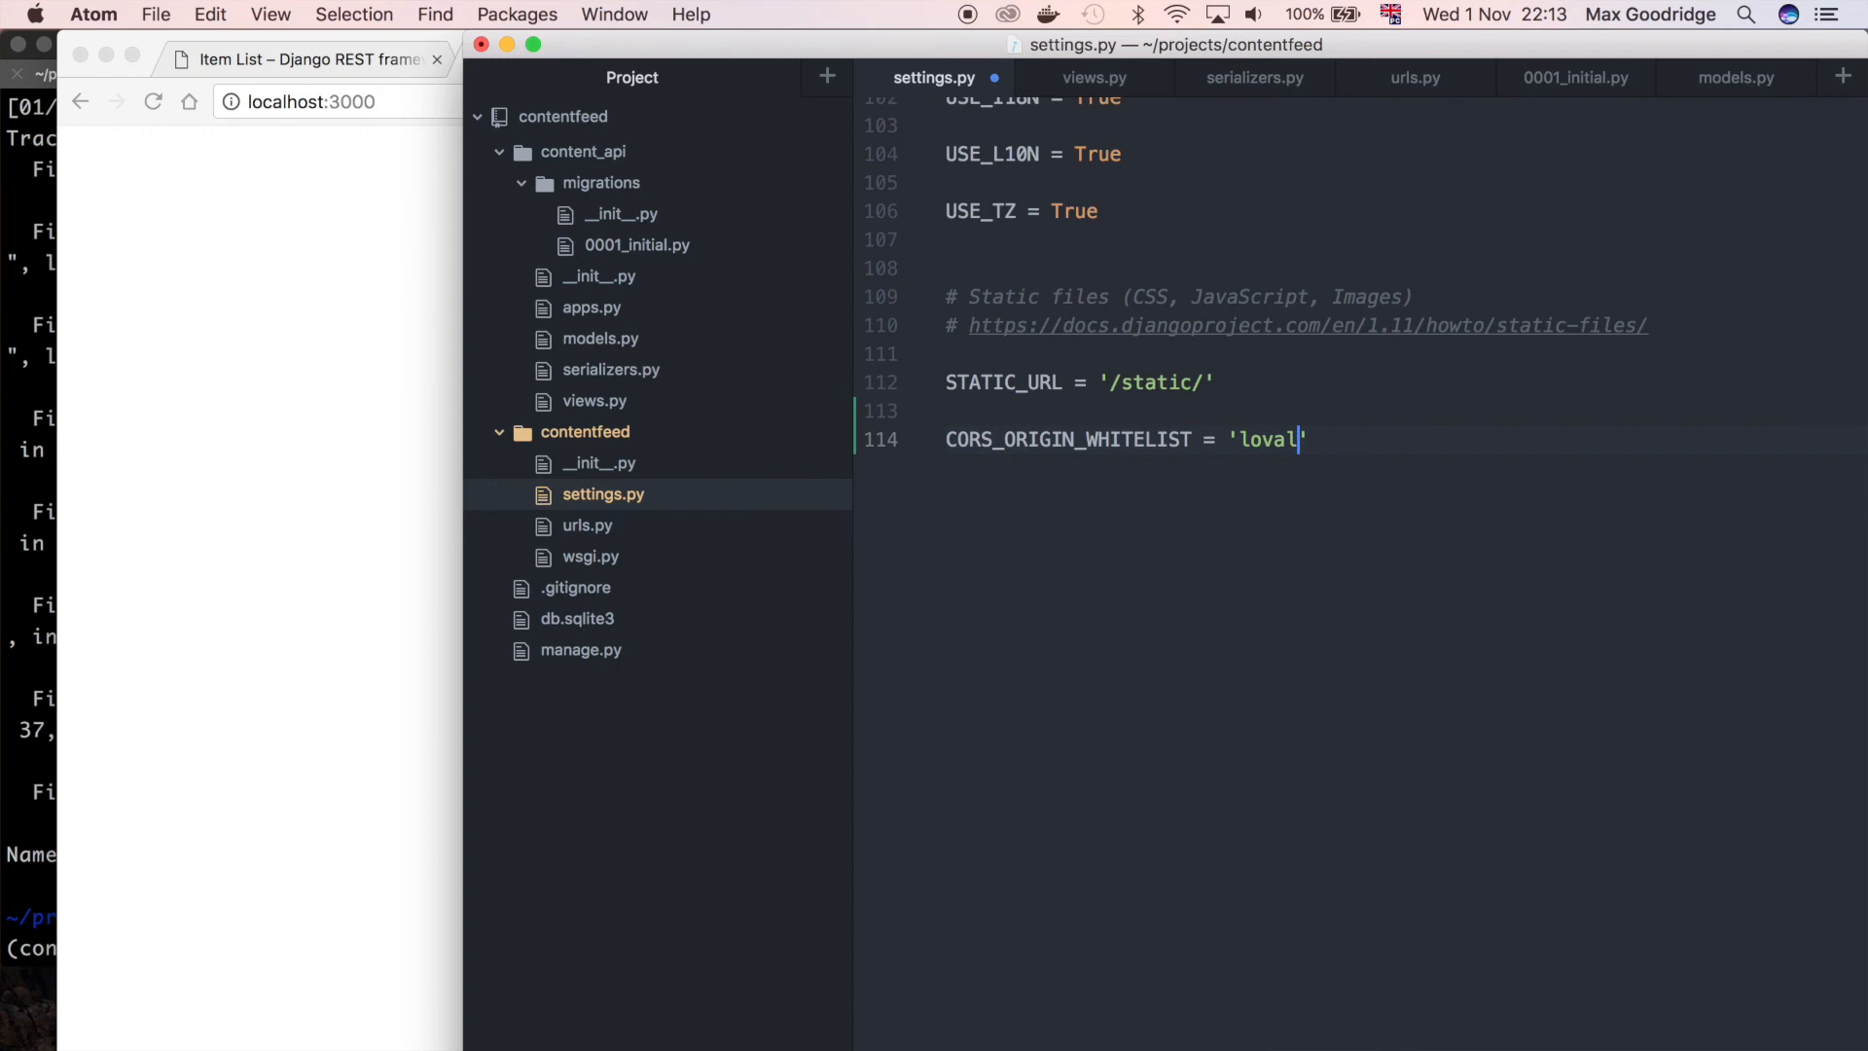
pyautogui.press('Backspace')
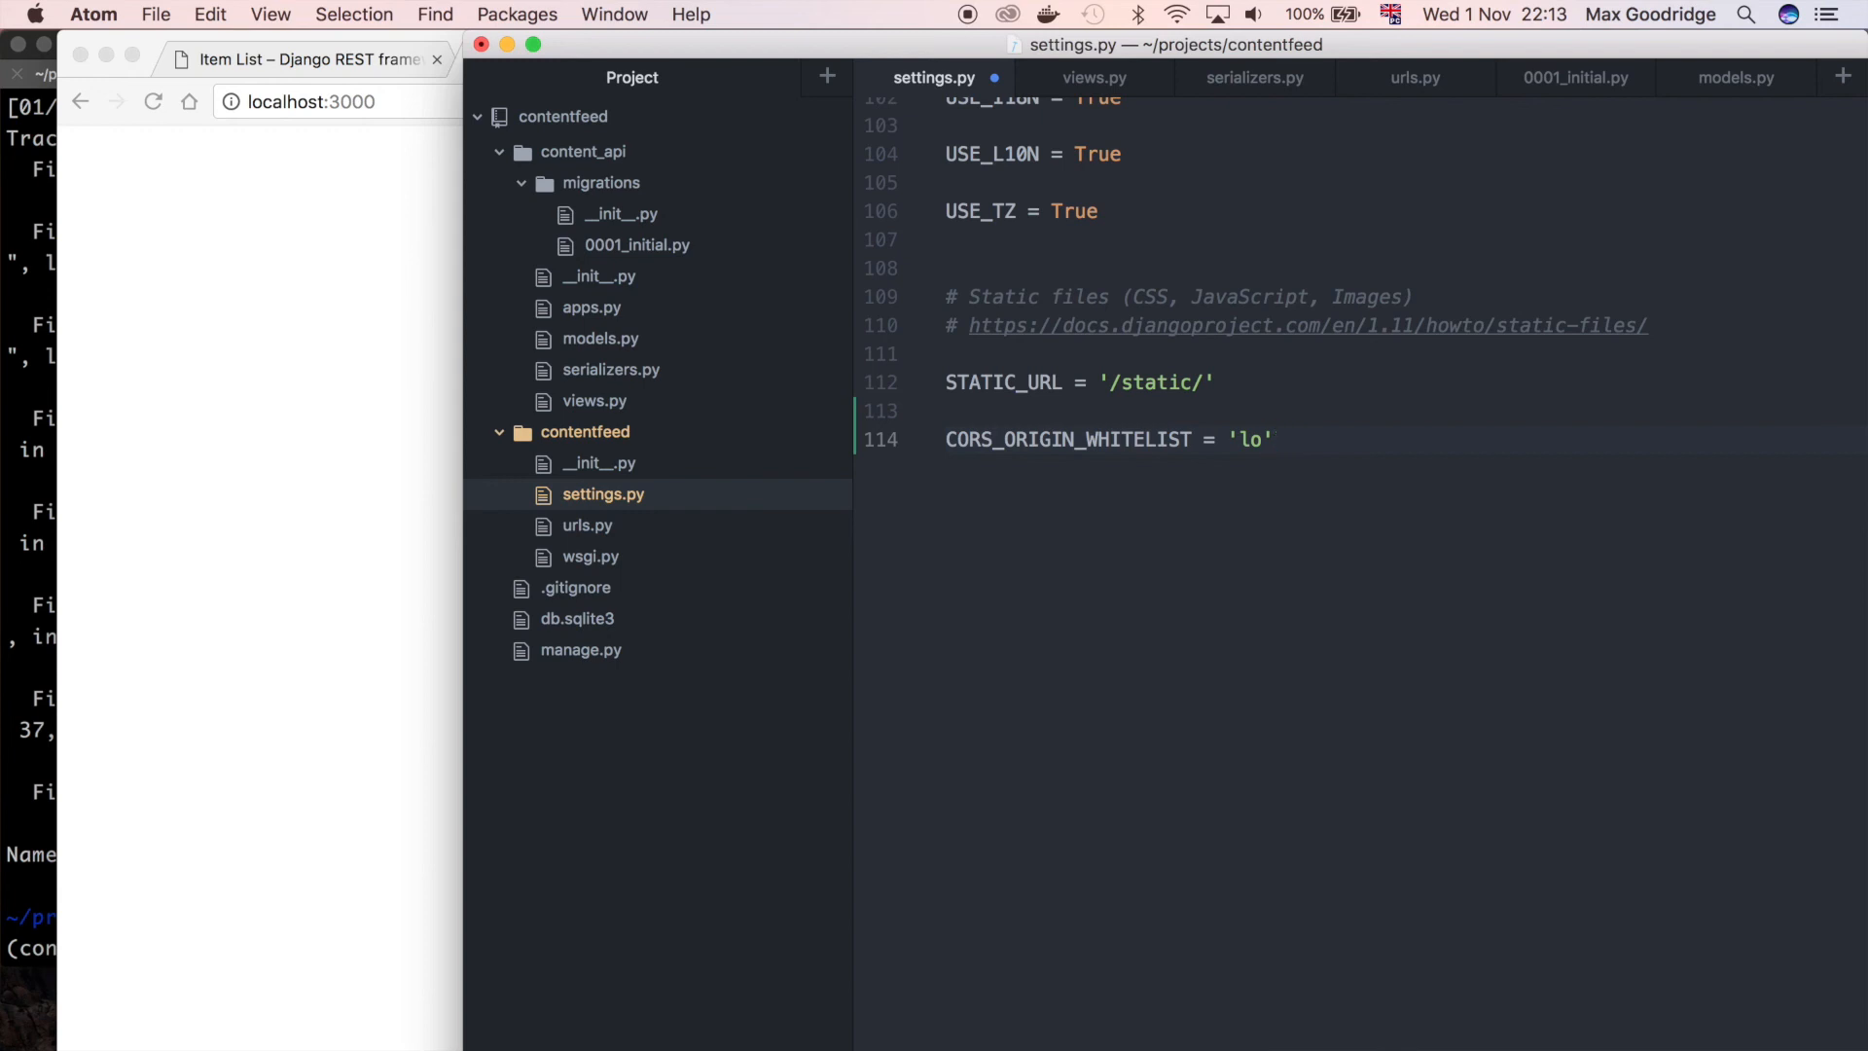
pyautogui.write('calhos')
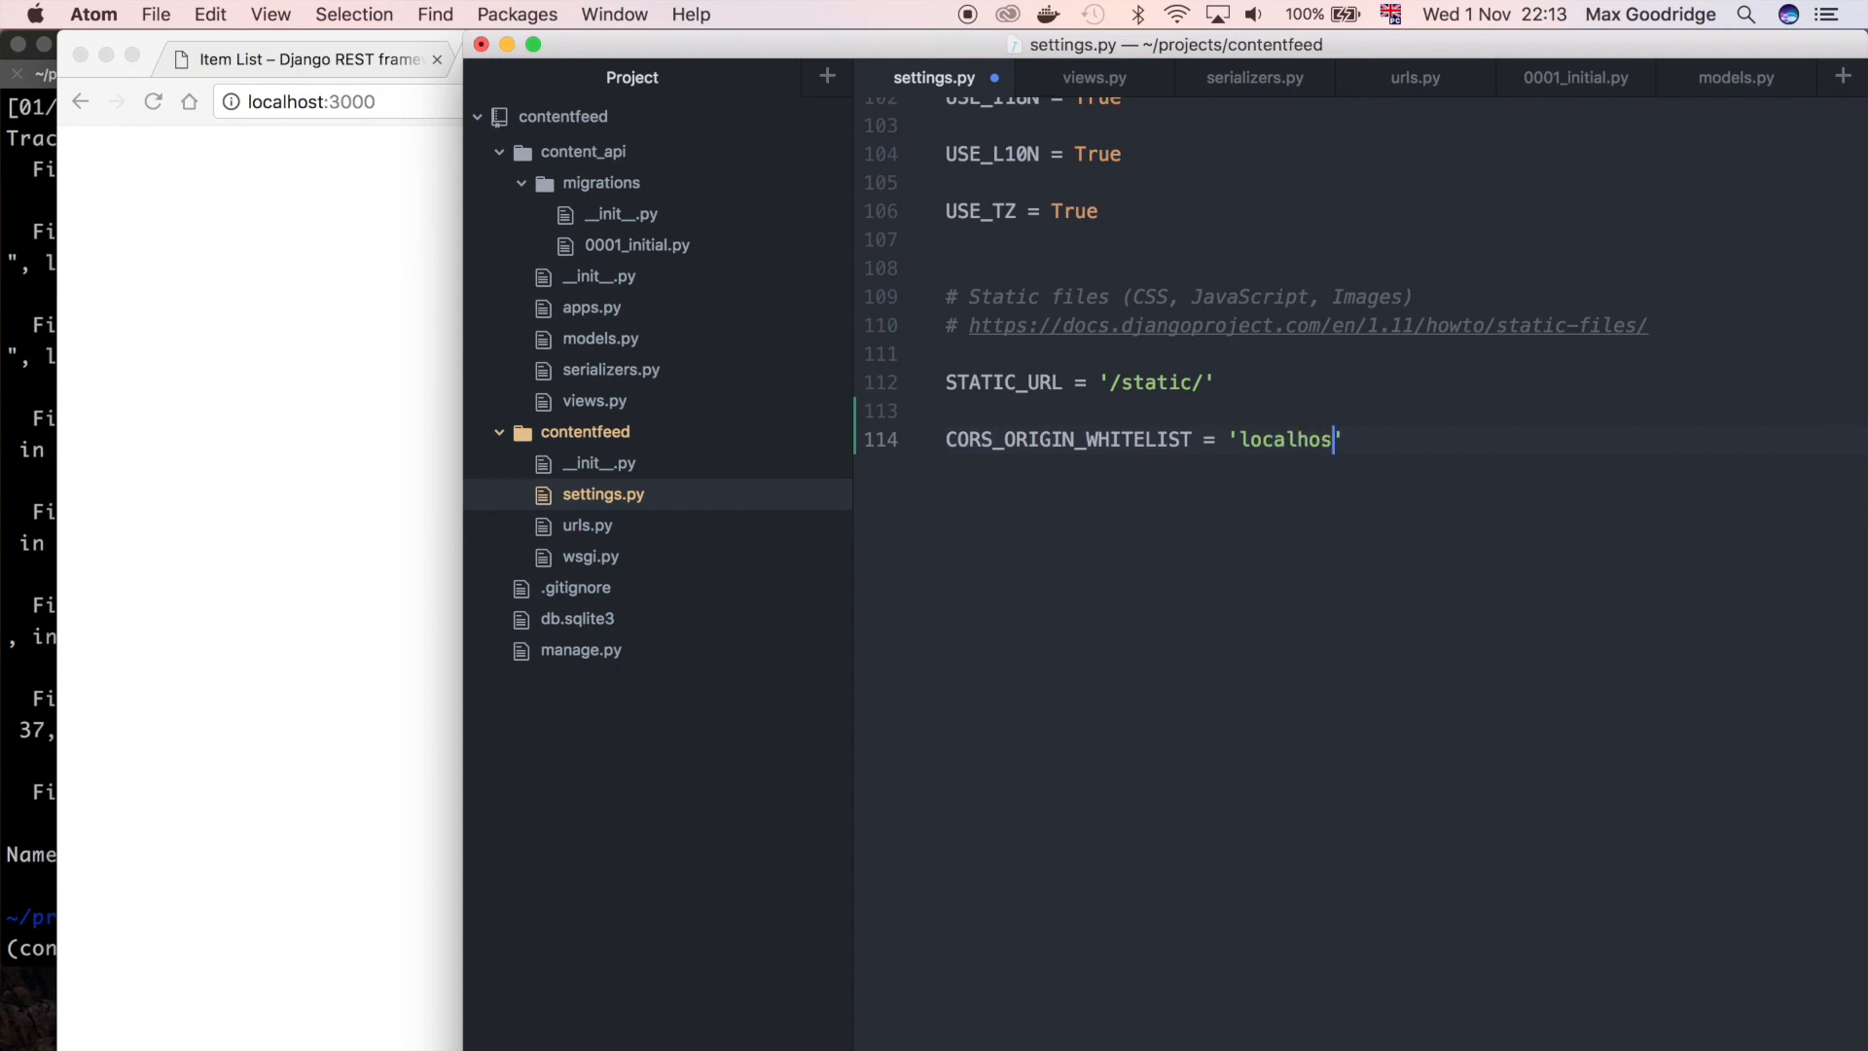
pyautogui.write('t:300')
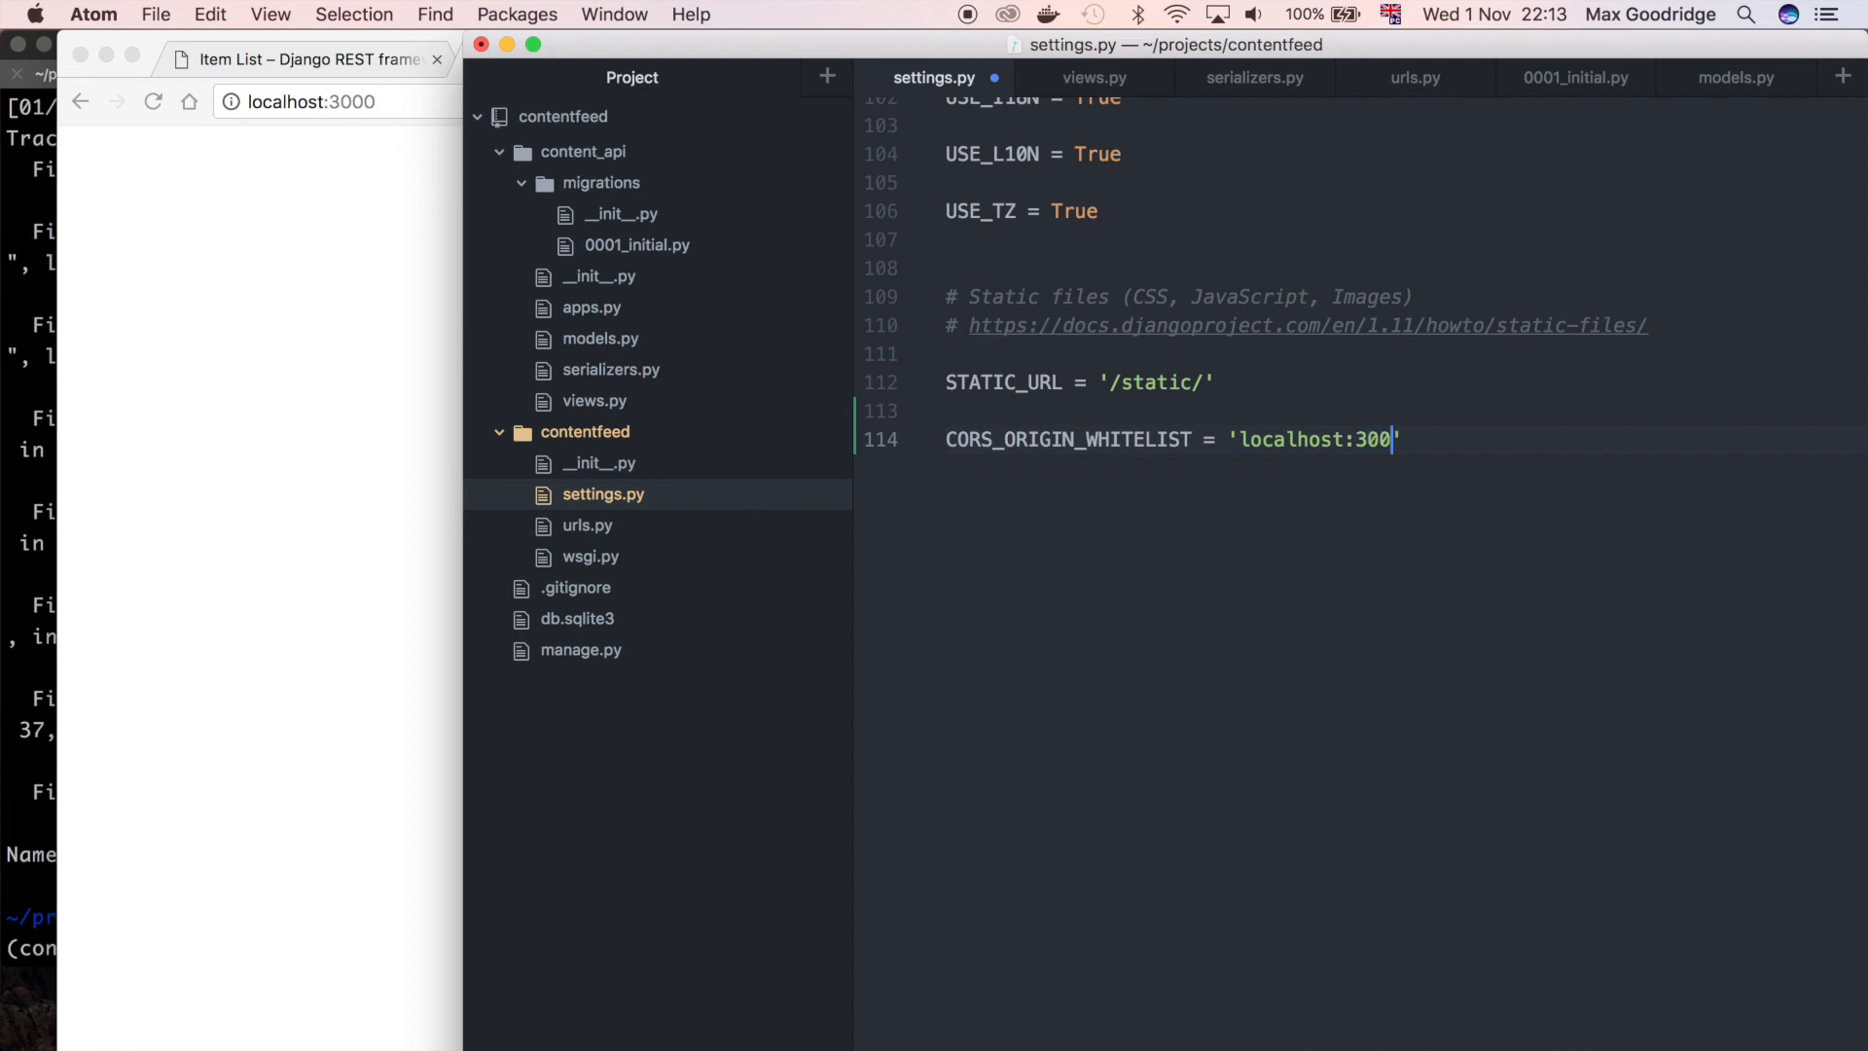
pyautogui.write("0'")
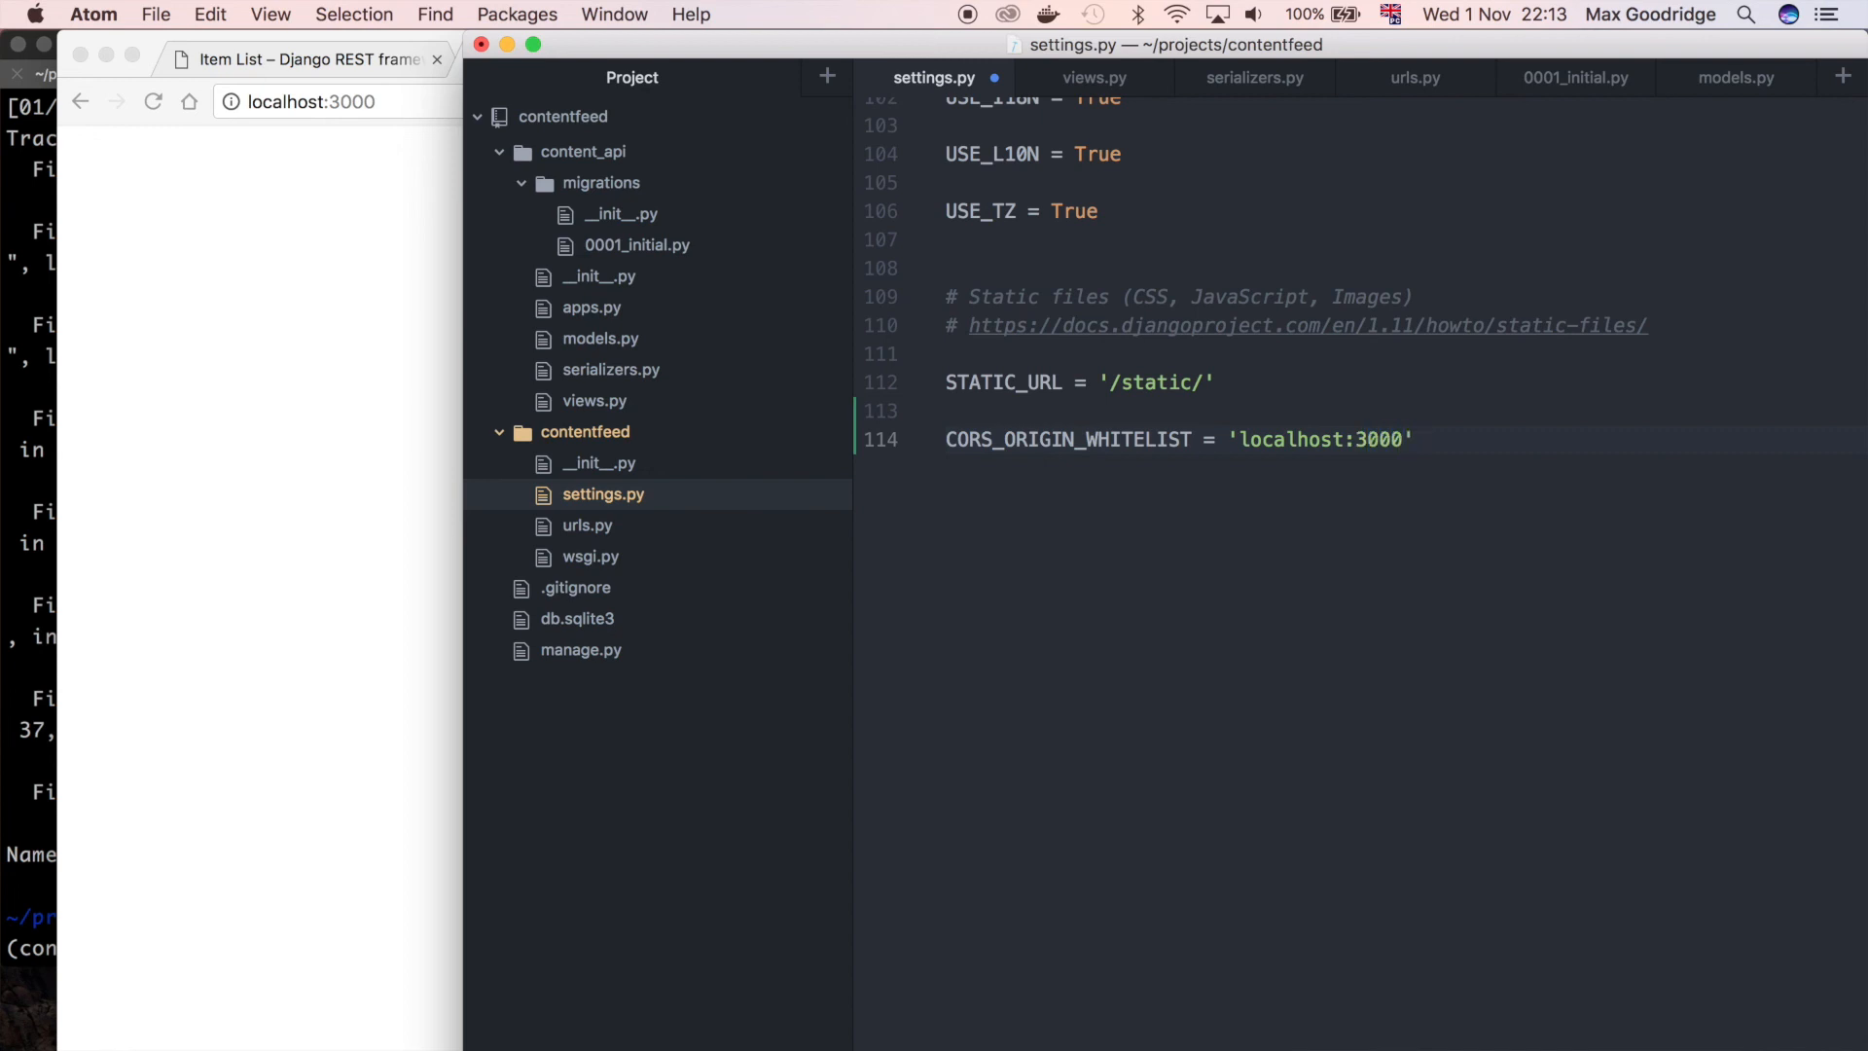
pyautogui.click(1422, 440)
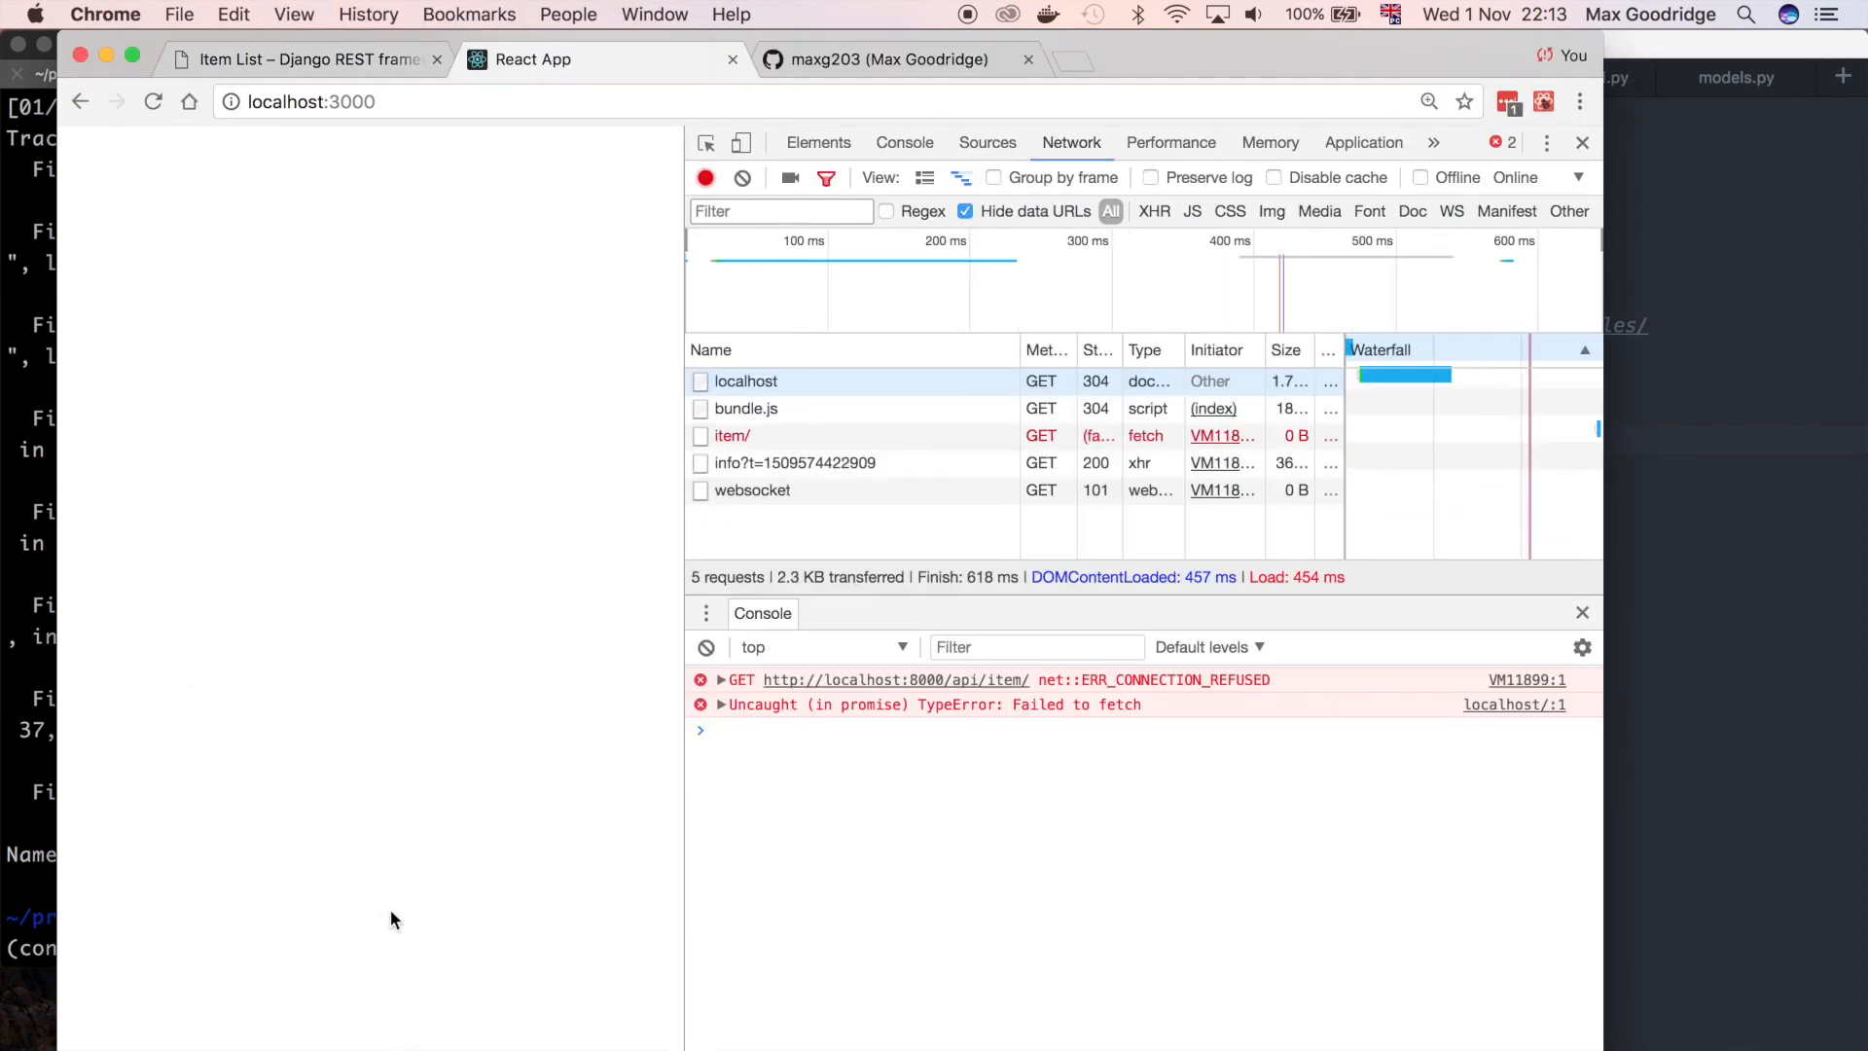
pyautogui.moveTo(47, 895)
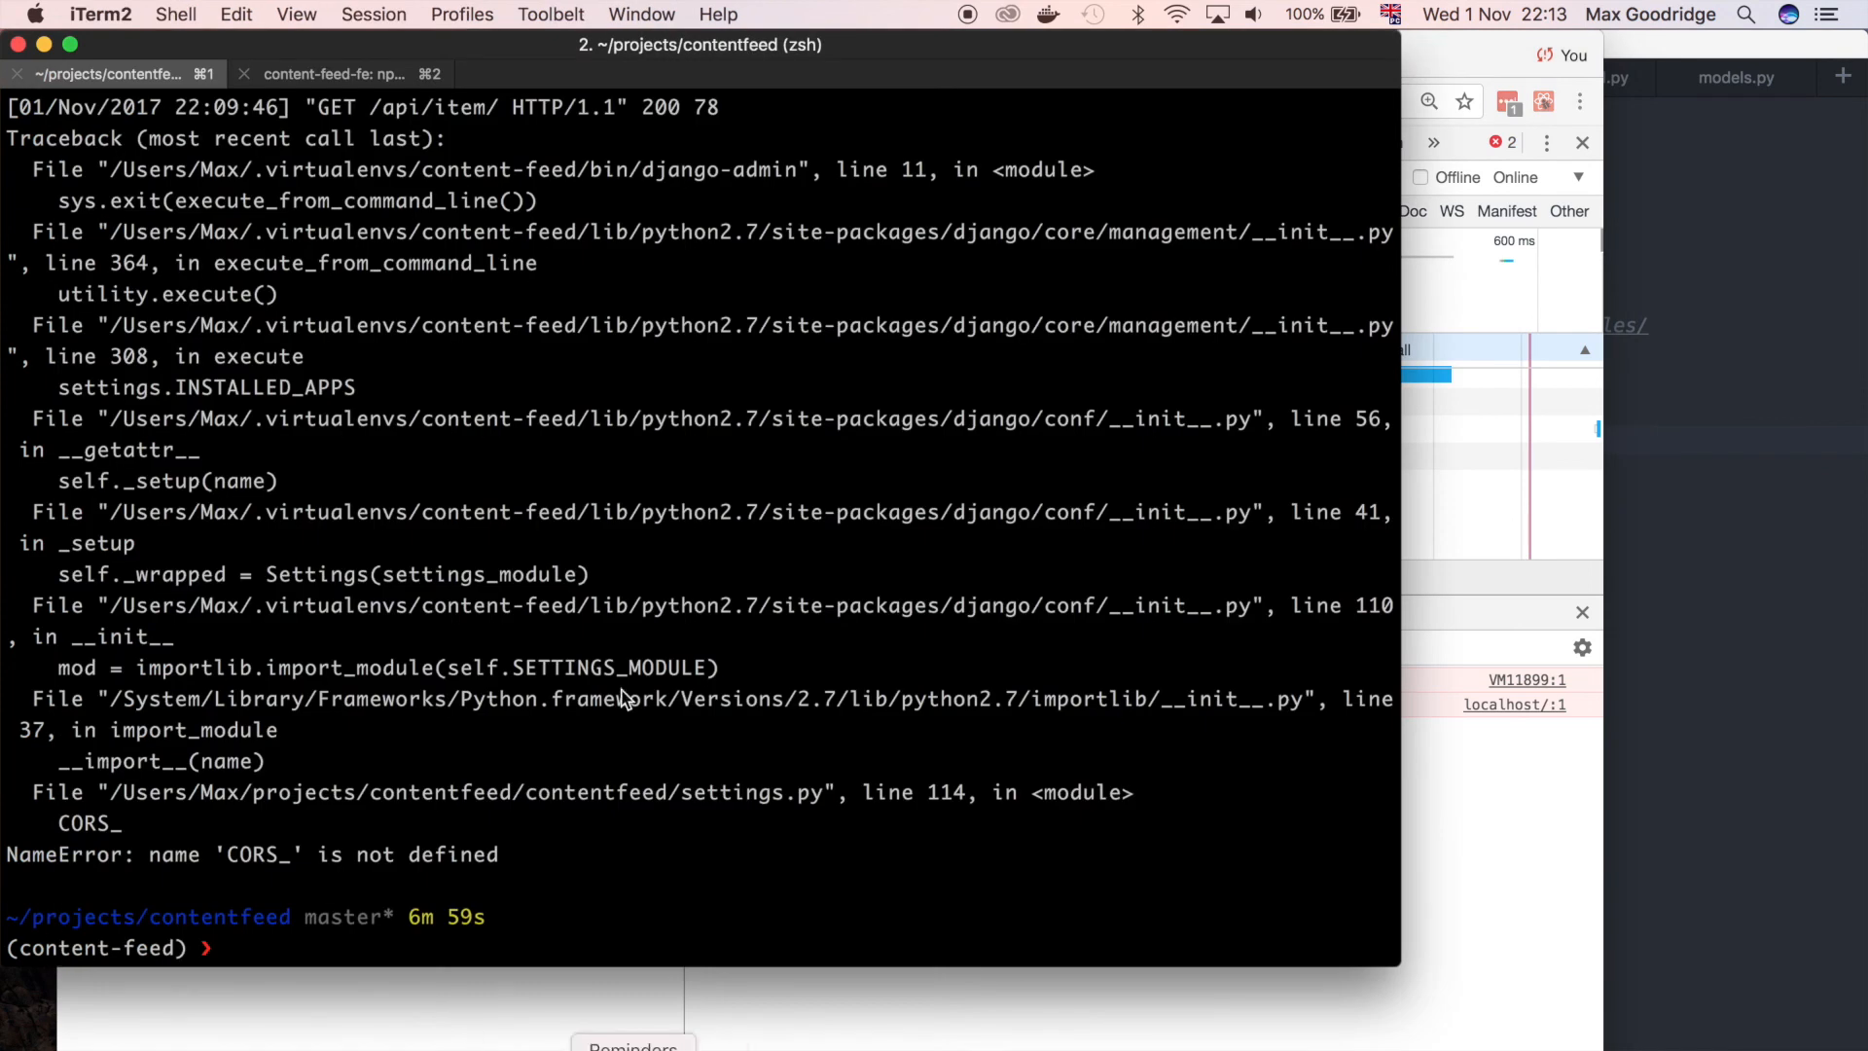
# Rerun django-admin runserver 0:8000 after the NameError crash
pyautogui.write('django-admin runserver 0:8000')
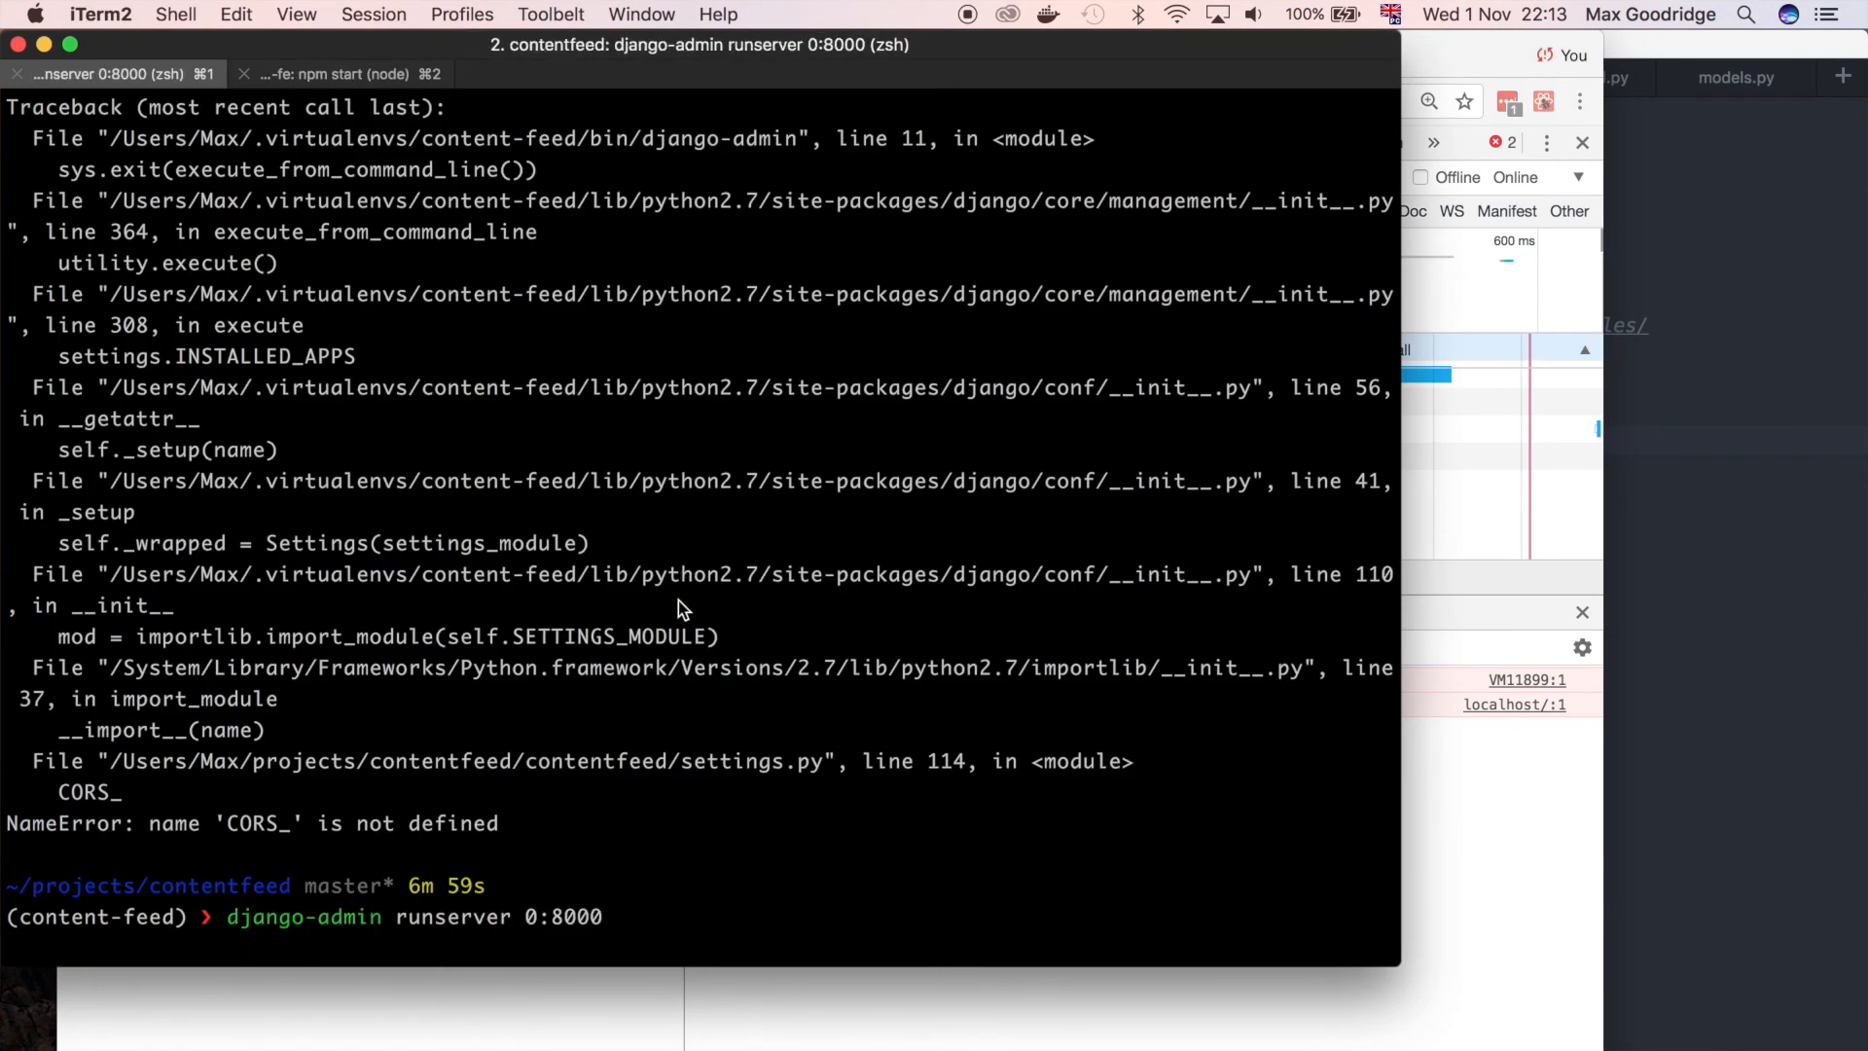